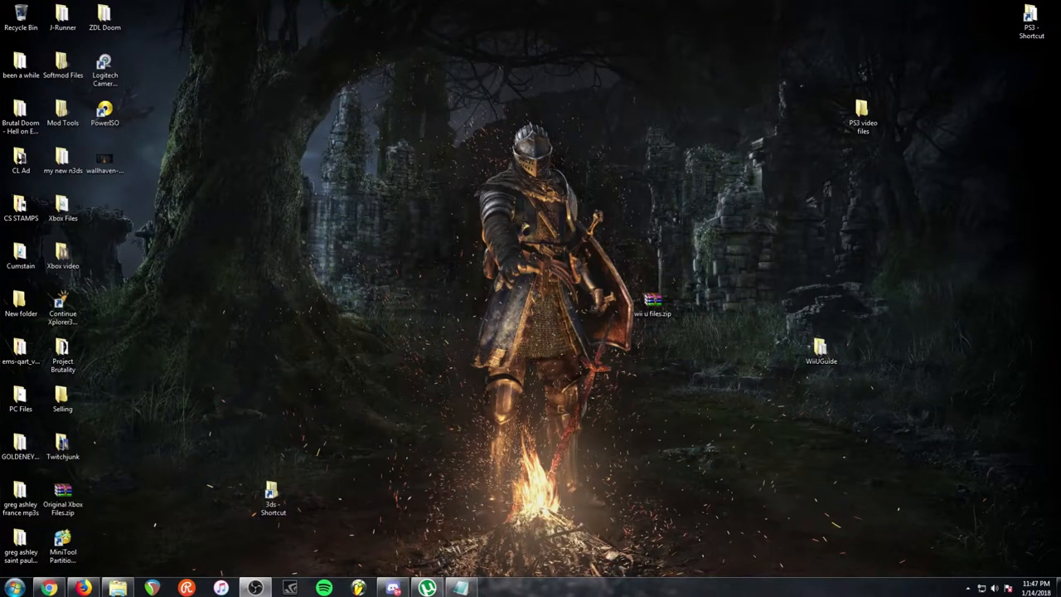
mouse_move(444, 408)
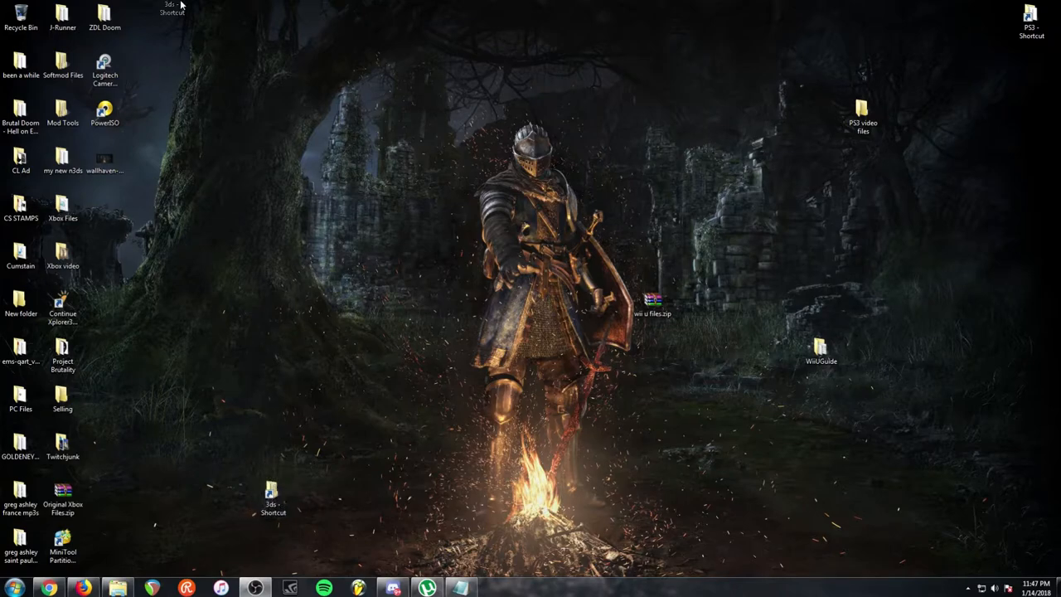
Step: Move the bottom-centre shortcut into the upper-left icon columns next to PowerISO
drag(173, 9, 108, 207)
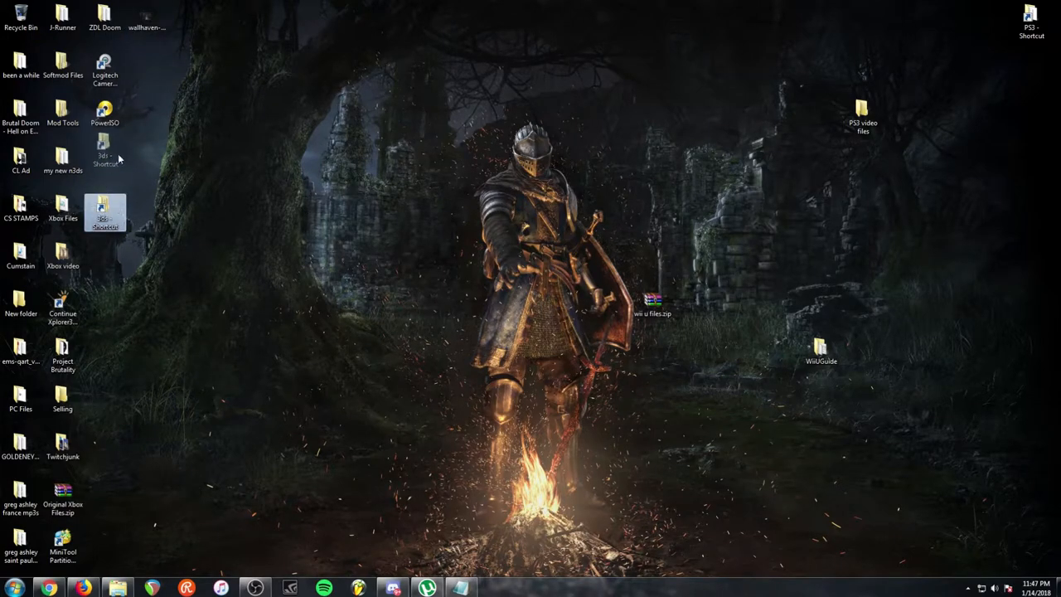
mouse_move(104, 157)
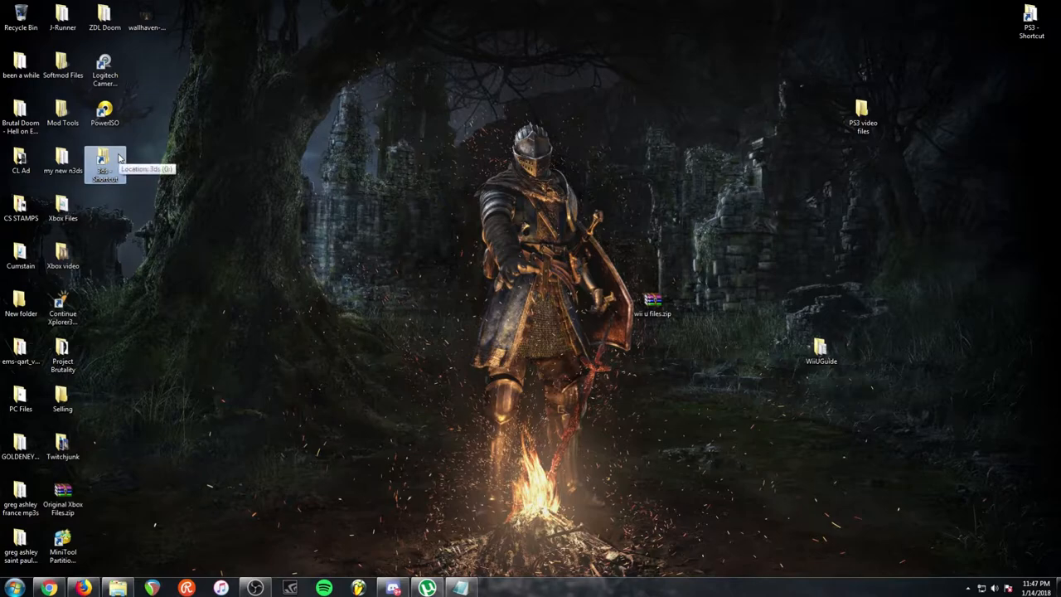
mouse_move(473, 299)
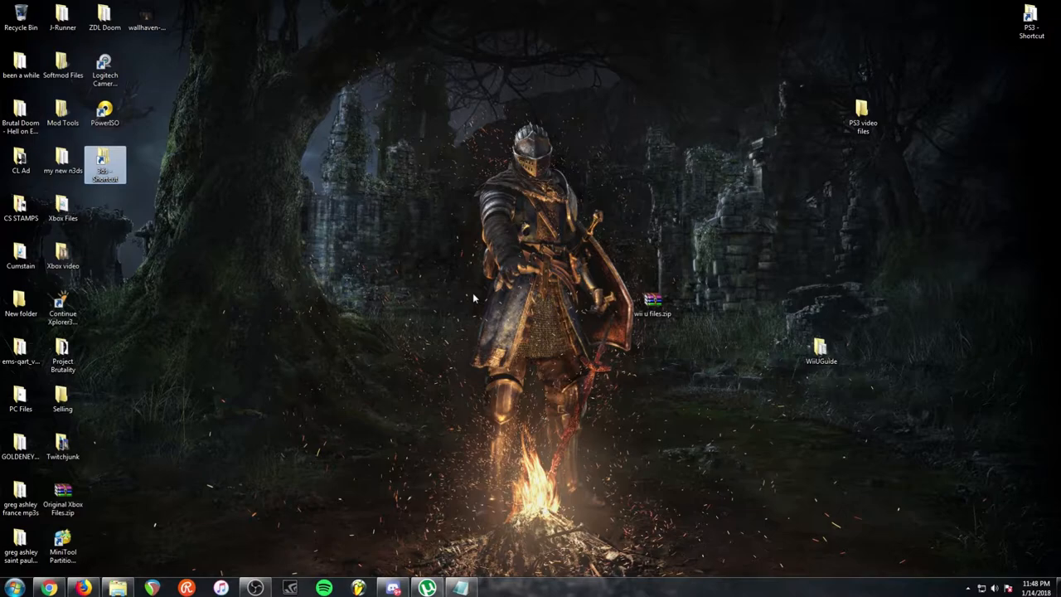
mouse_move(472, 458)
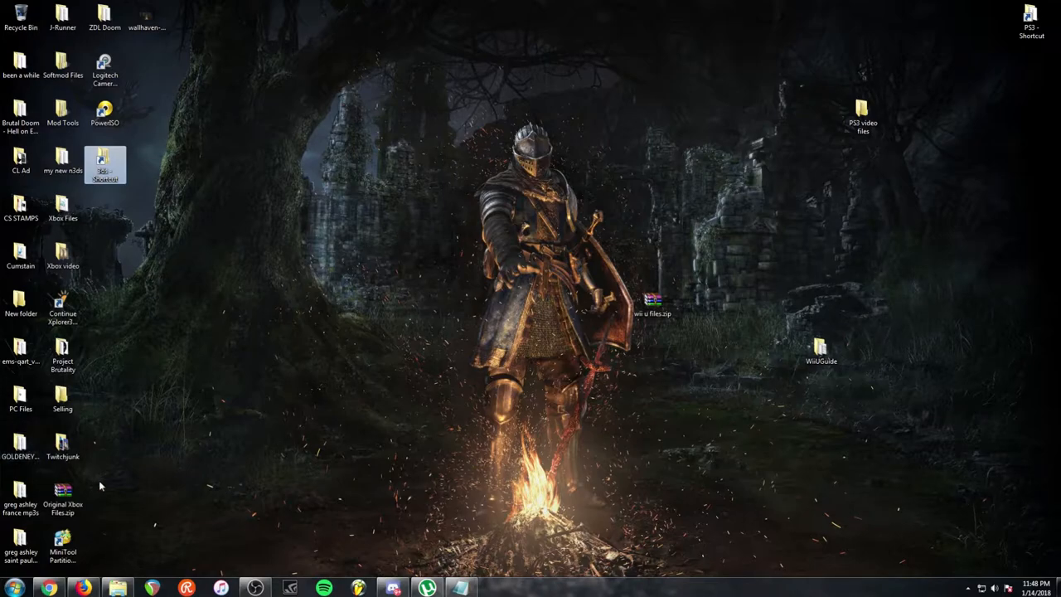
mouse_move(179, 470)
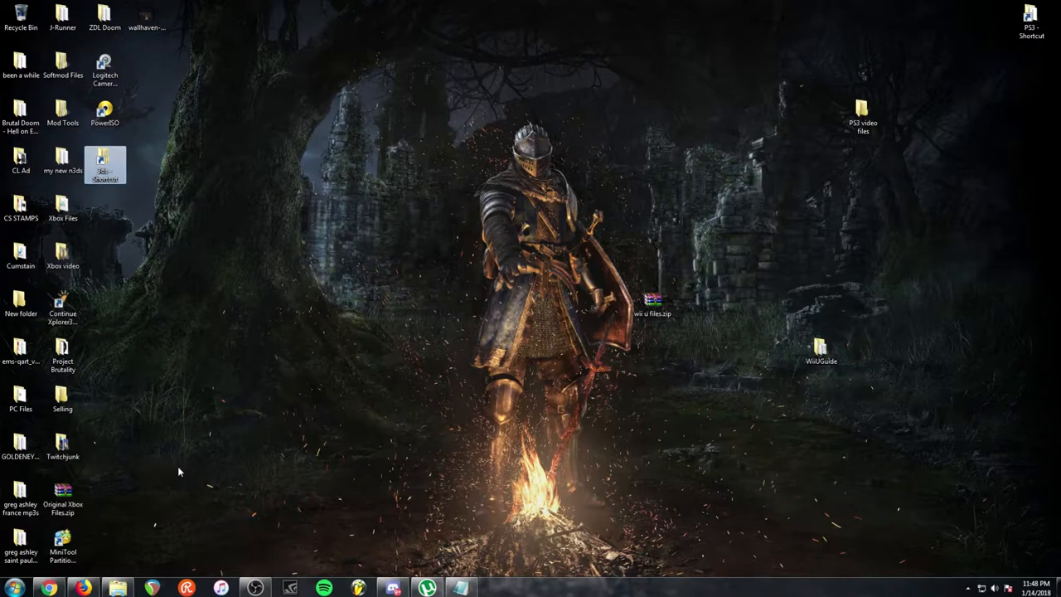
mouse_move(398, 507)
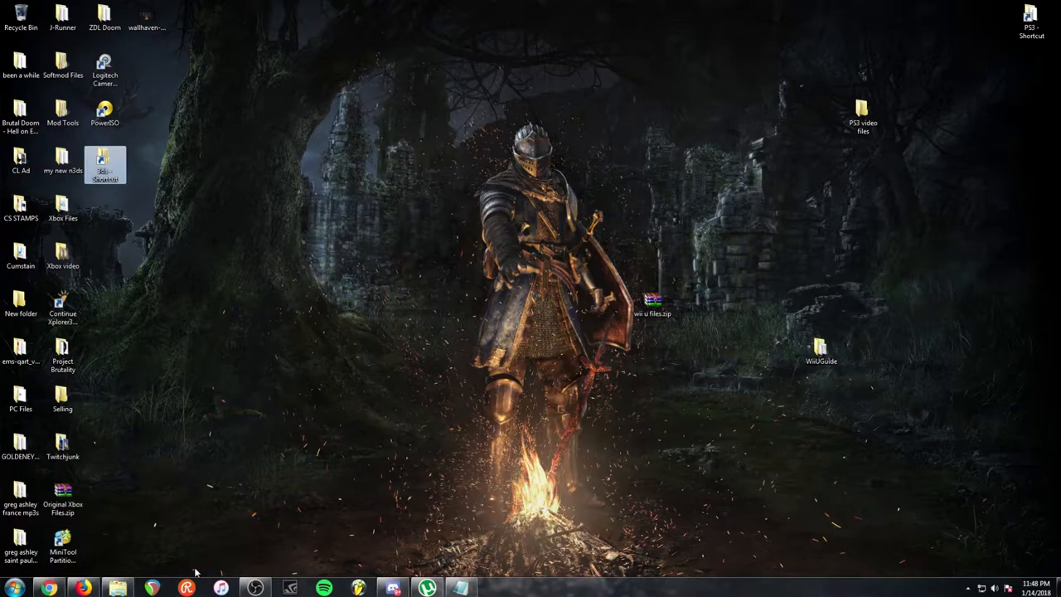
mouse_move(186, 557)
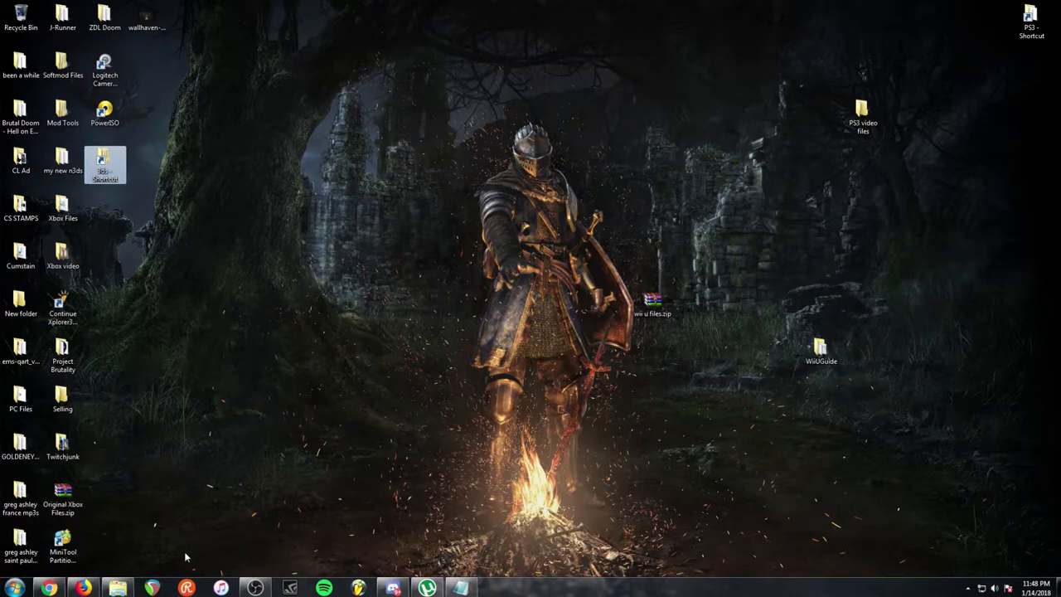
mouse_move(414, 422)
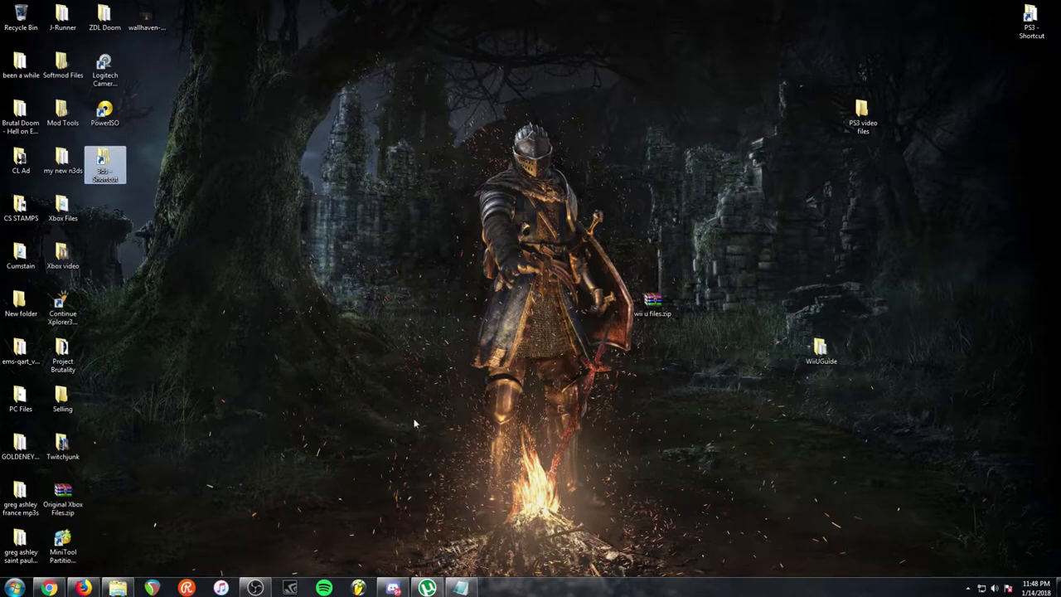
mouse_move(605, 291)
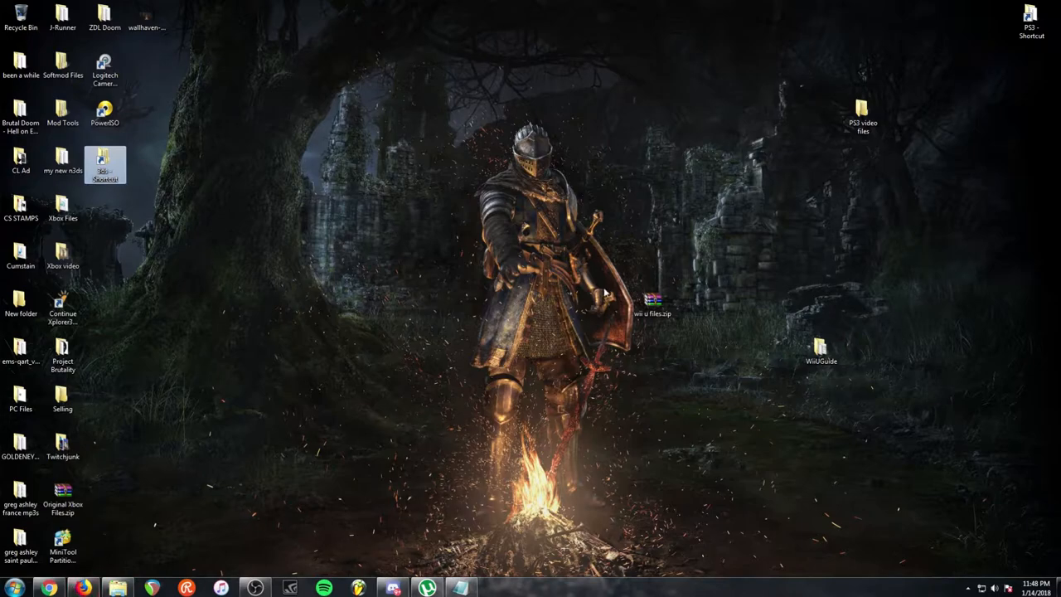
mouse_move(387, 452)
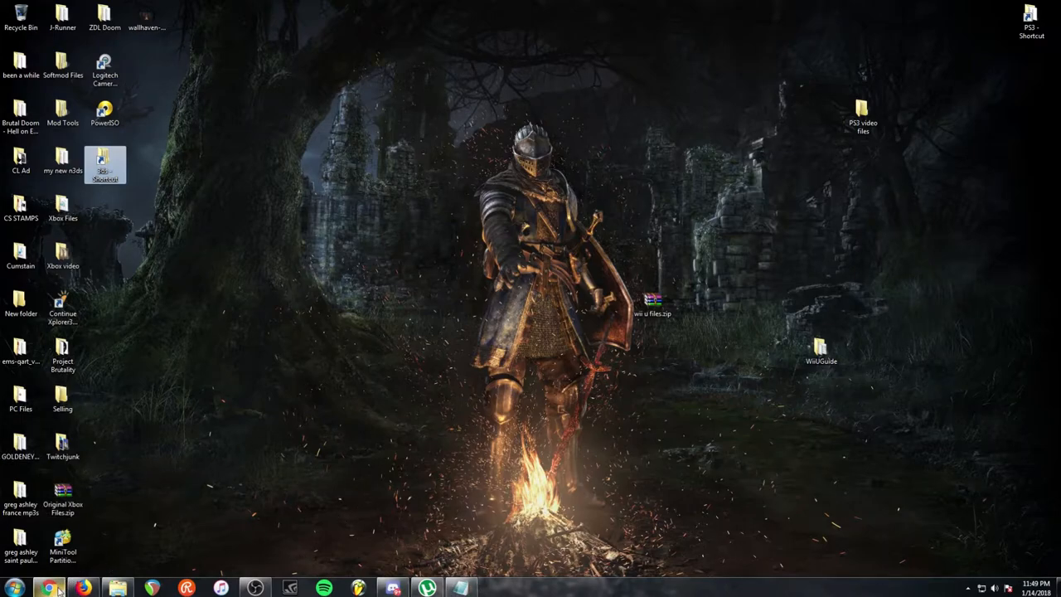
mouse_move(49, 586)
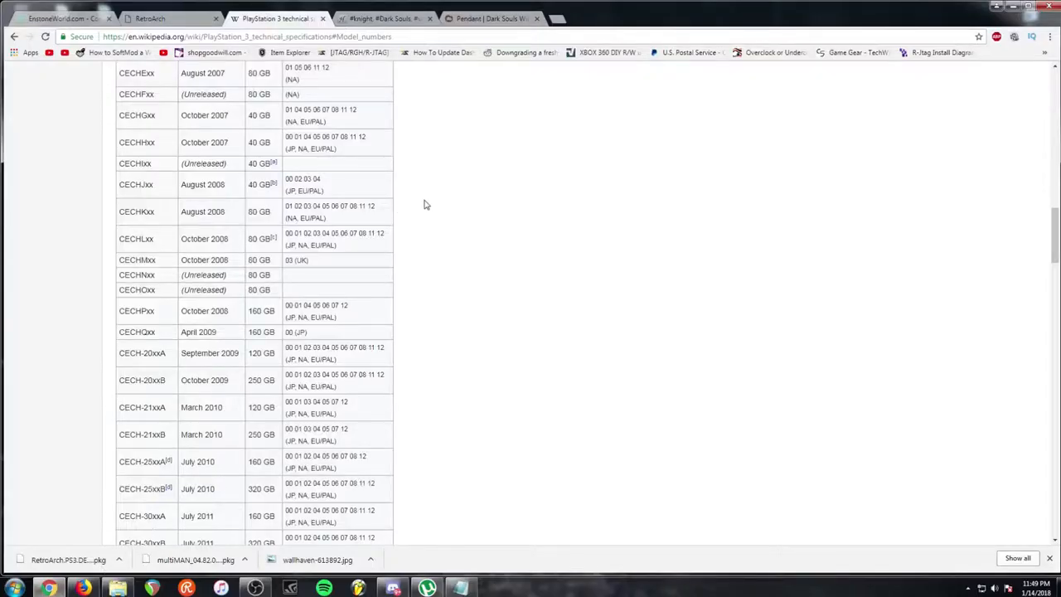
Step: Highlight the CECH-40xxA through CECH-43xxC rows in the PS3 model numbers table
scroll(up, 3)
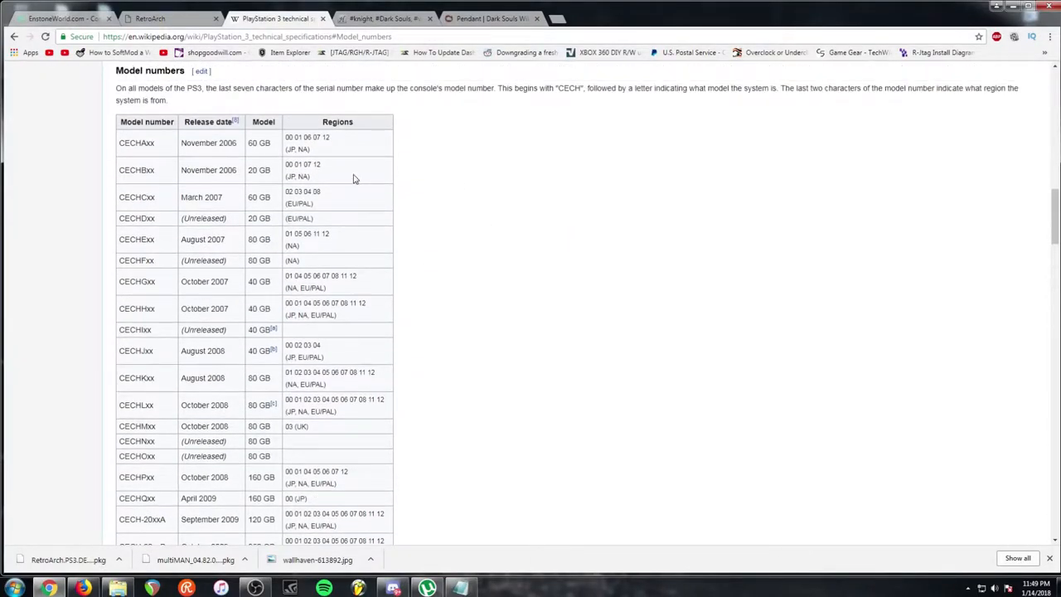
scroll(down, 3)
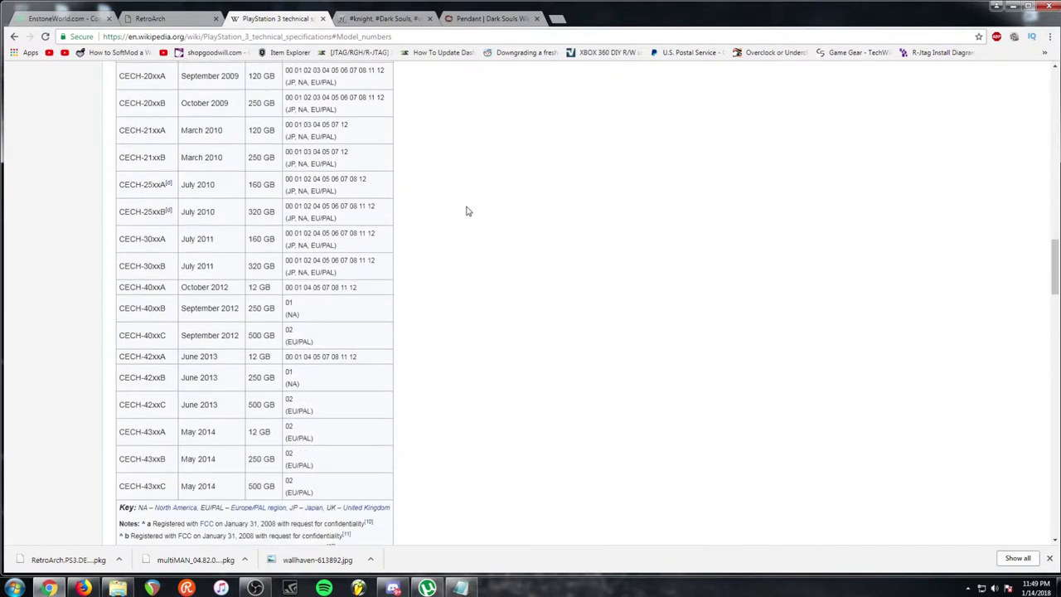
scroll(up, 3)
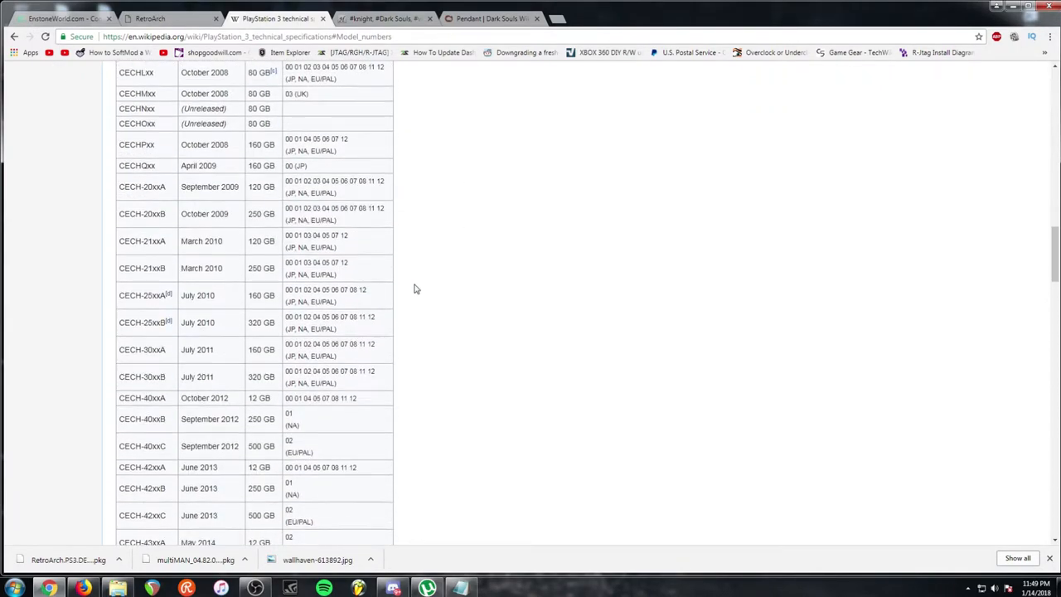
scroll(down, 3)
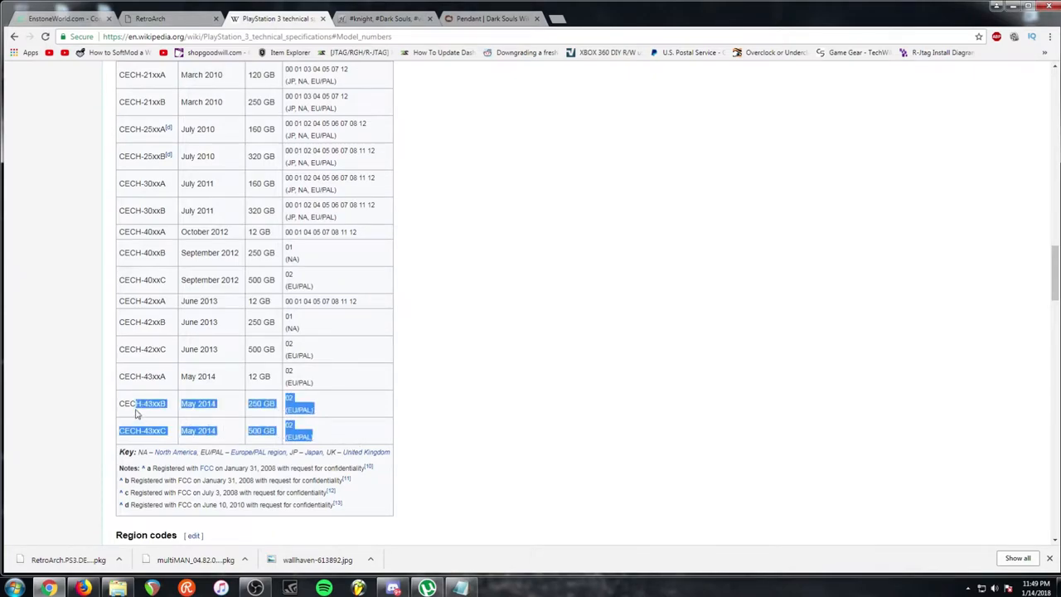
drag(136, 415, 139, 288)
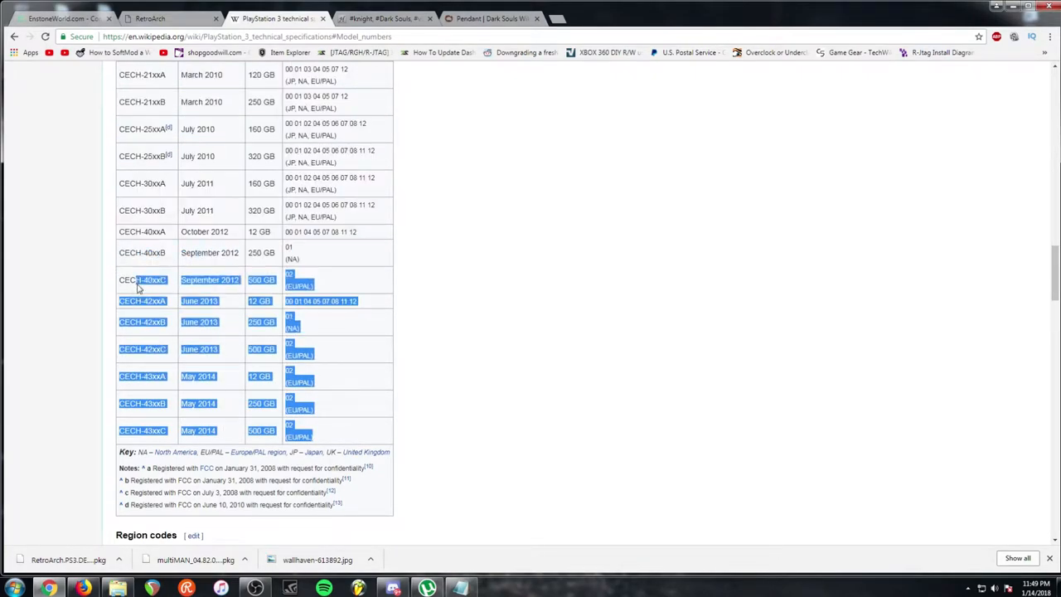
click(119, 232)
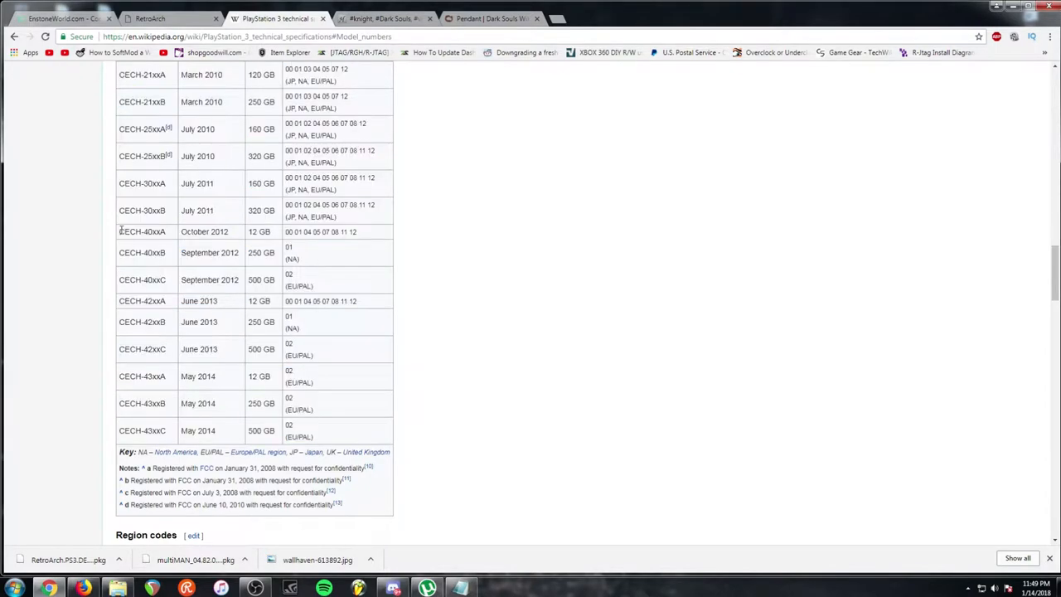
drag(119, 232, 302, 434)
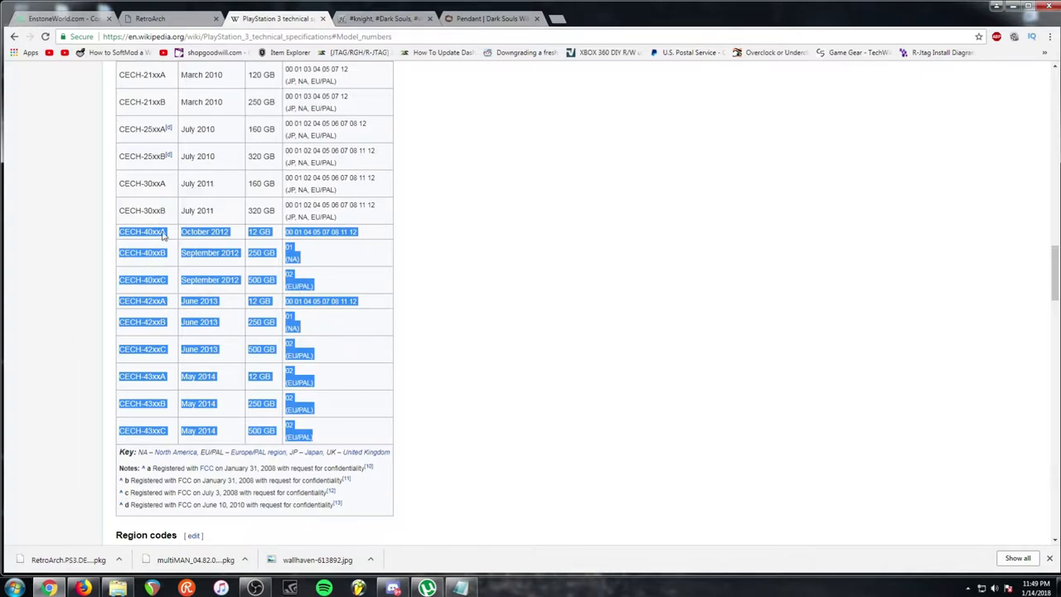
mouse_move(262, 339)
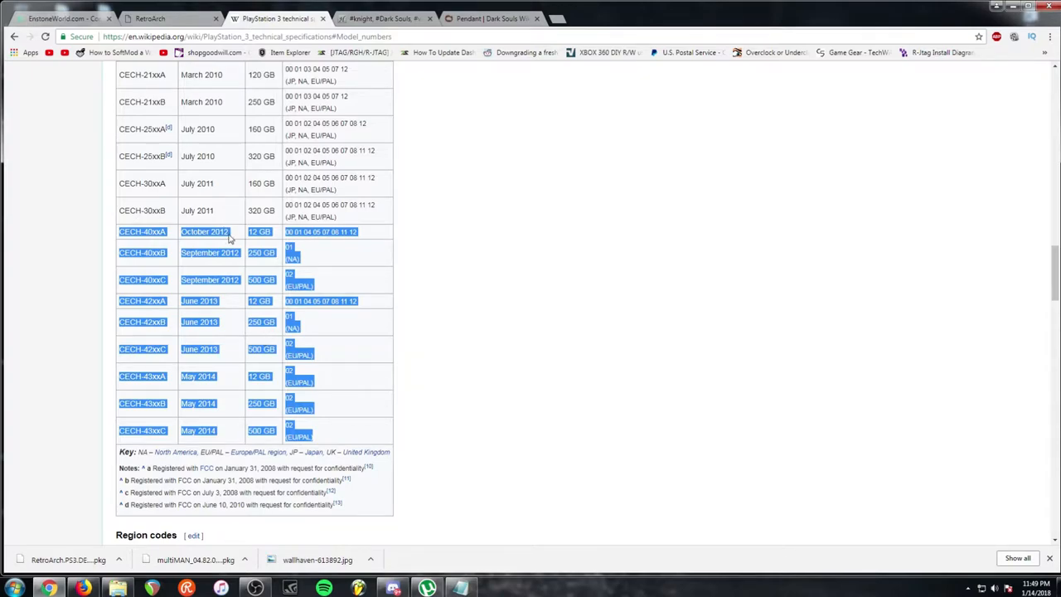
mouse_move(292, 246)
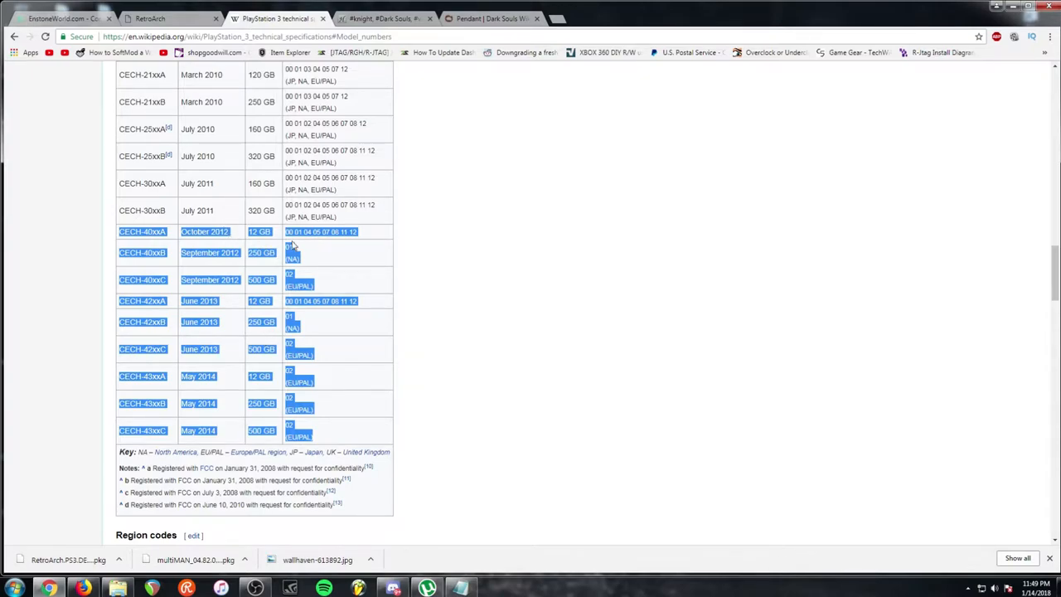
mouse_move(356, 362)
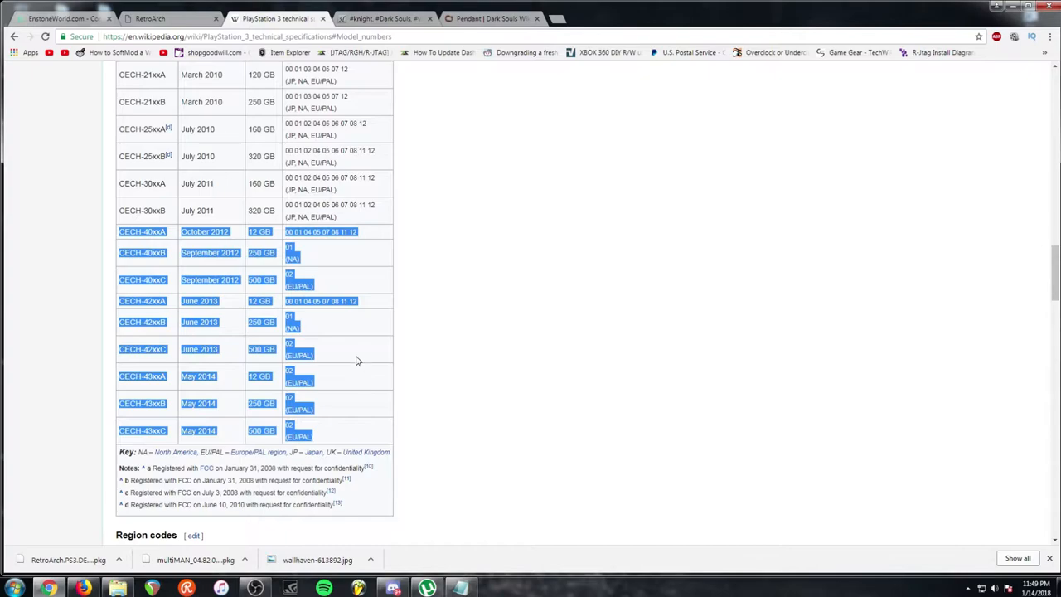
scroll(up, 3)
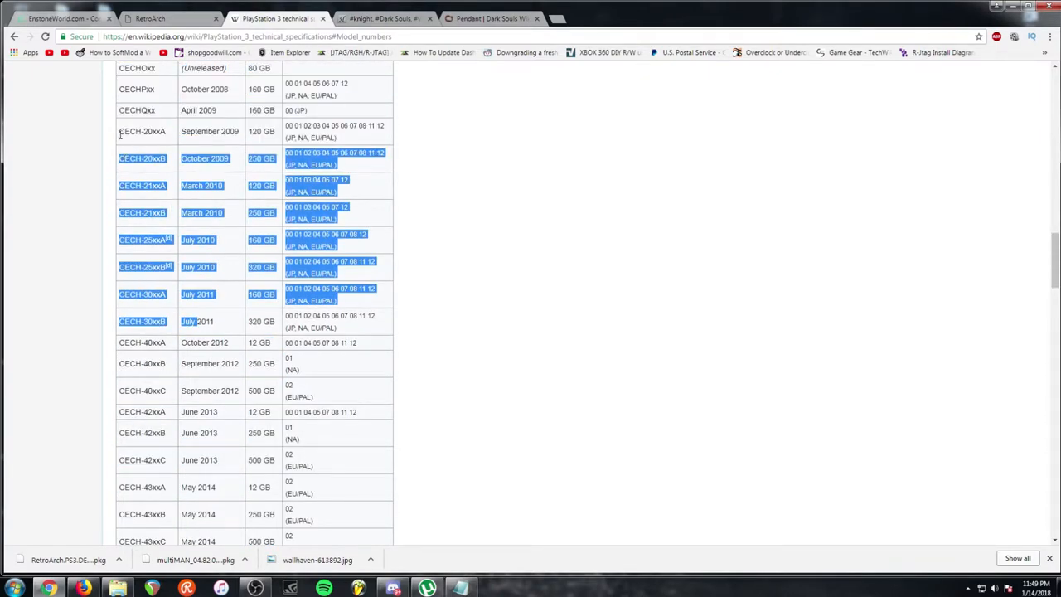
Step: Clear the selection and browse the table around the July 2011 CECH-30xxA/B rows
click(140, 212)
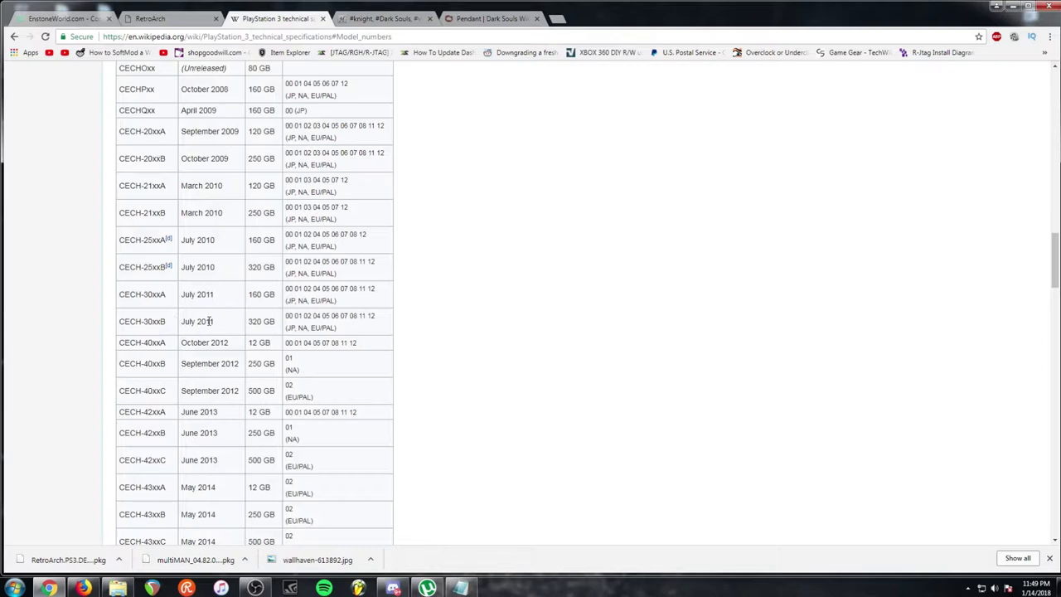
double_click(197, 322)
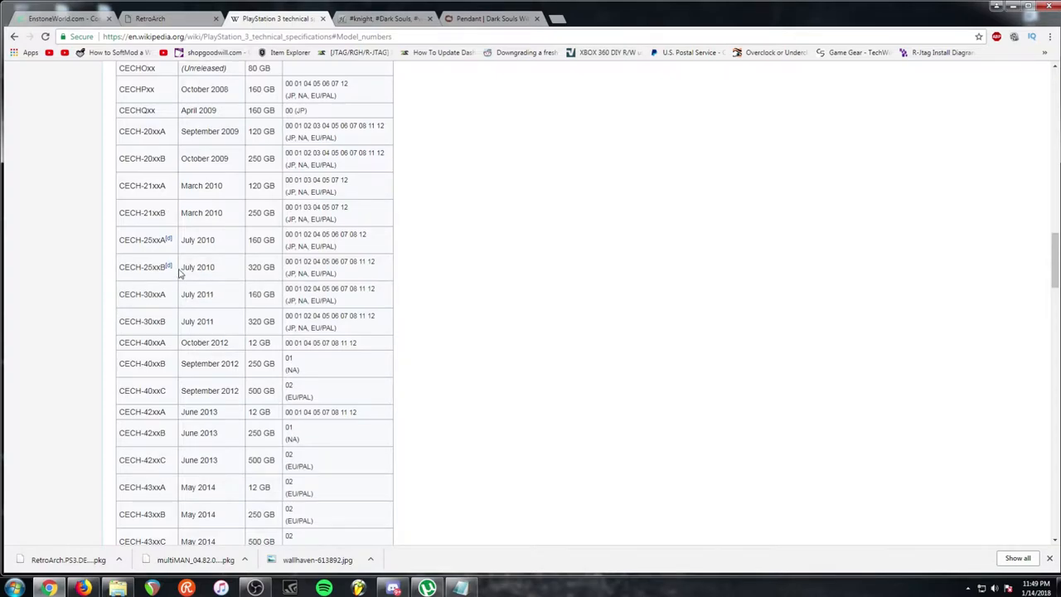
scroll(up, 3)
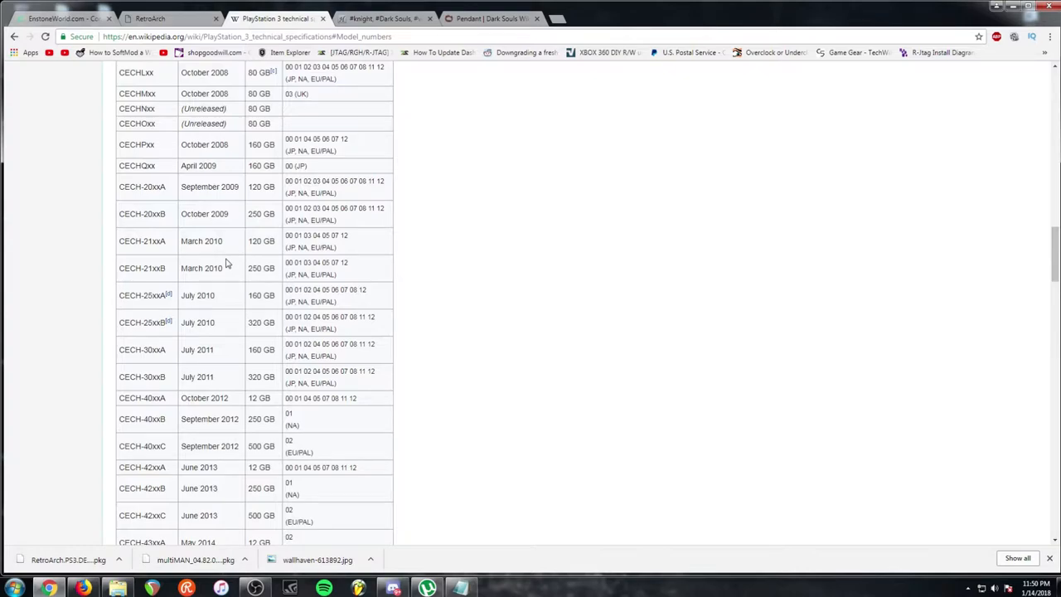
scroll(down, 3)
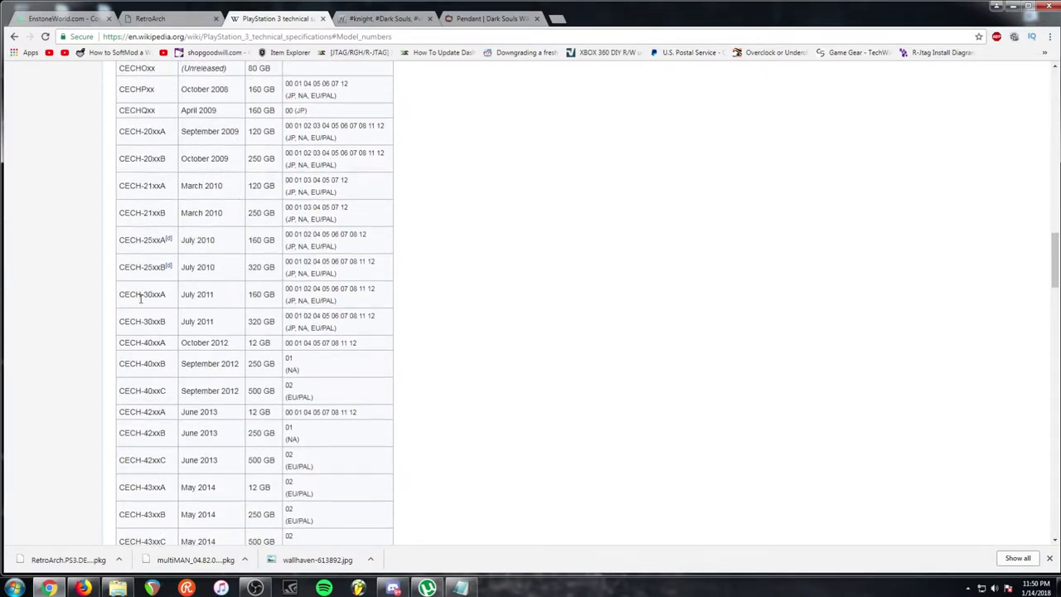
scroll(up, 3)
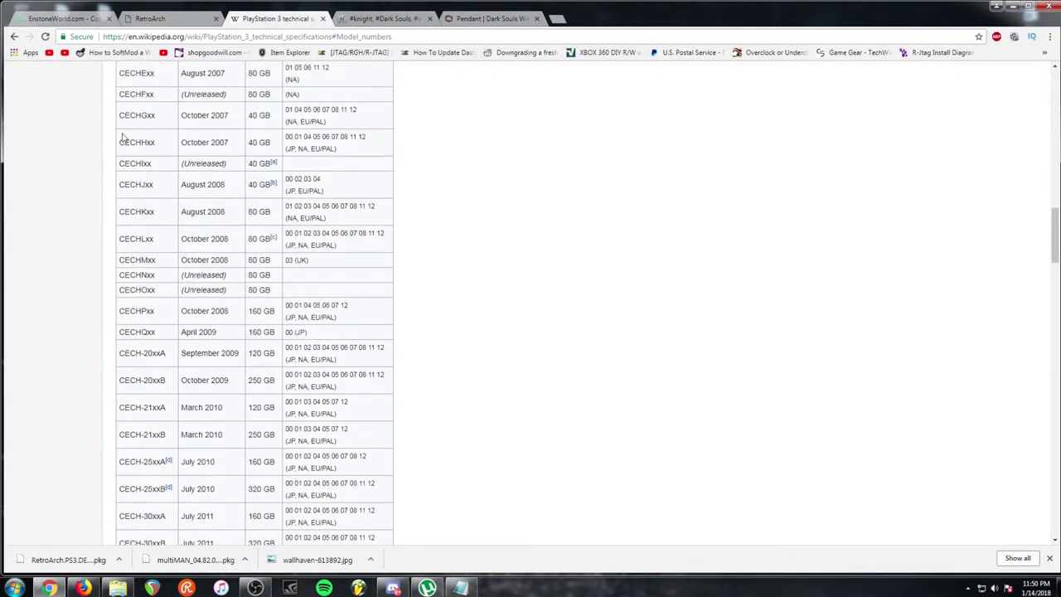
mouse_move(185, 194)
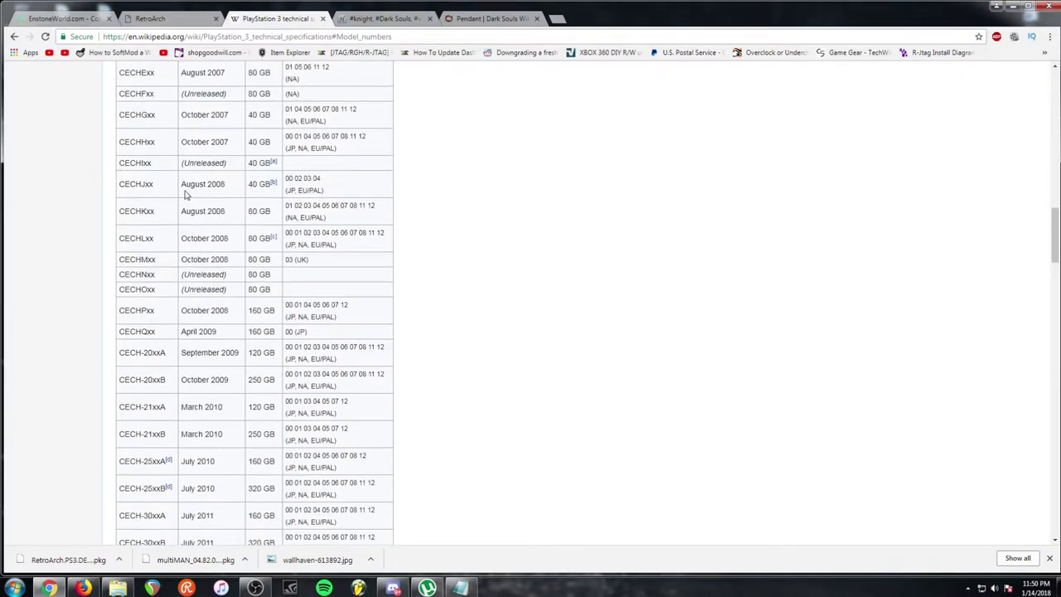
scroll(down, 3)
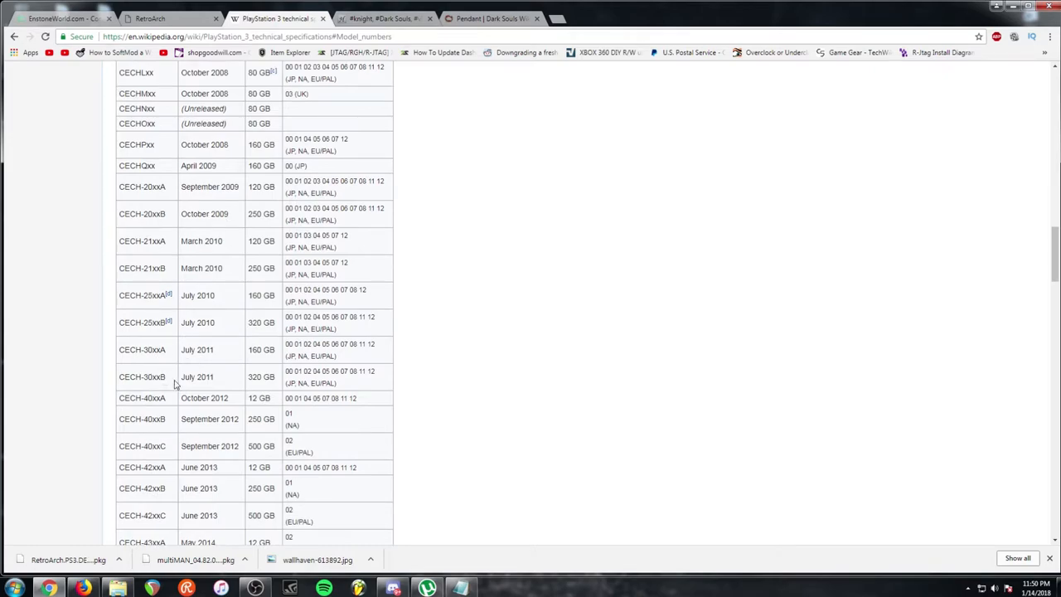
mouse_move(345, 391)
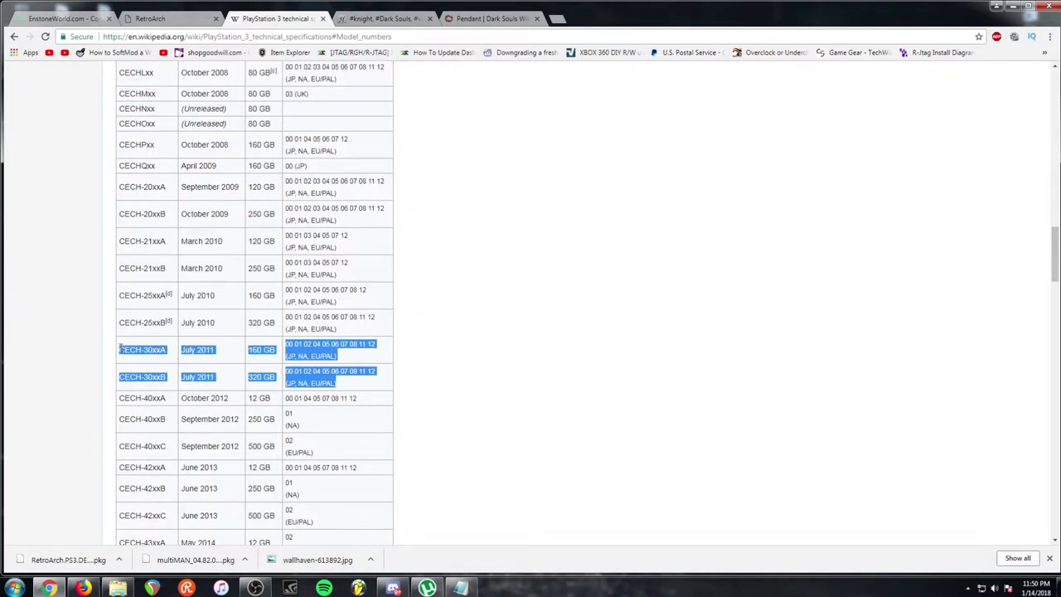
mouse_move(174, 361)
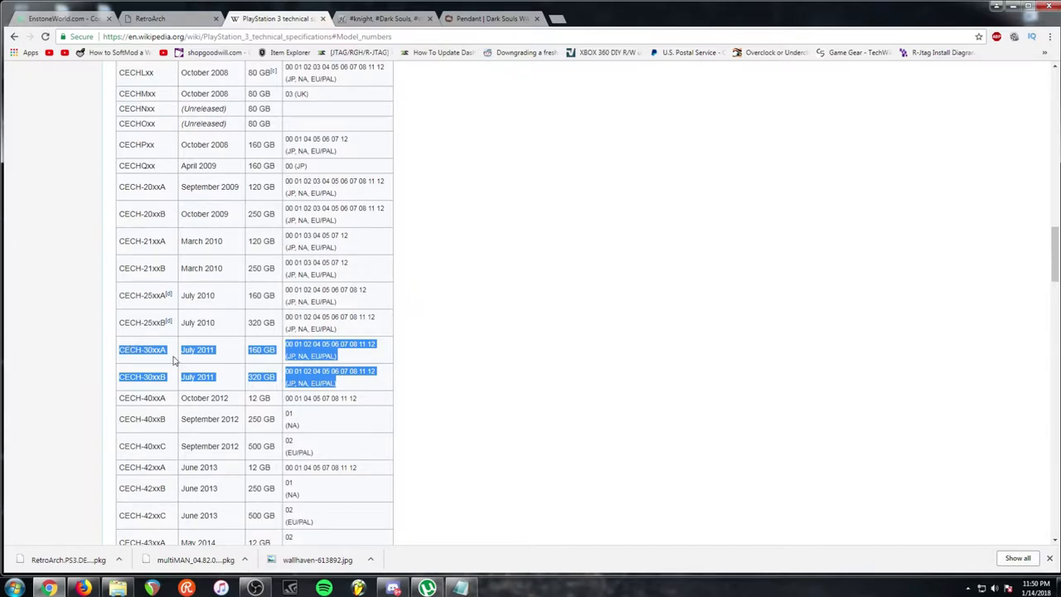
right_click(199, 348)
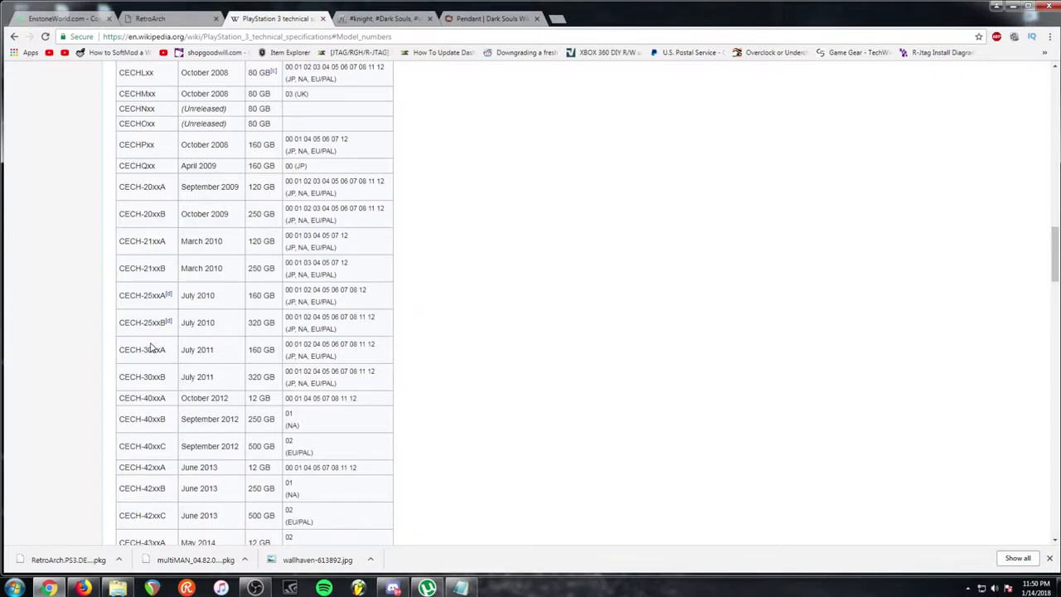
double_click(131, 348)
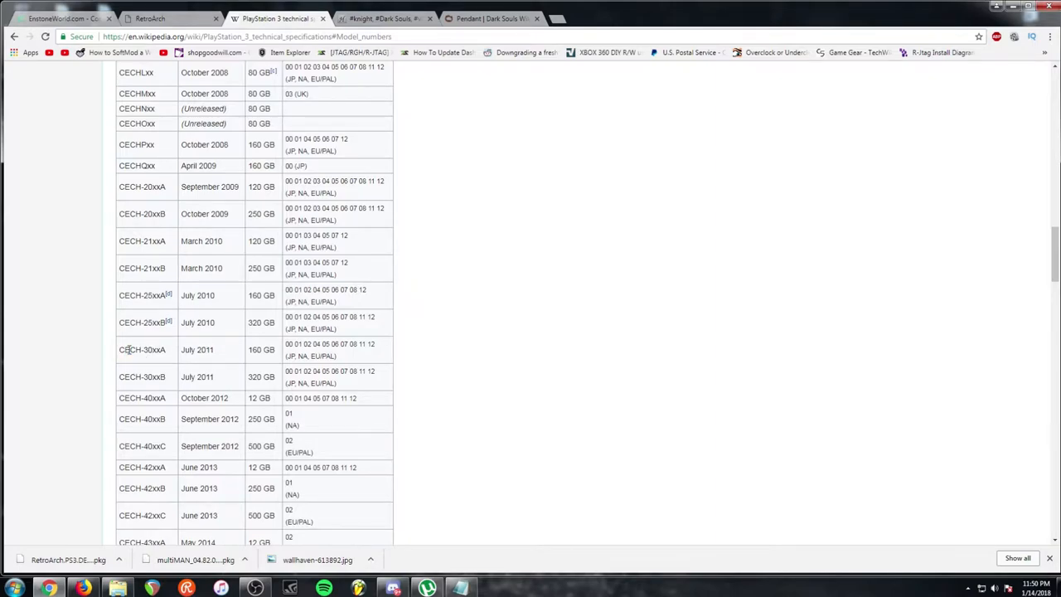
mouse_move(142, 360)
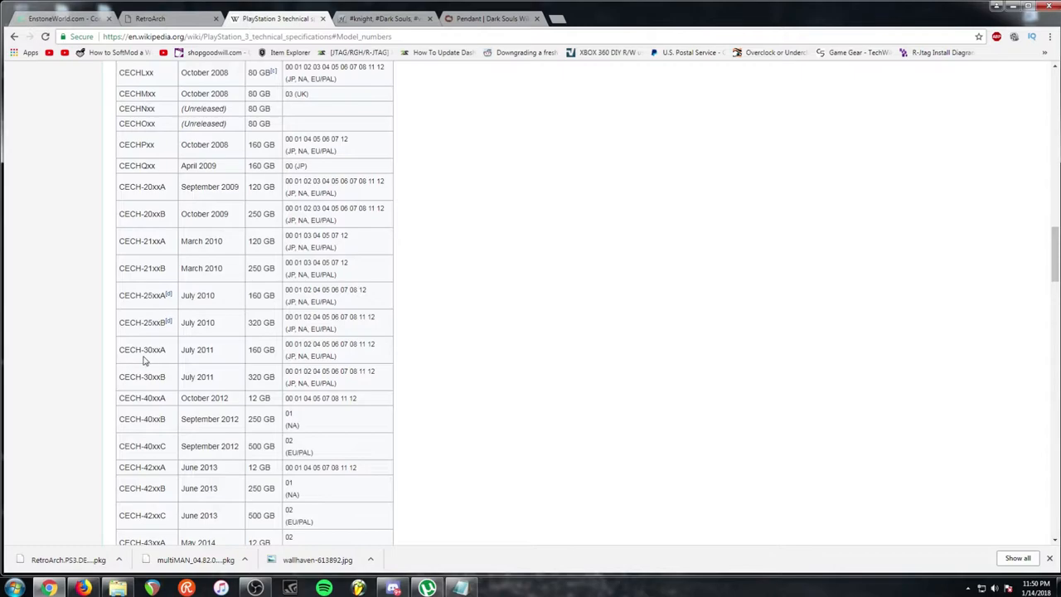
mouse_move(120, 351)
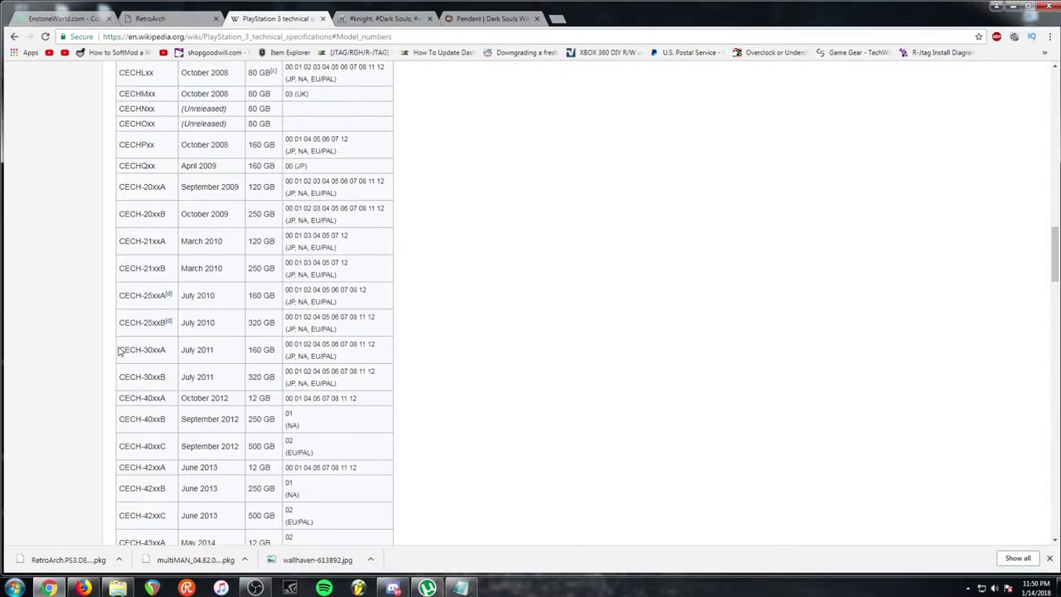
Step: Highlight the CECH-30xxA–42xxC rows, then the CECH-20xxA–25xxB rows
drag(119, 348, 272, 513)
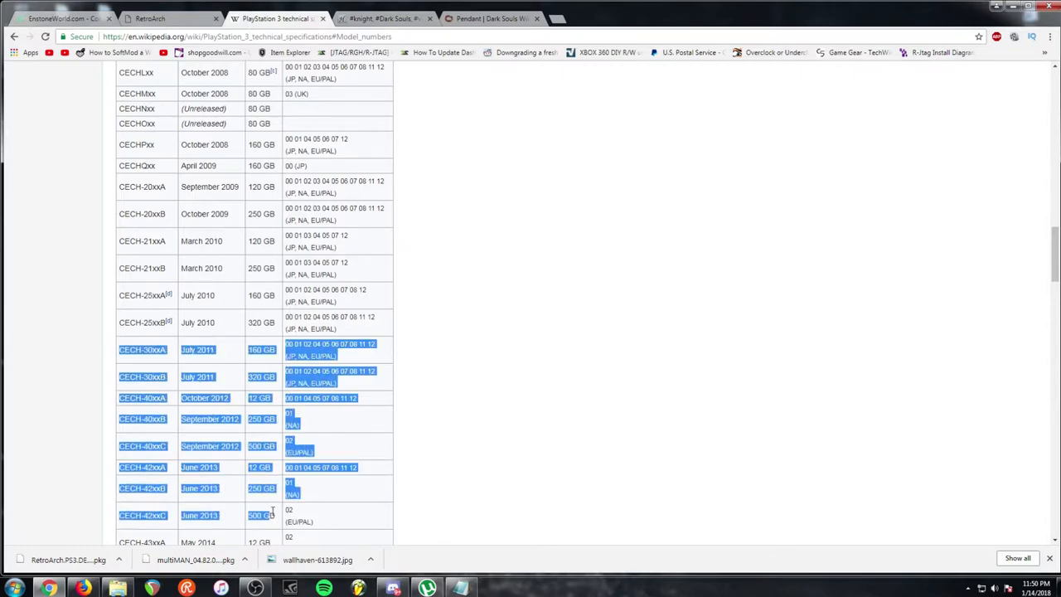
scroll(down, 3)
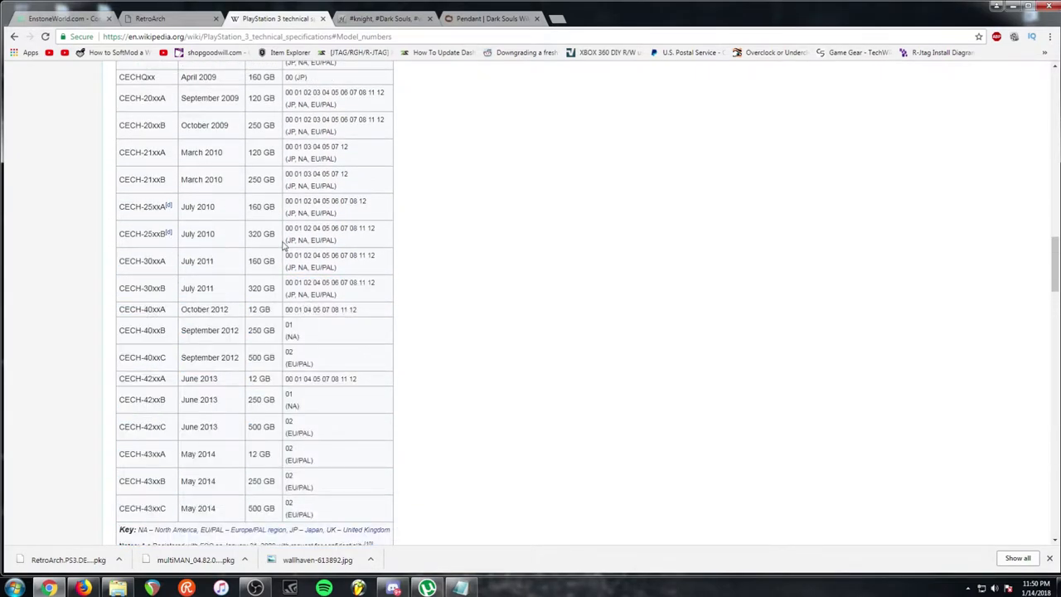
mouse_move(278, 209)
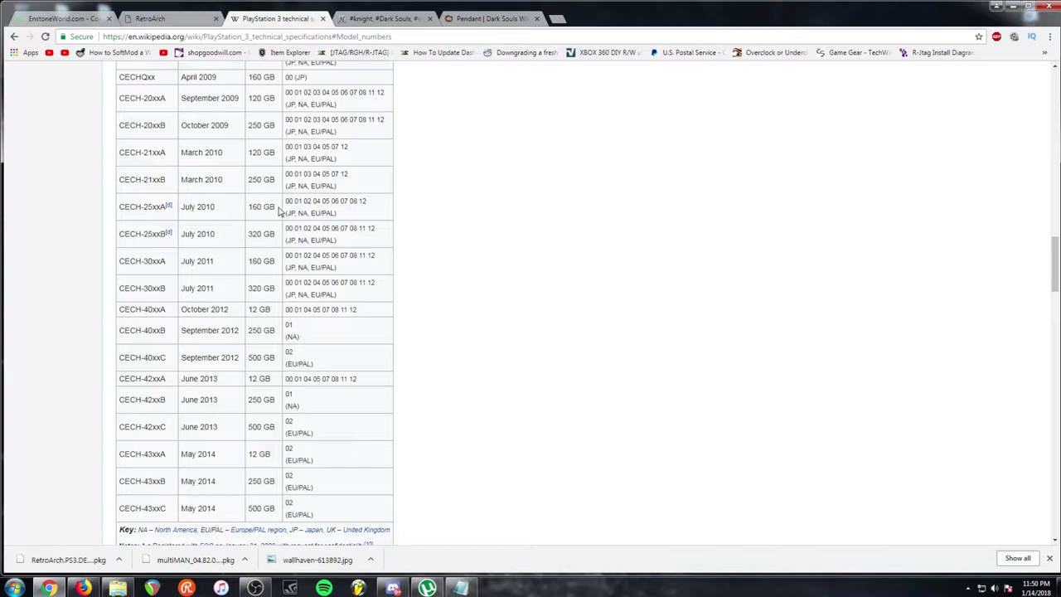
mouse_move(213, 345)
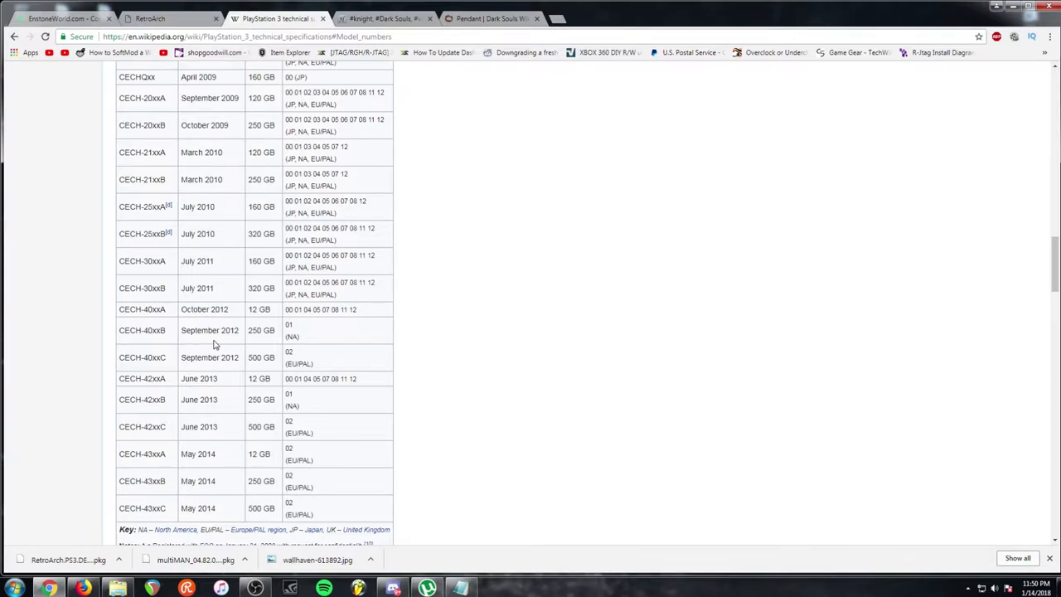
mouse_move(229, 226)
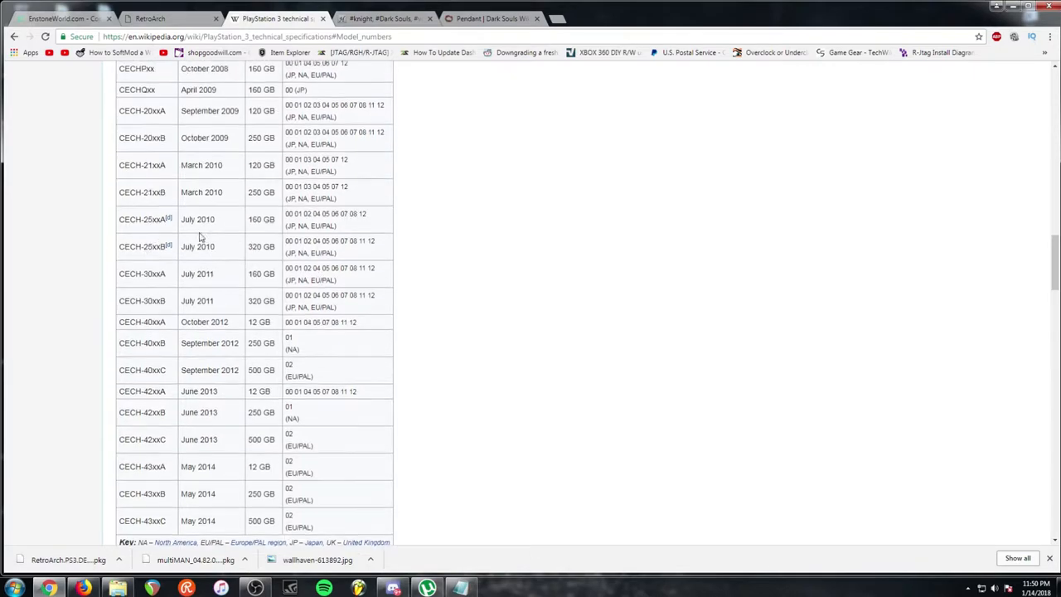
scroll(up, 3)
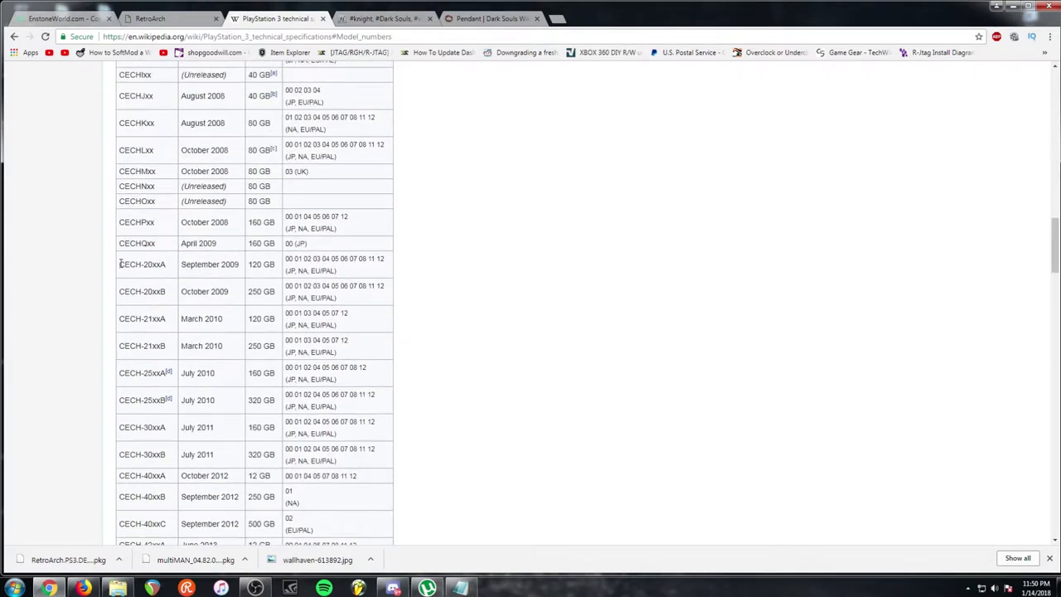
drag(119, 263, 235, 403)
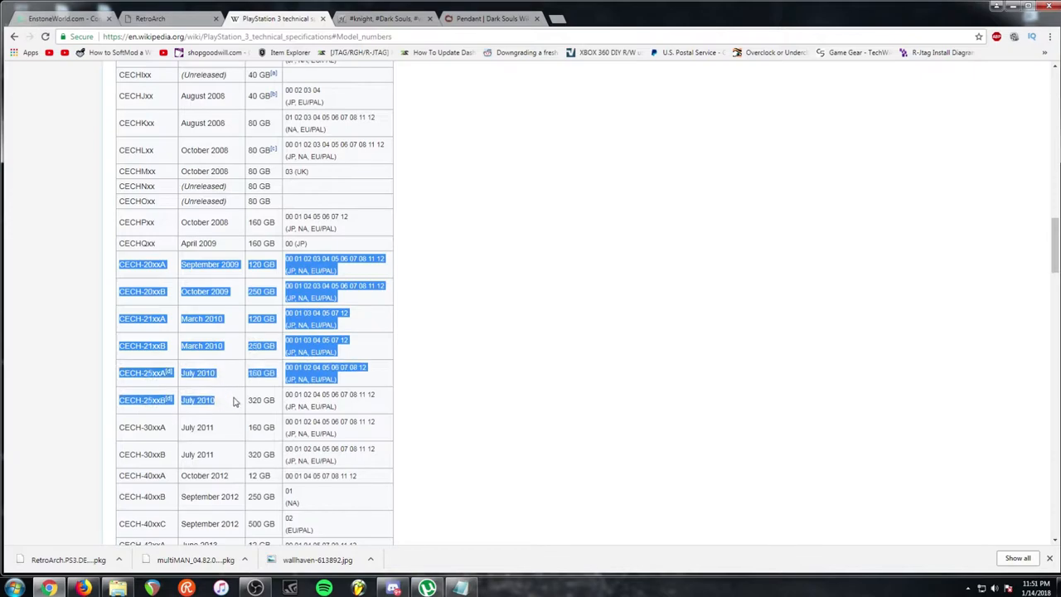
mouse_move(214, 383)
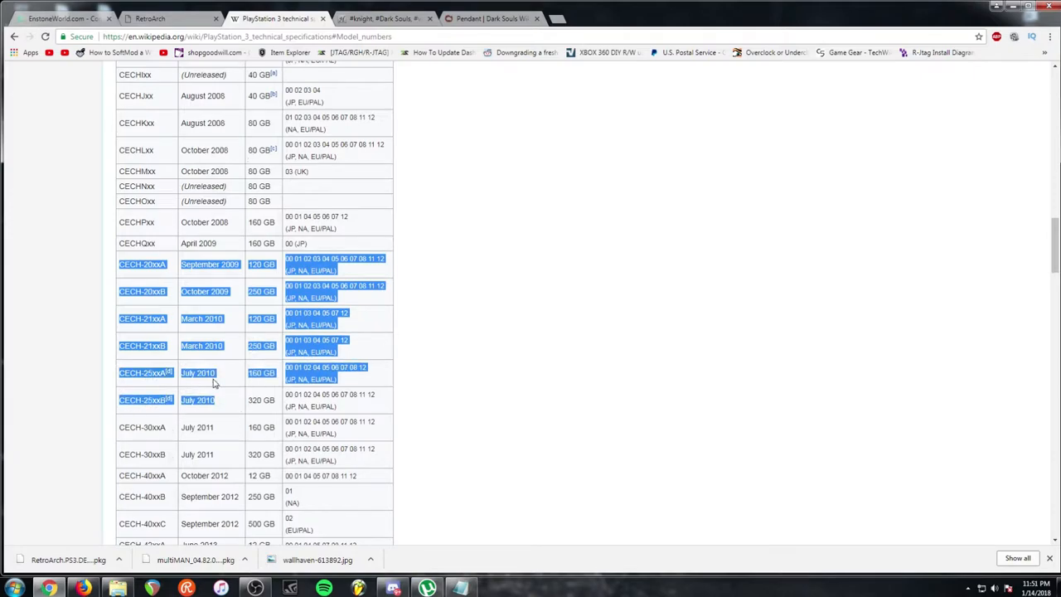
Step: Highlight just the July 2010 CECH-25xxA and CECH-25xxB rows
scroll(down, 3)
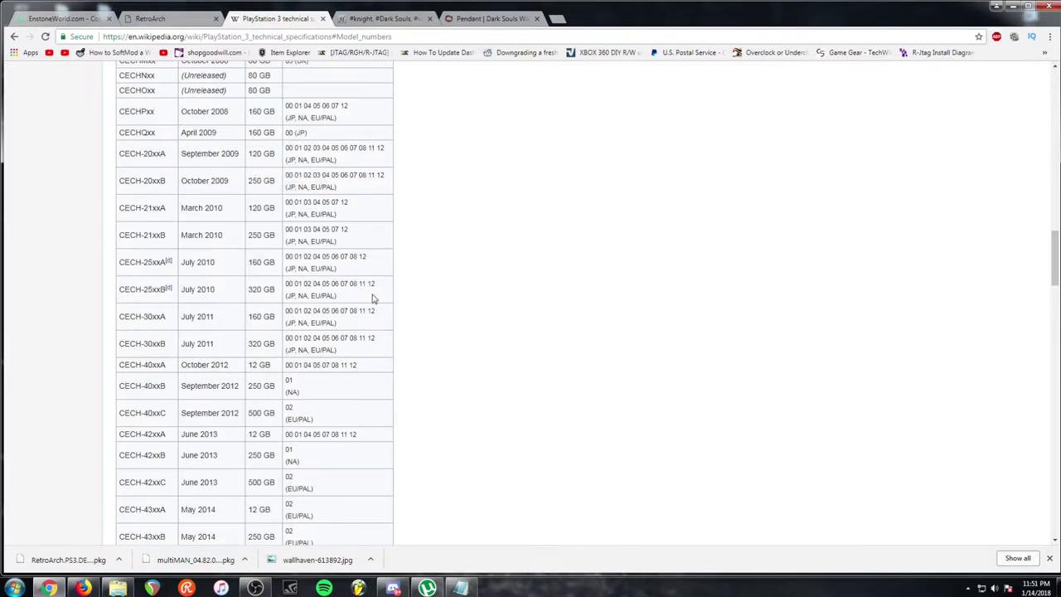
drag(129, 262, 335, 295)
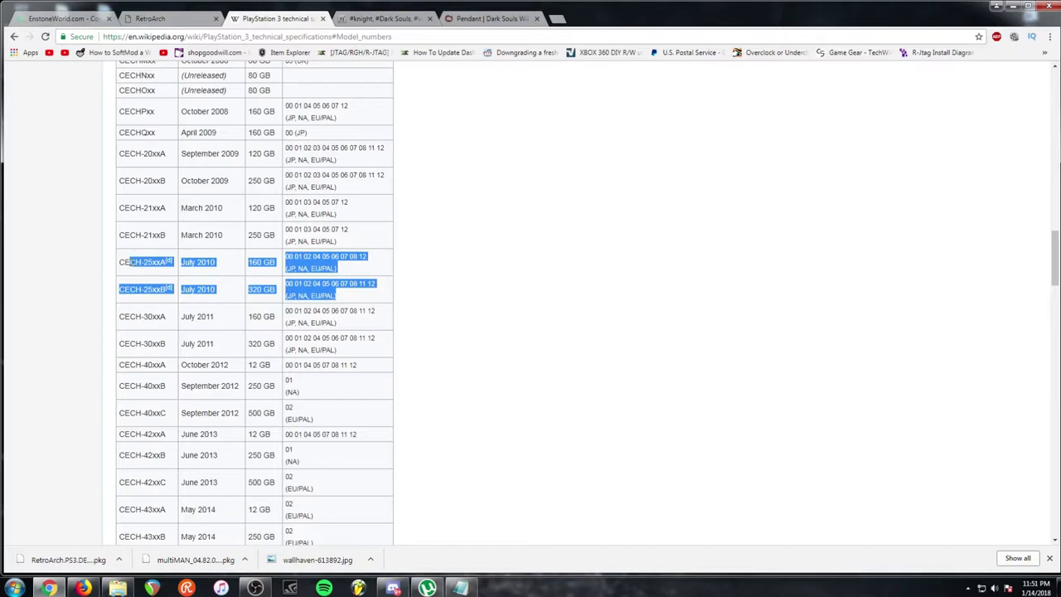
mouse_move(246, 185)
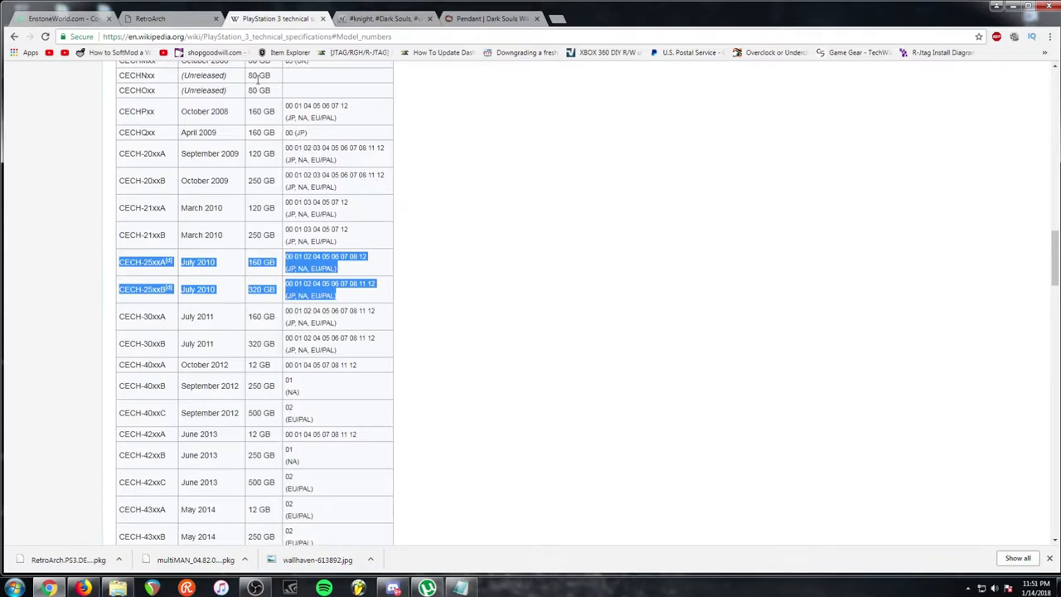
mouse_move(440, 248)
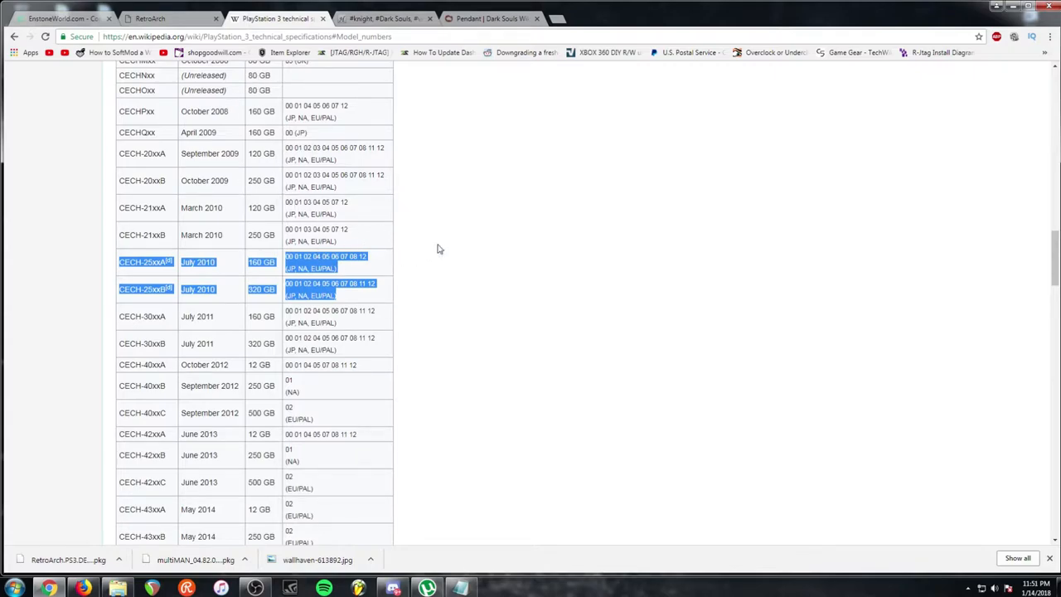
mouse_move(449, 230)
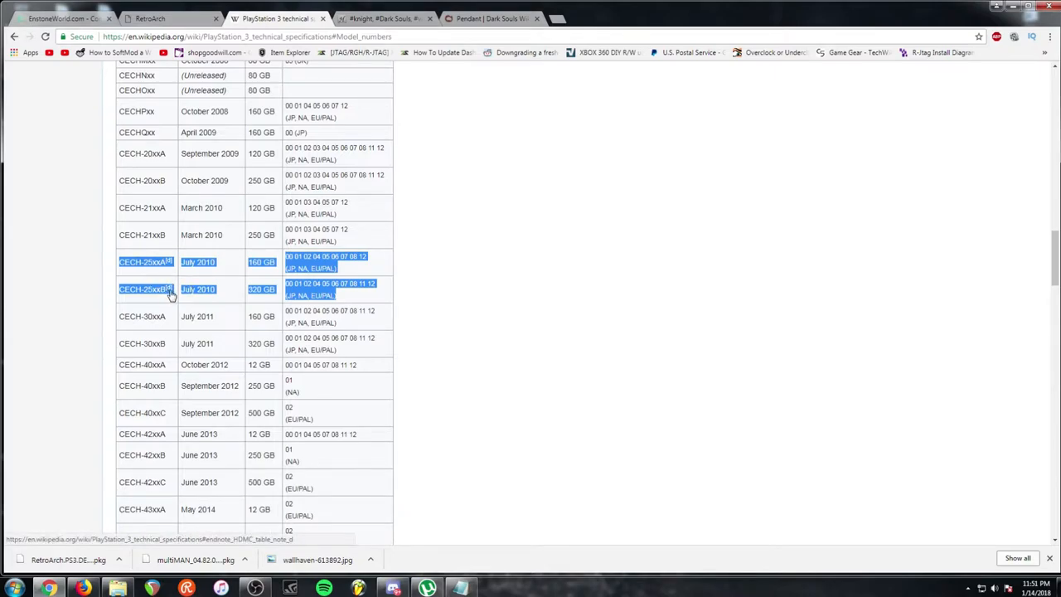
mouse_move(404, 279)
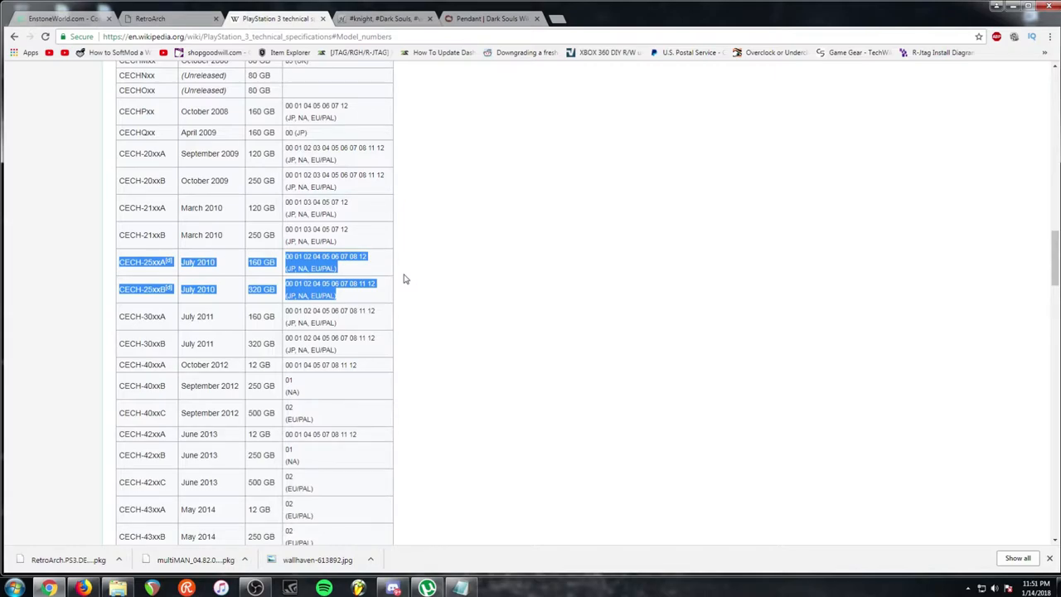
Step: Highlight the original CECHAxx through CECHFxx launch-model rows at the top of the table
scroll(up, 3)
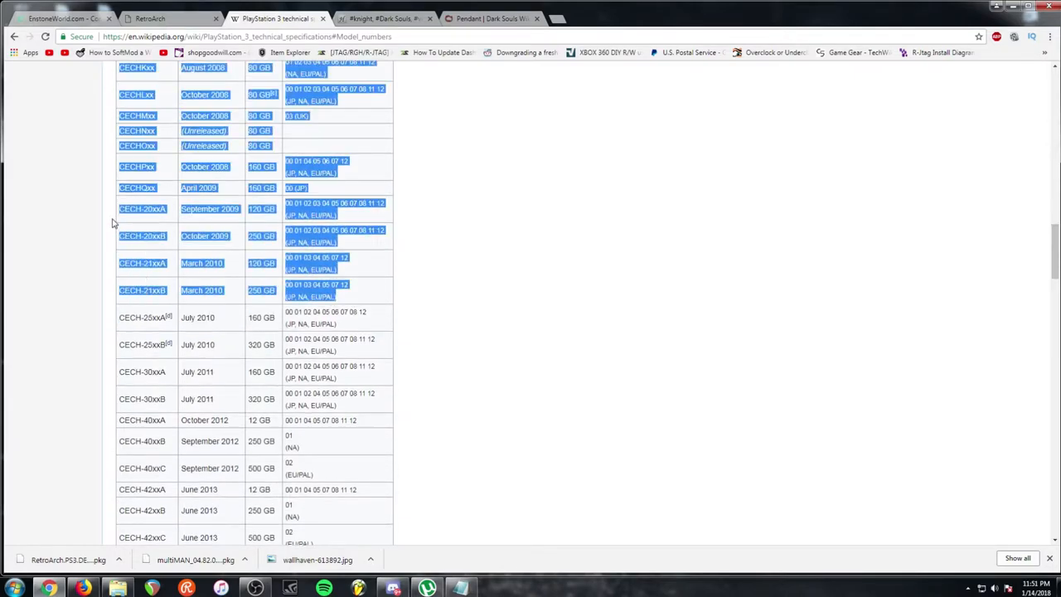
scroll(up, 3)
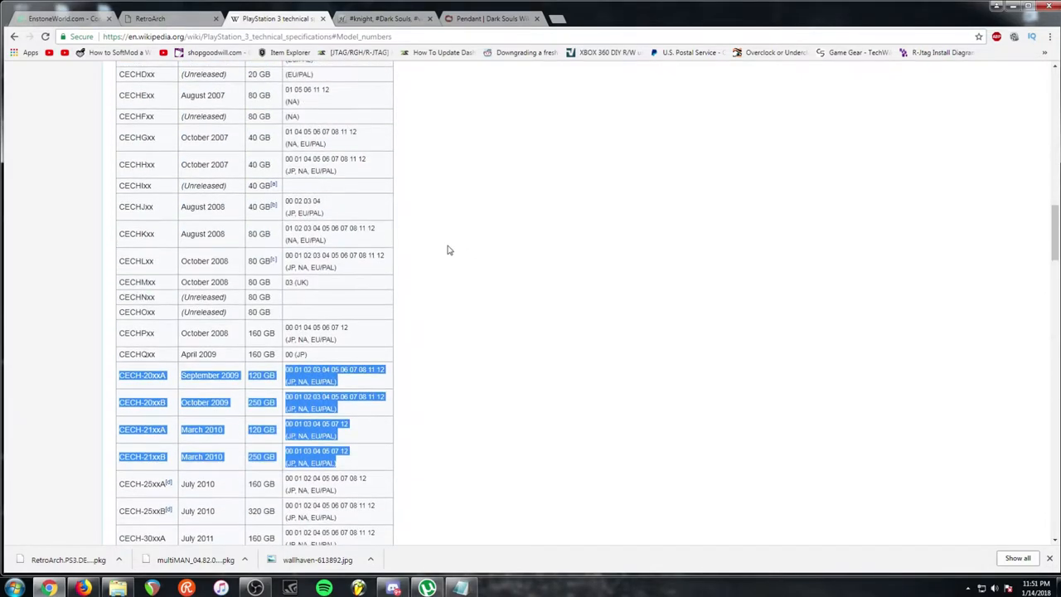
scroll(up, 3)
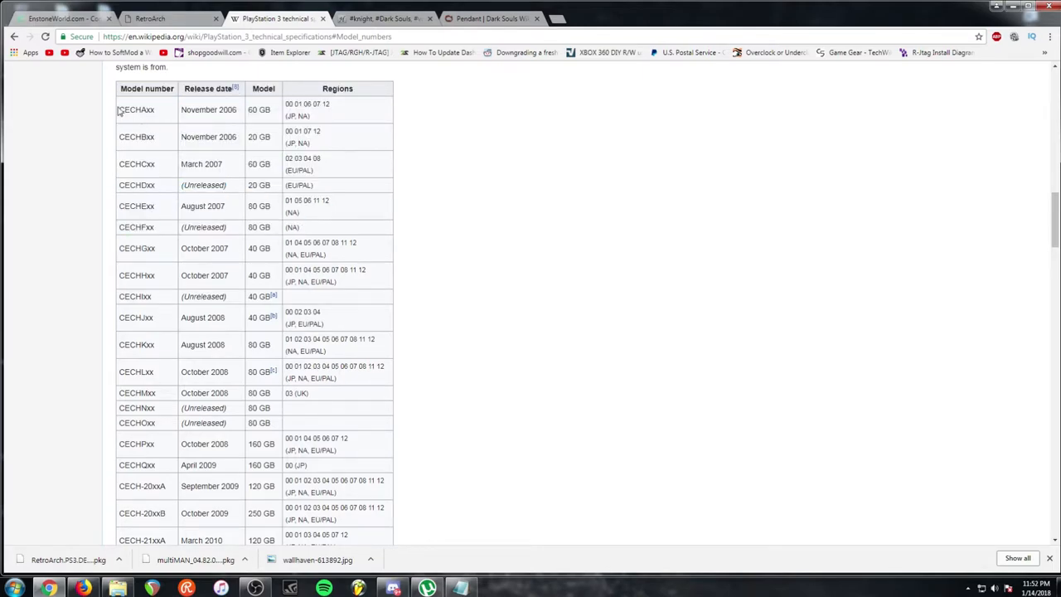
drag(119, 109, 197, 165)
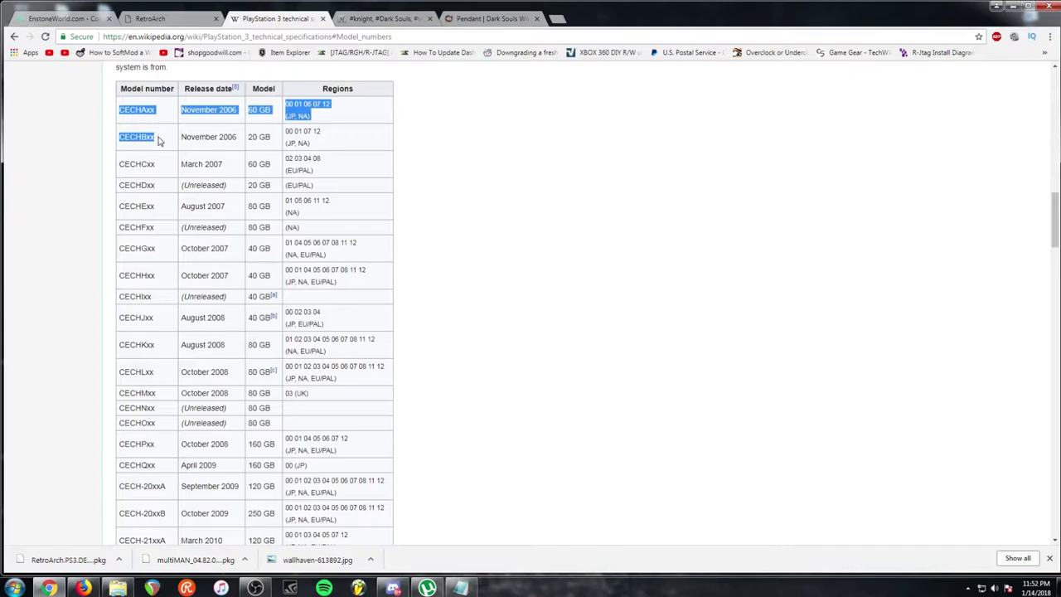
drag(159, 135, 167, 231)
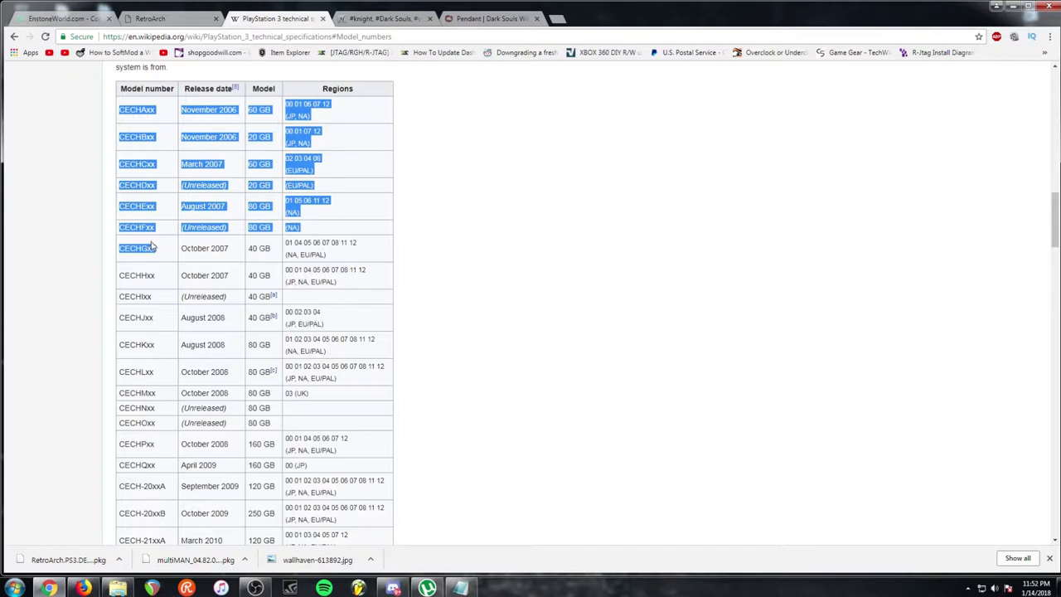
scroll(down, 3)
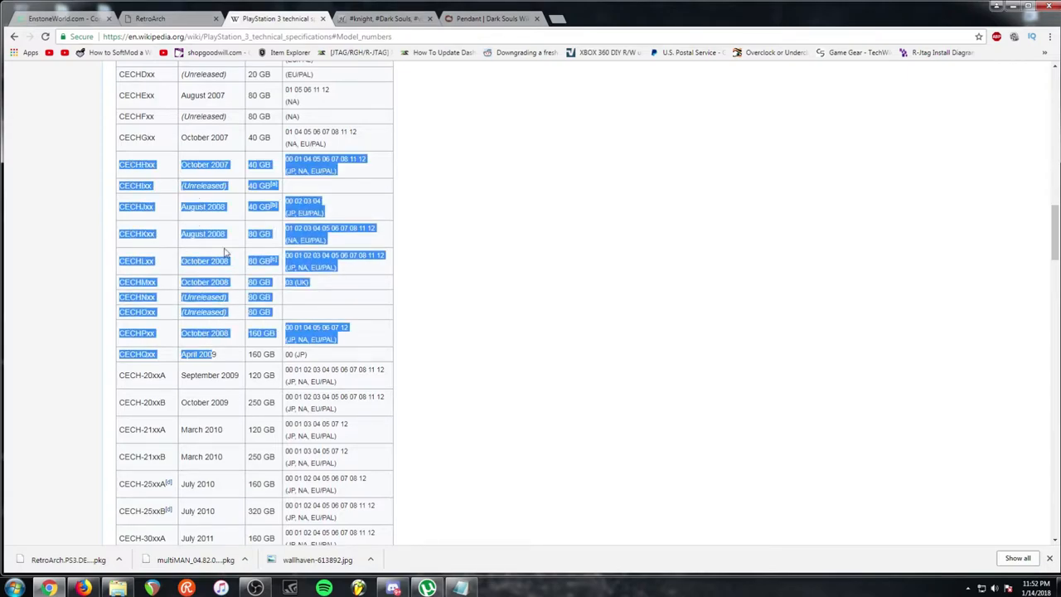
Step: Clear the selection and scroll back down through the table to the CECH-40xx models
click(118, 170)
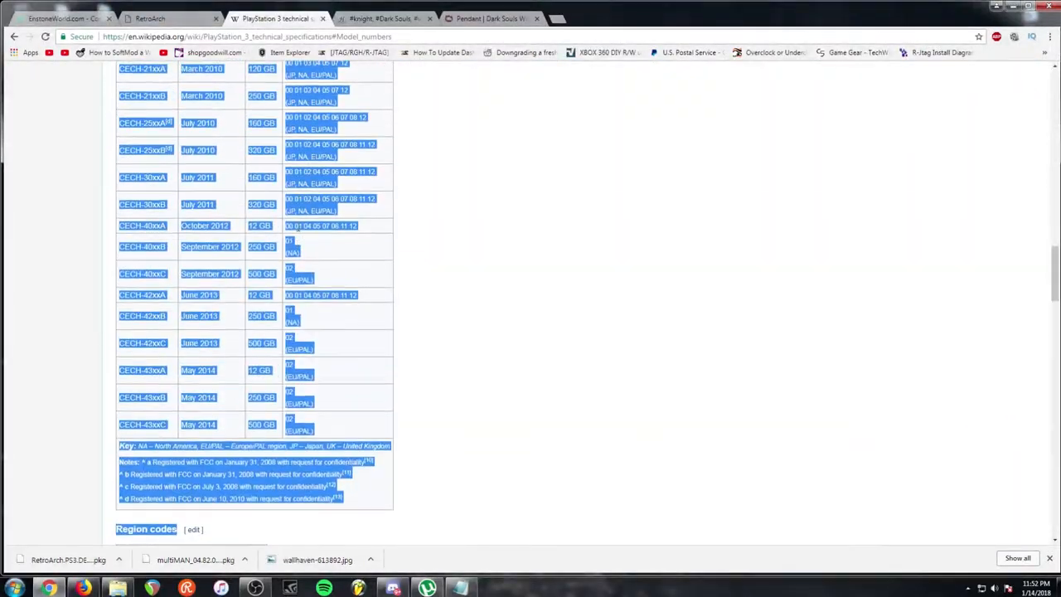
scroll(up, 3)
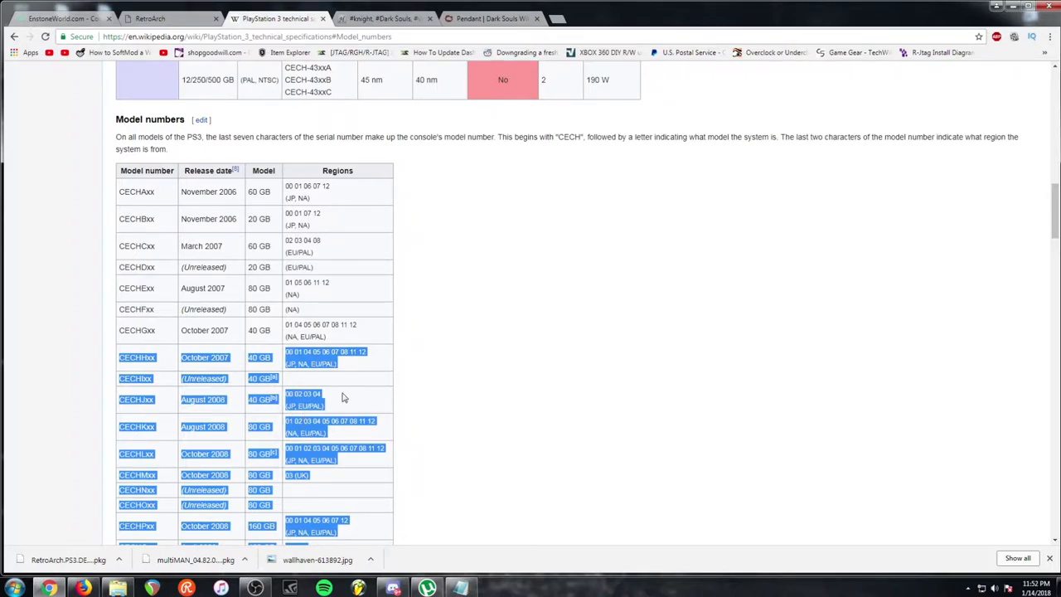
mouse_move(166, 376)
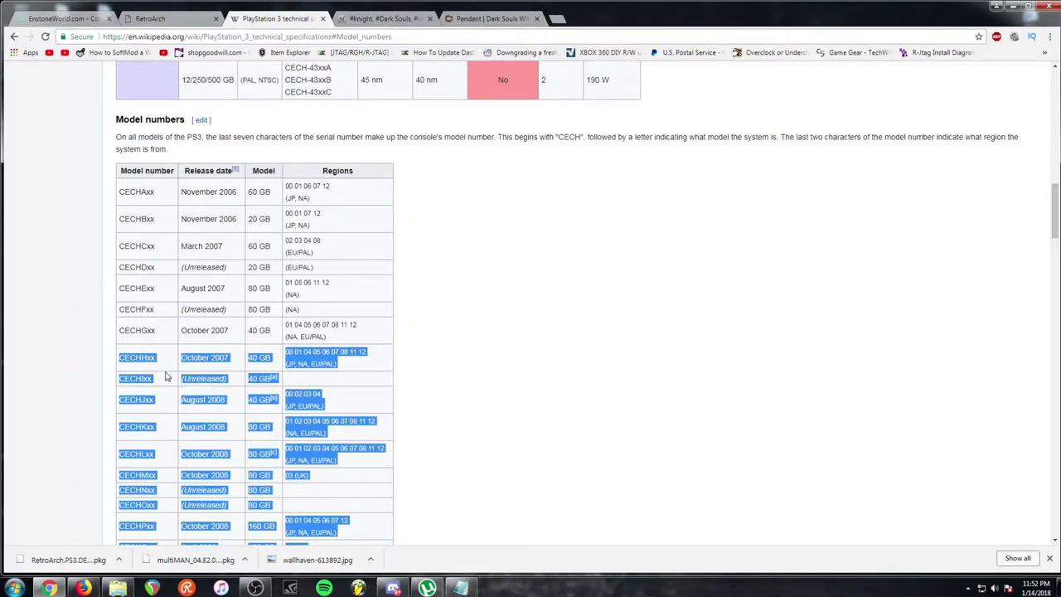
click(166, 376)
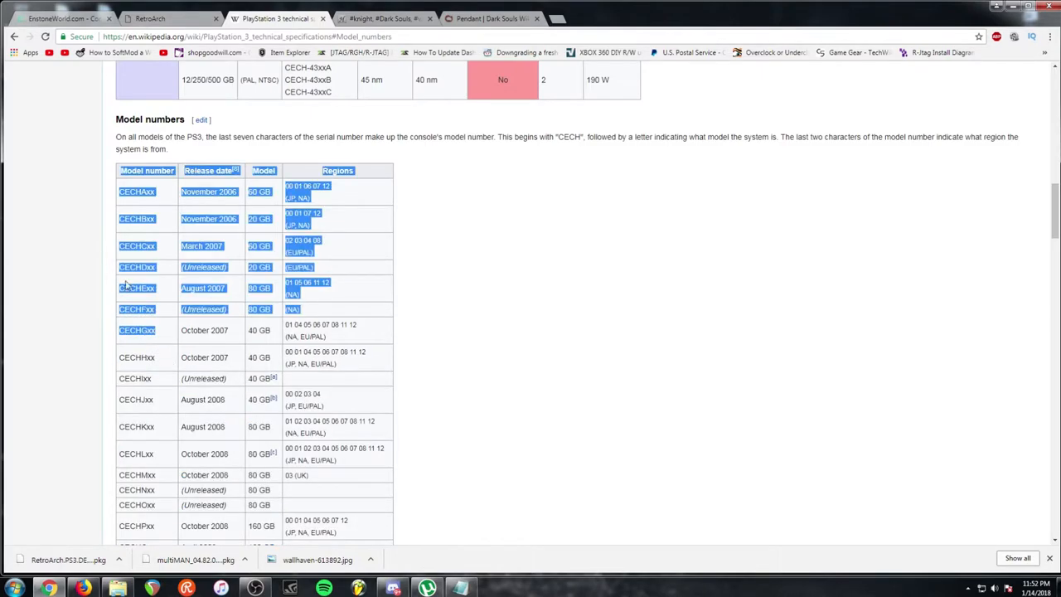
mouse_move(328, 312)
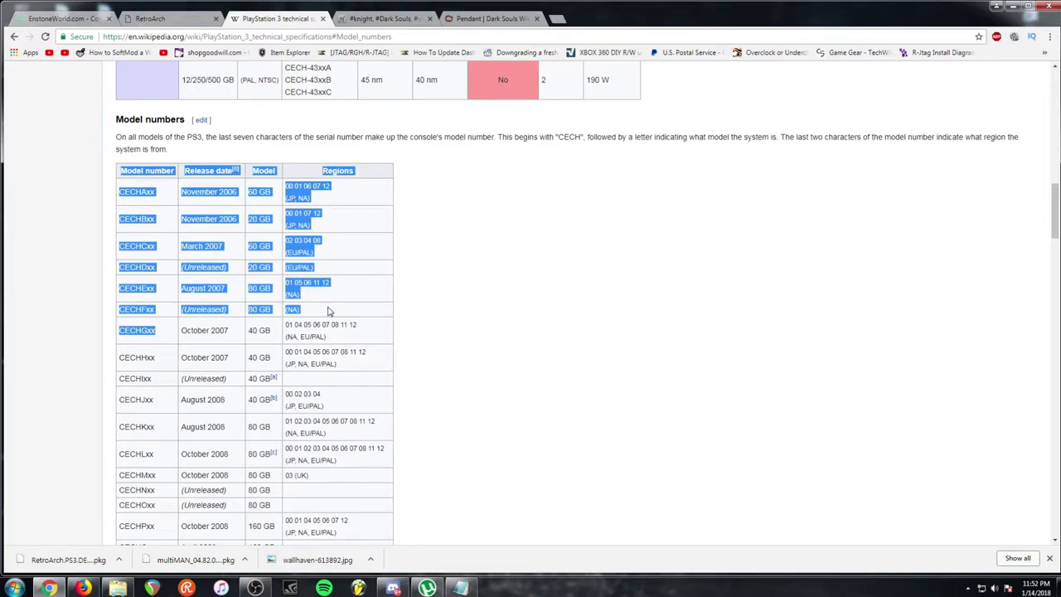
scroll(down, 3)
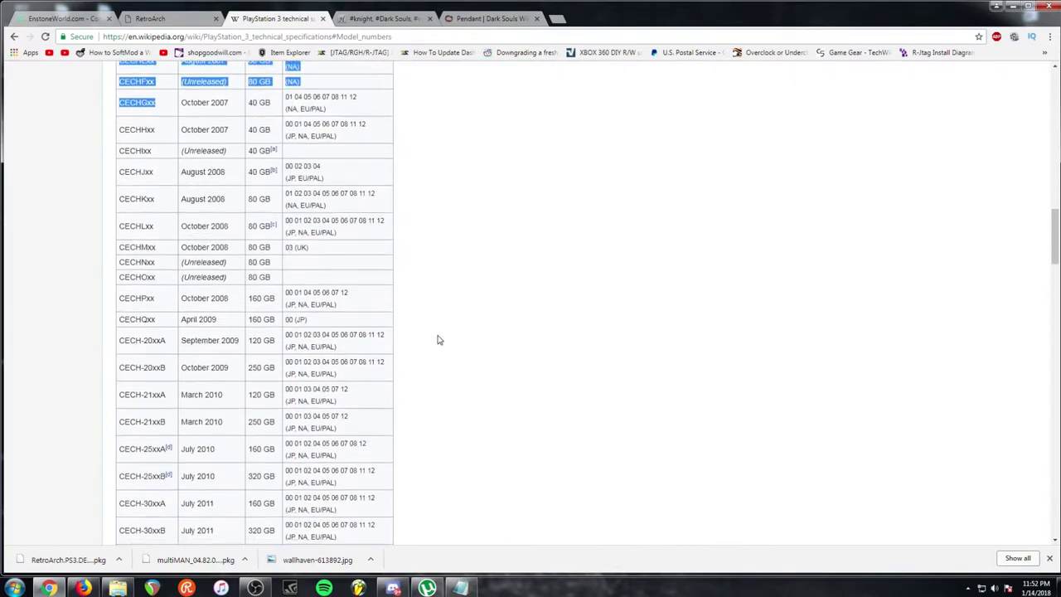
scroll(down, 3)
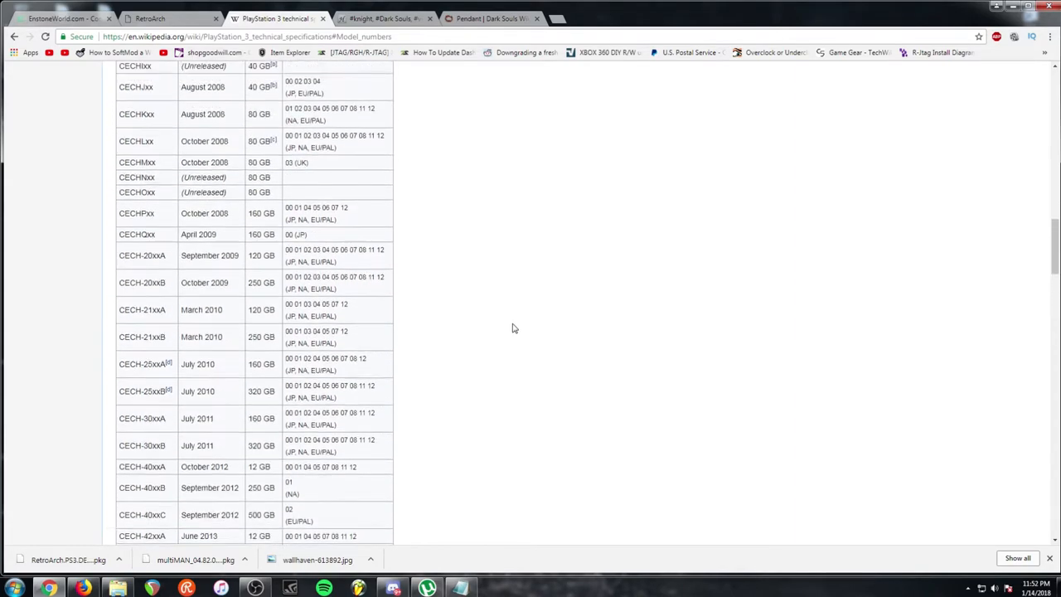
scroll(down, 3)
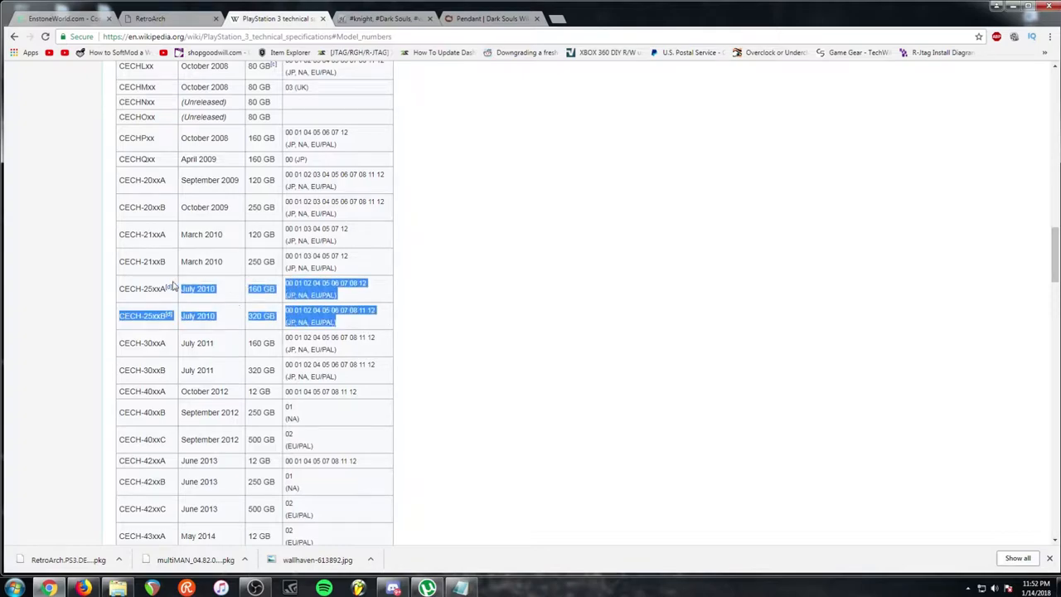
Step: Scroll to the bottom of the model table showing rows through CECH-43xxC and the key
scroll(down, 3)
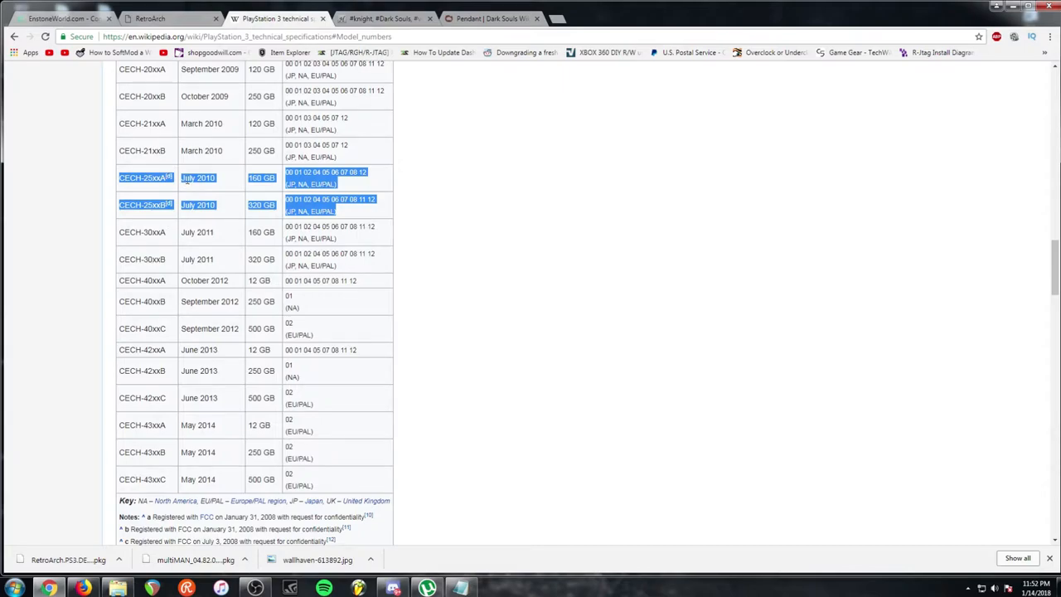
mouse_move(219, 181)
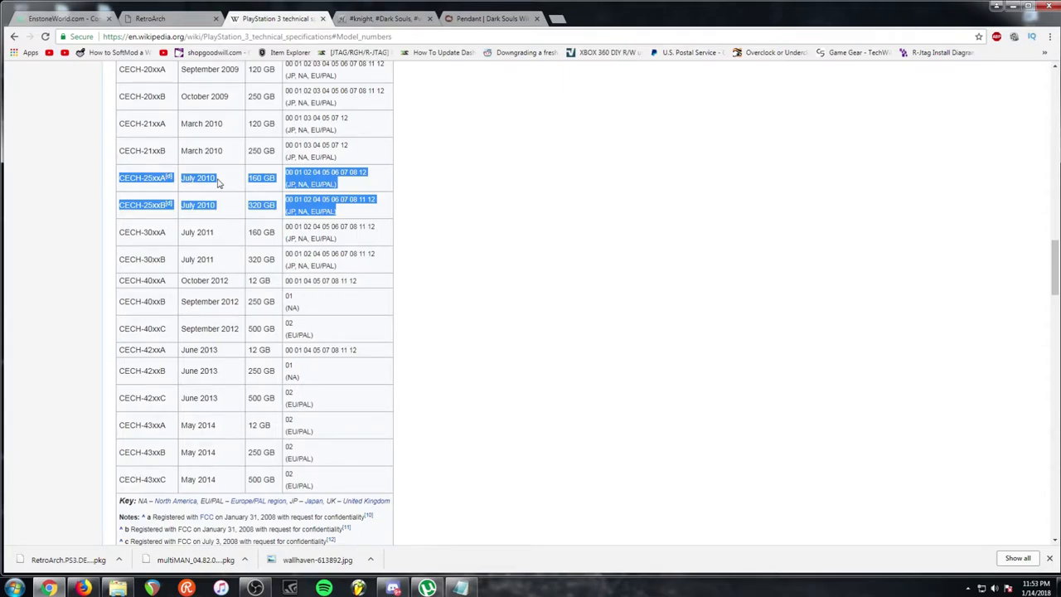
mouse_move(131, 234)
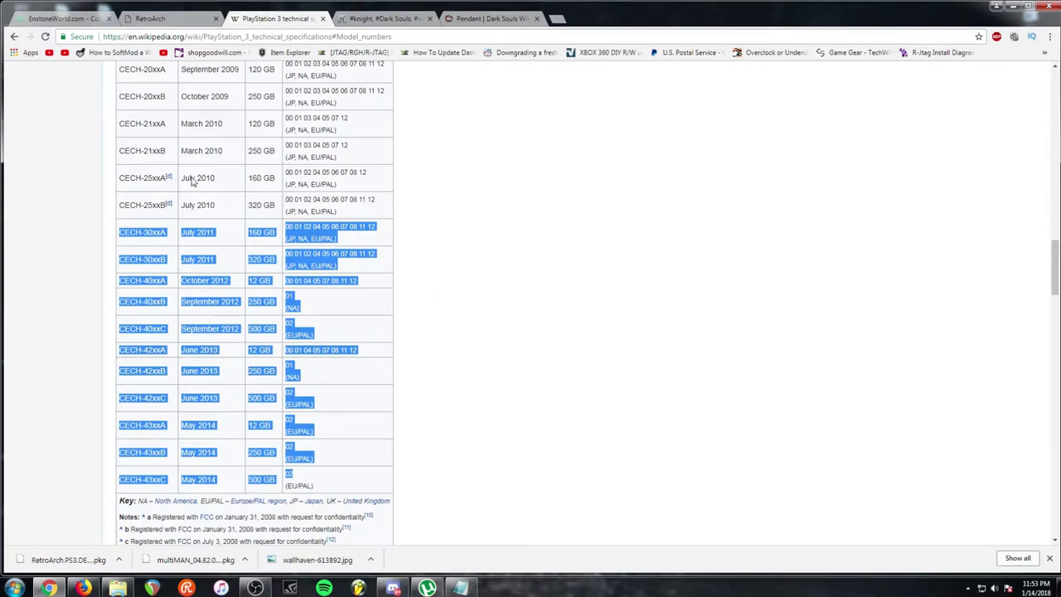
mouse_move(580, 313)
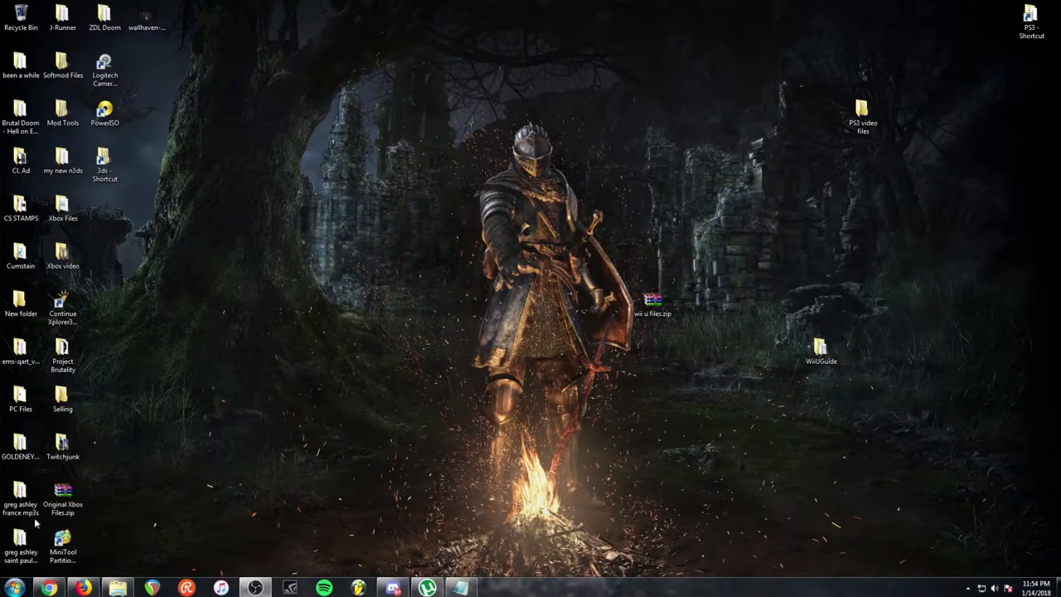
mouse_move(983, 96)
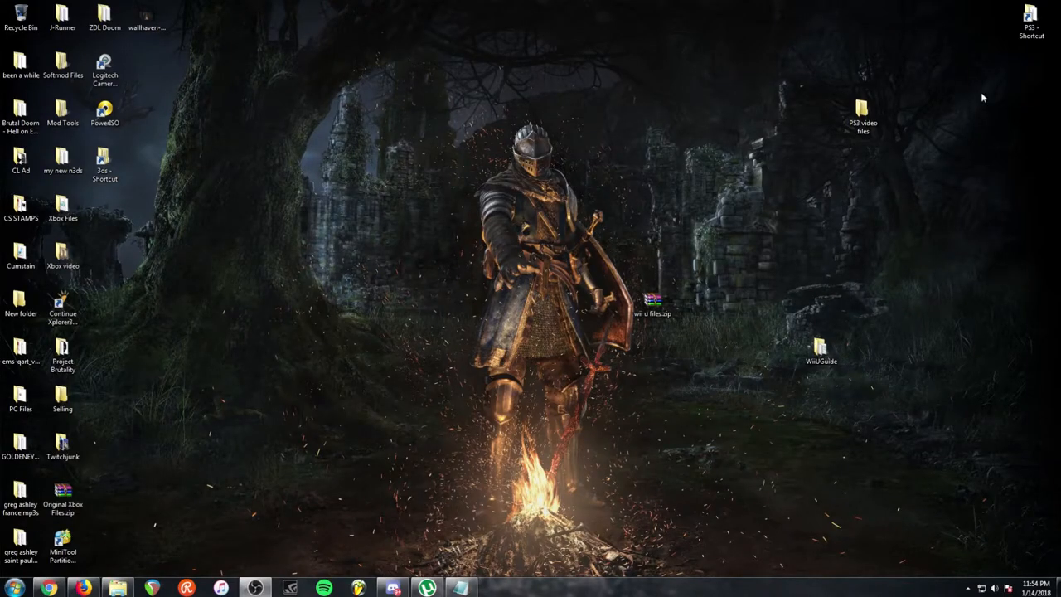
Step: Move the zip to the top row, centre the PS3 video files folder and open it
drag(653, 307, 189, 67)
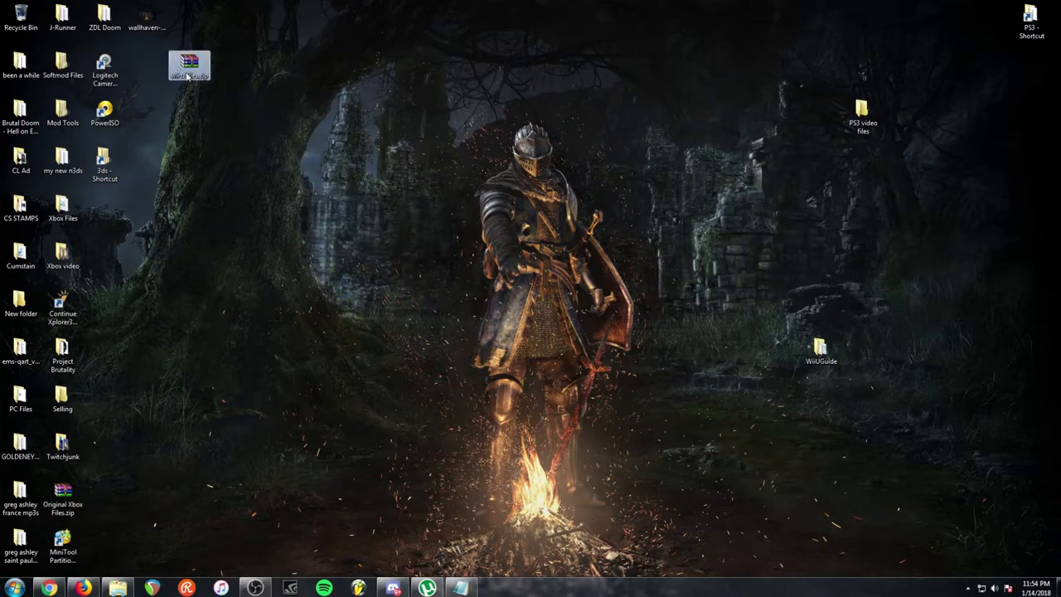
mouse_move(189, 273)
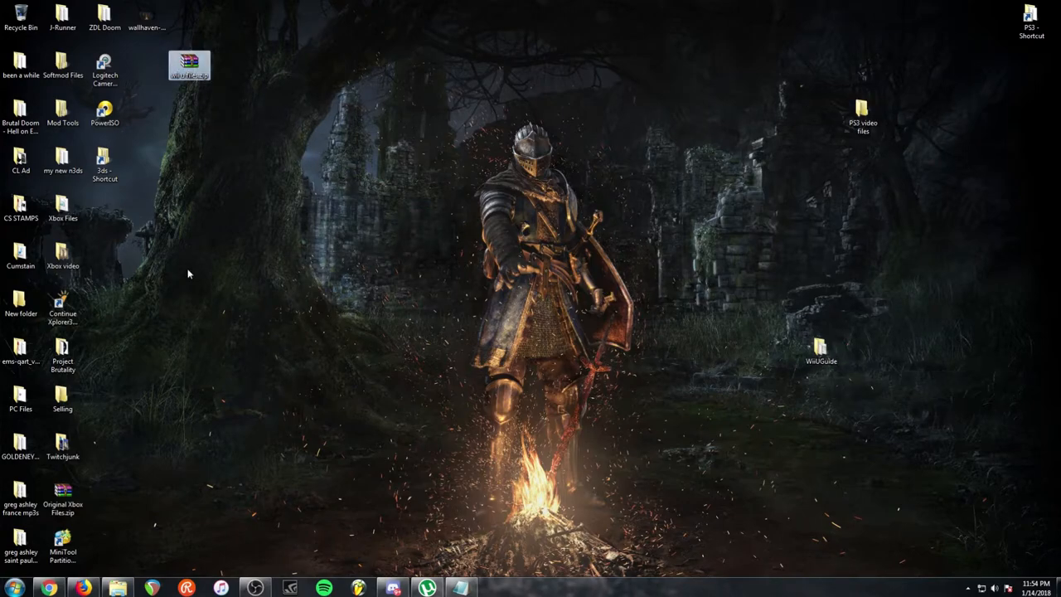
drag(862, 116, 643, 124)
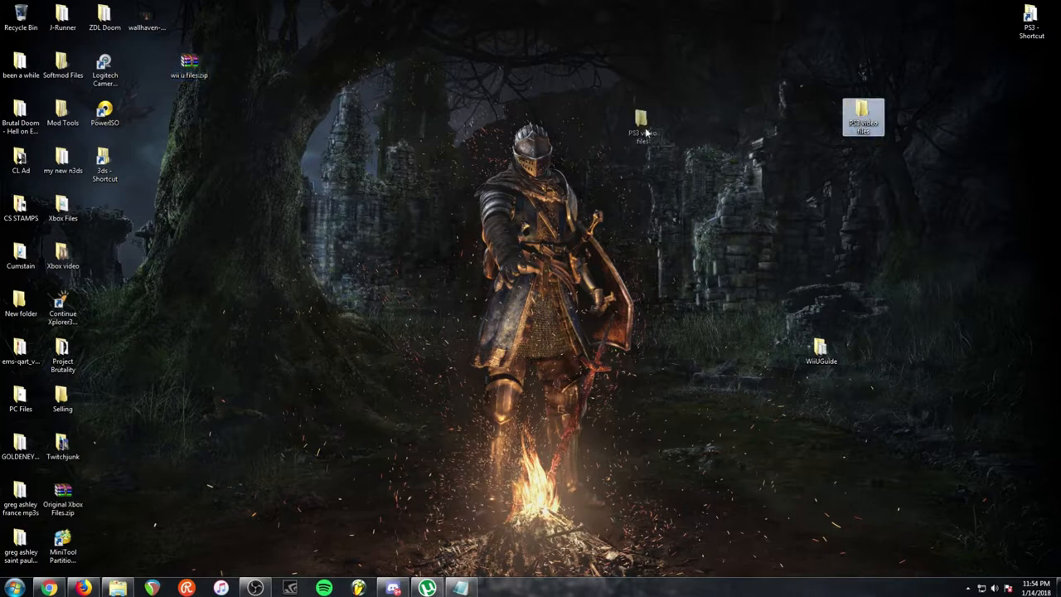
drag(864, 116, 610, 119)
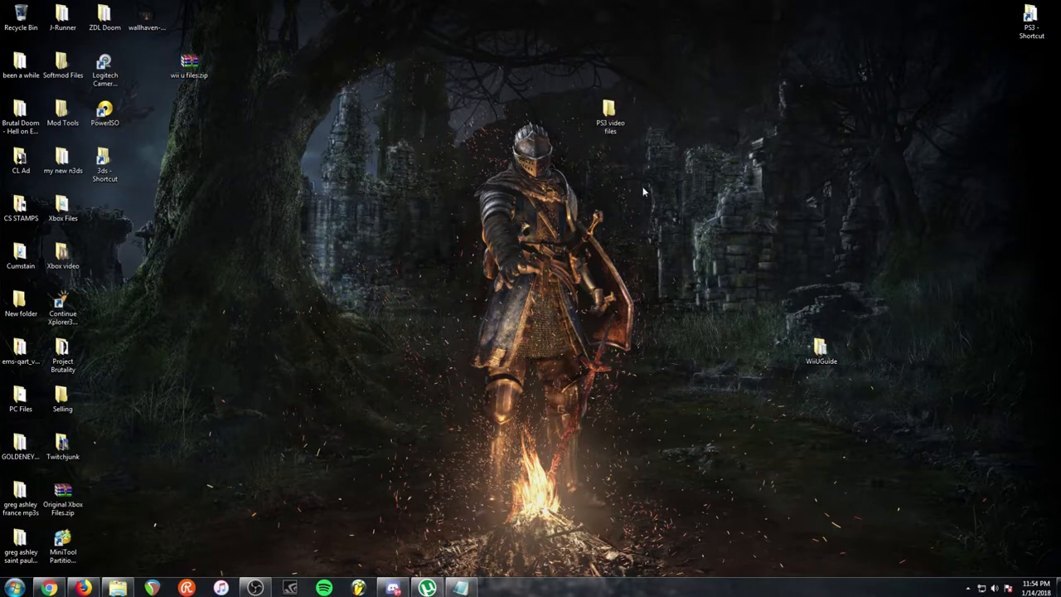
click(610, 114)
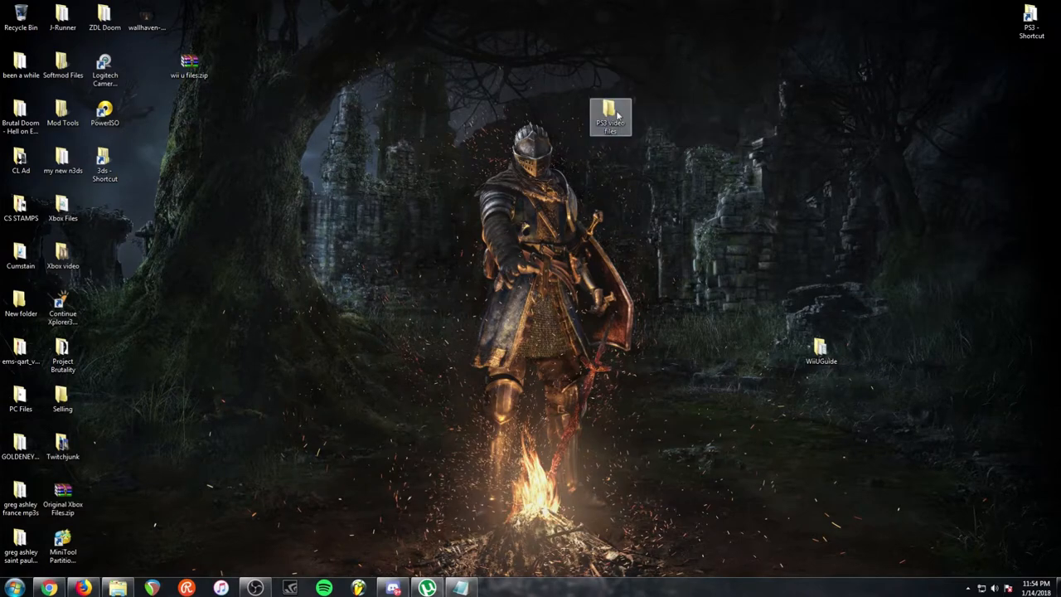
double_click(610, 116)
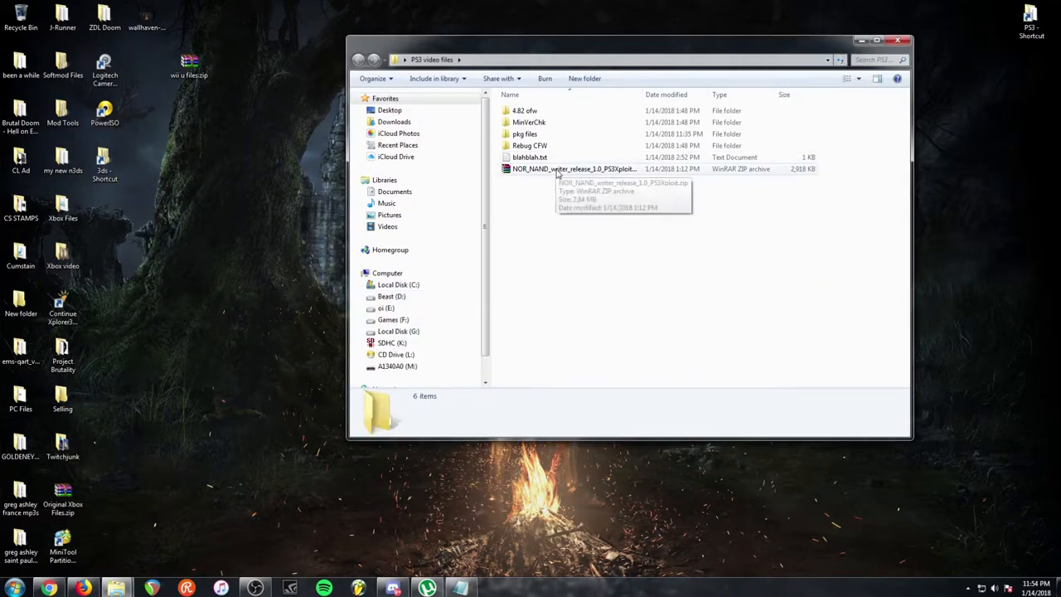
mouse_move(560, 115)
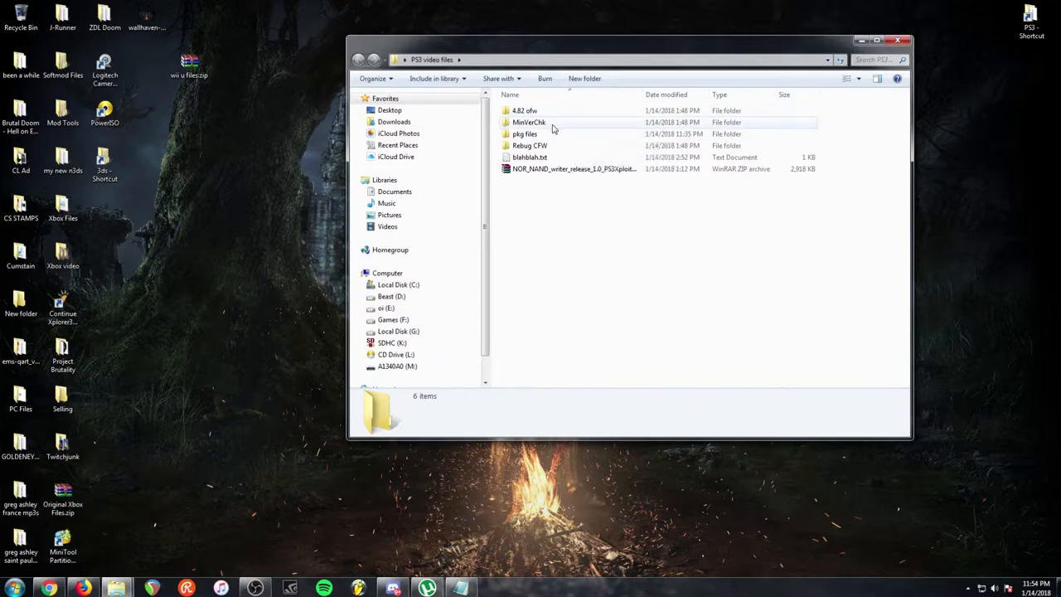
mouse_move(527, 122)
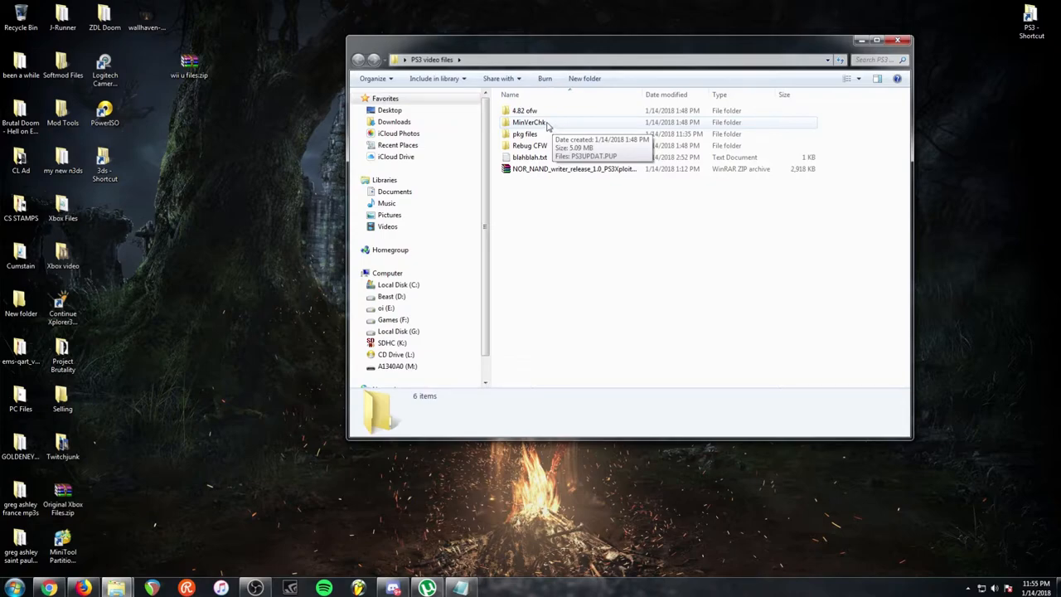
Step: Open the MeriterChk subfolder and copy its PS3UPDAT.PUP update file
double_click(529, 123)
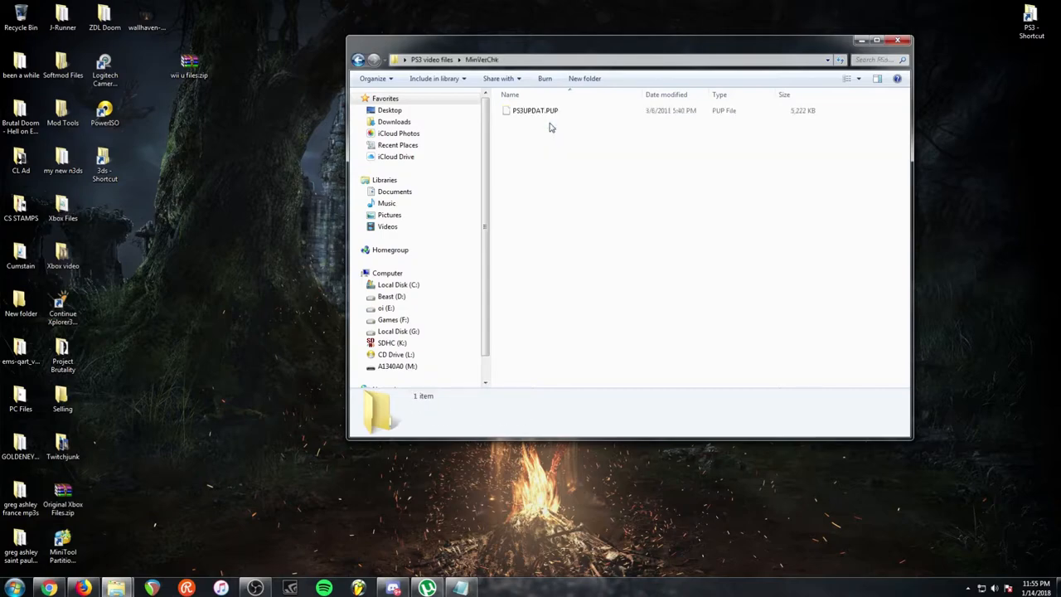
click(534, 109)
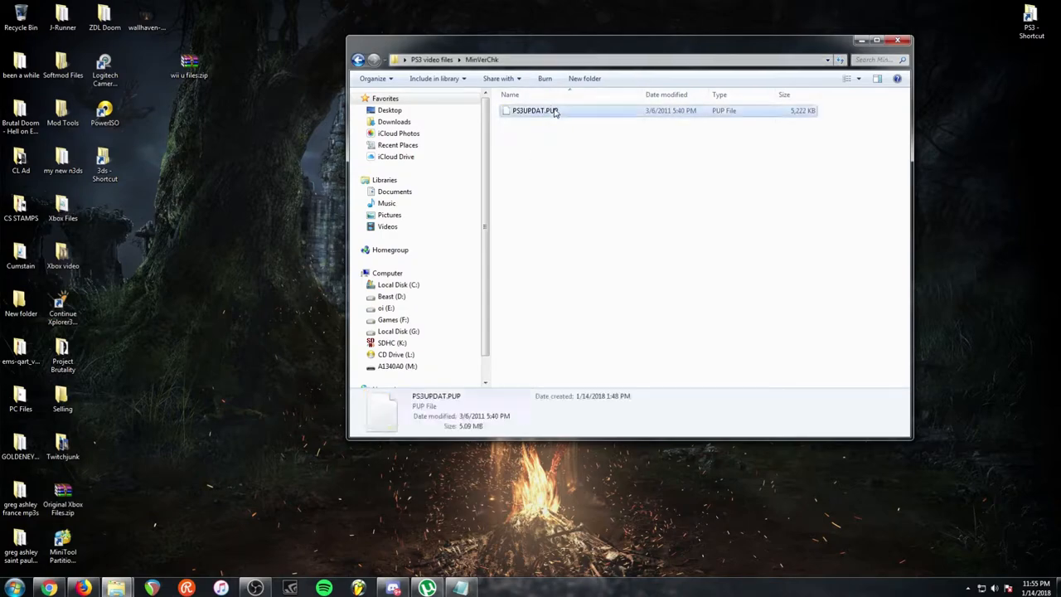
right_click(534, 110)
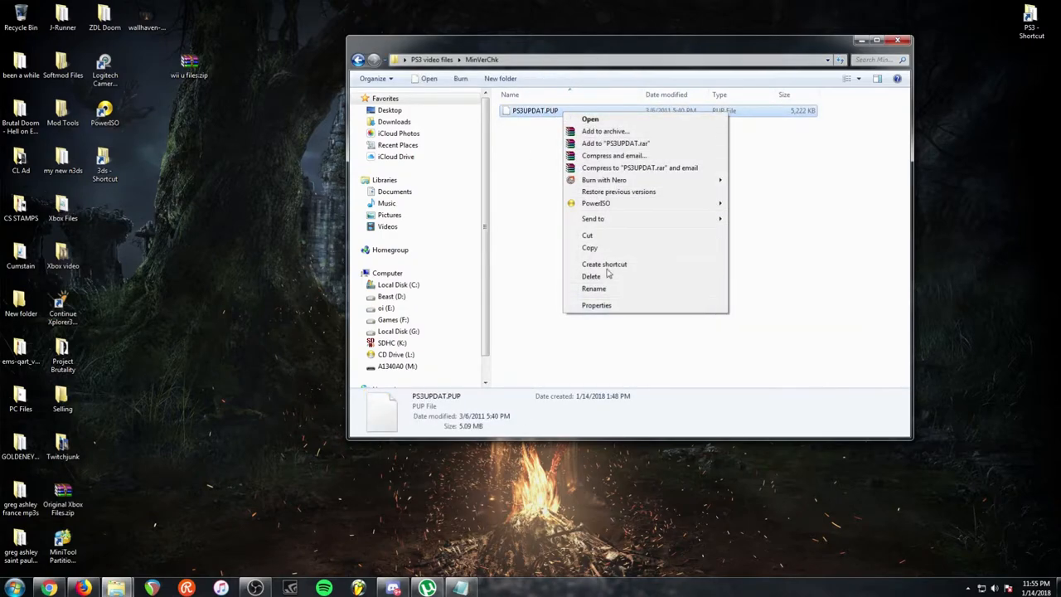
click(487, 300)
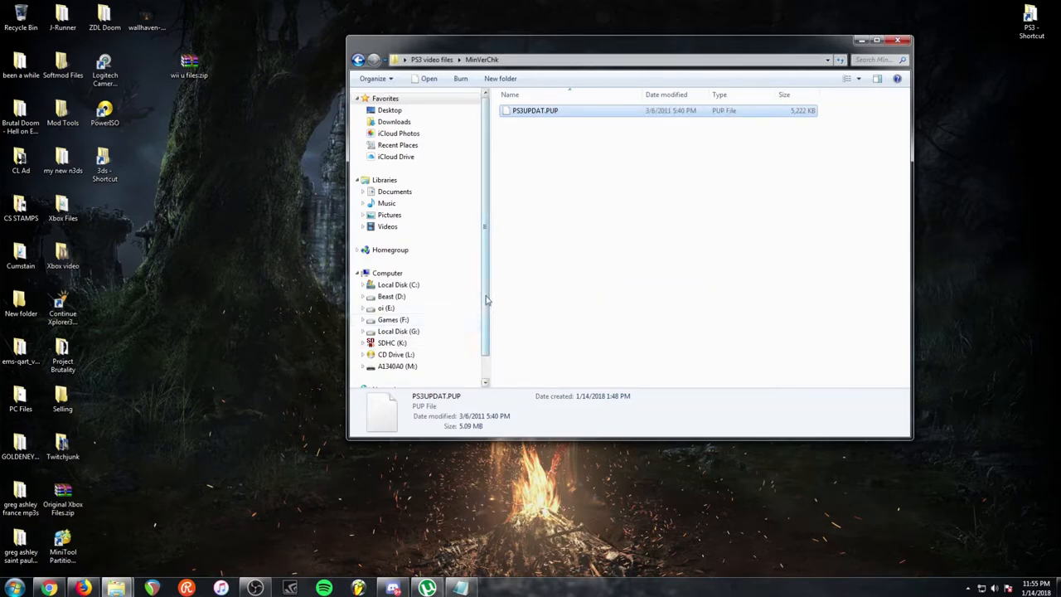
Step: Open USB drive M:, clear its contents and create a PS3 folder
scroll(down, 3)
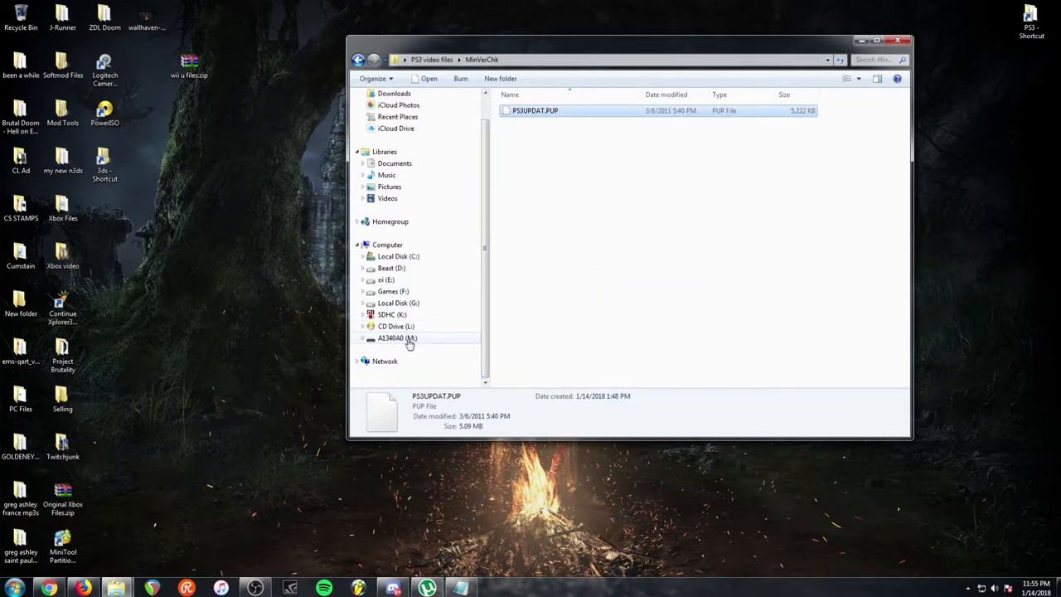
click(391, 338)
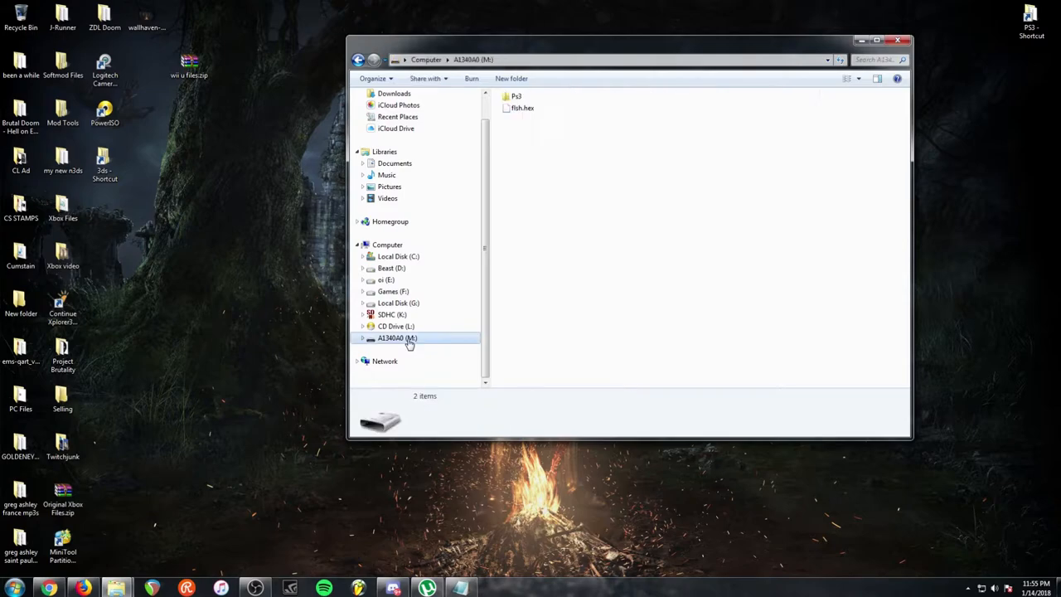
mouse_move(639, 221)
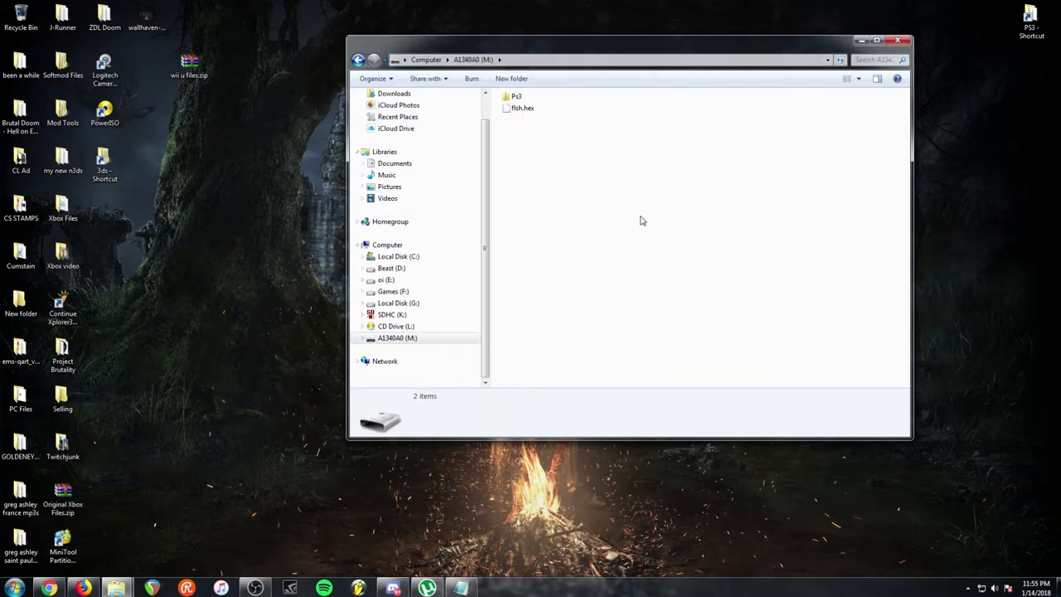
key(Delete)
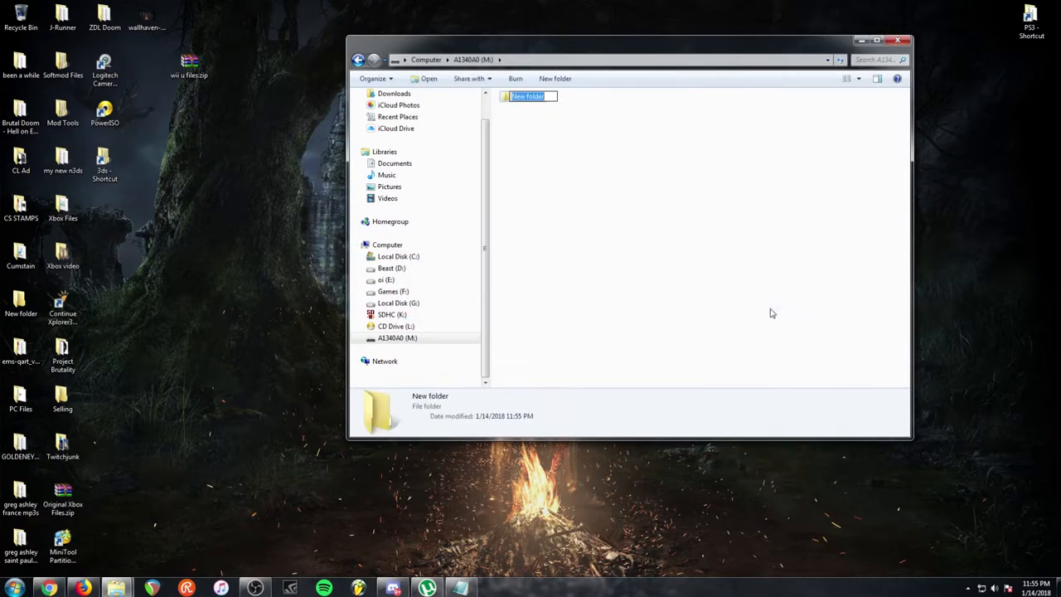
text(PS#)
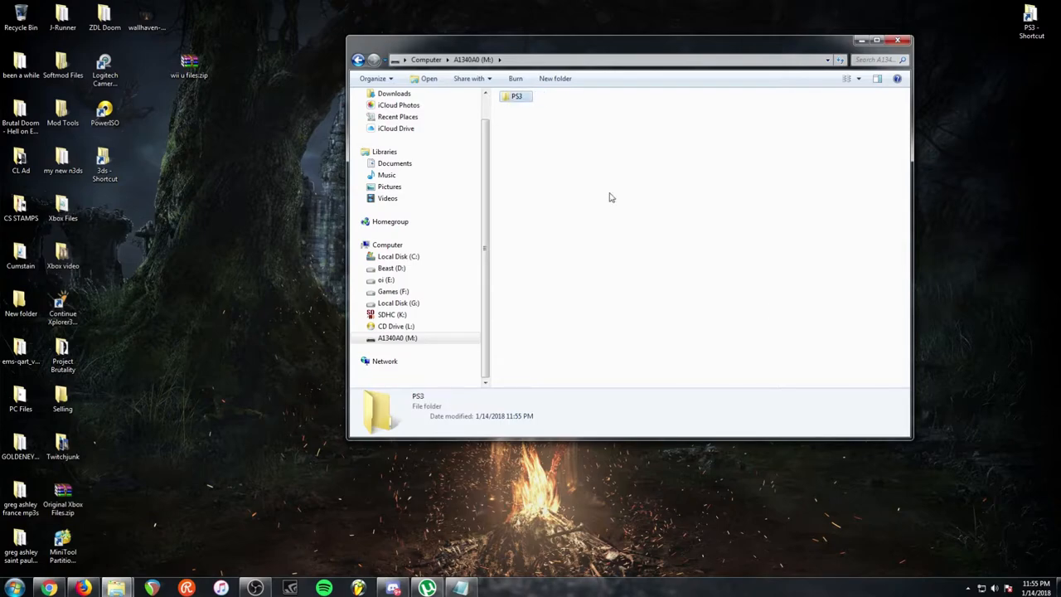
Step: Create an UPDATE folder inside PS3 and paste PS3UPDAT.PUP into it
right_click(531, 190)
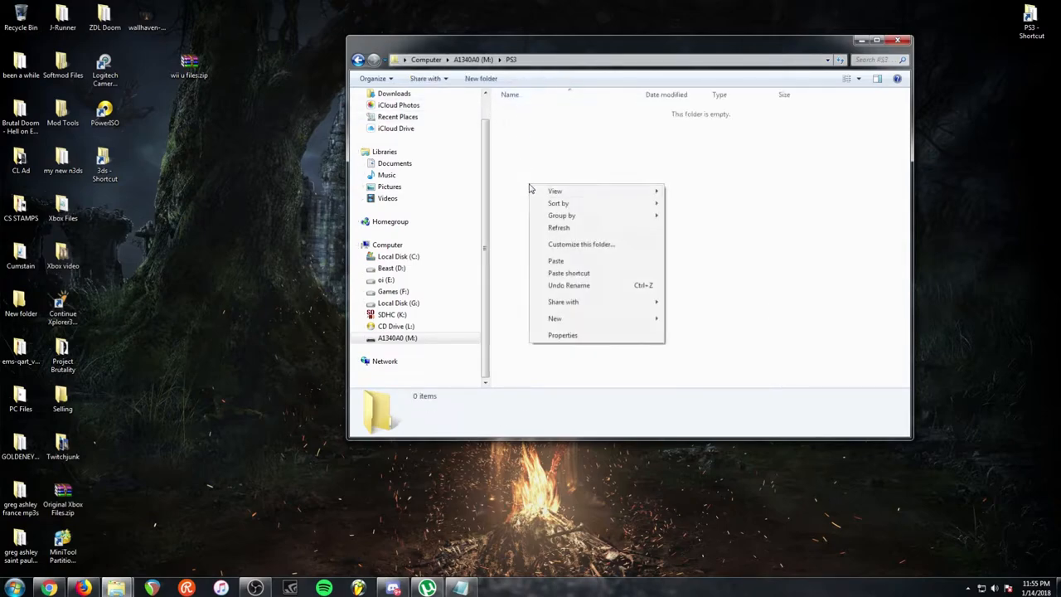
click(554, 318)
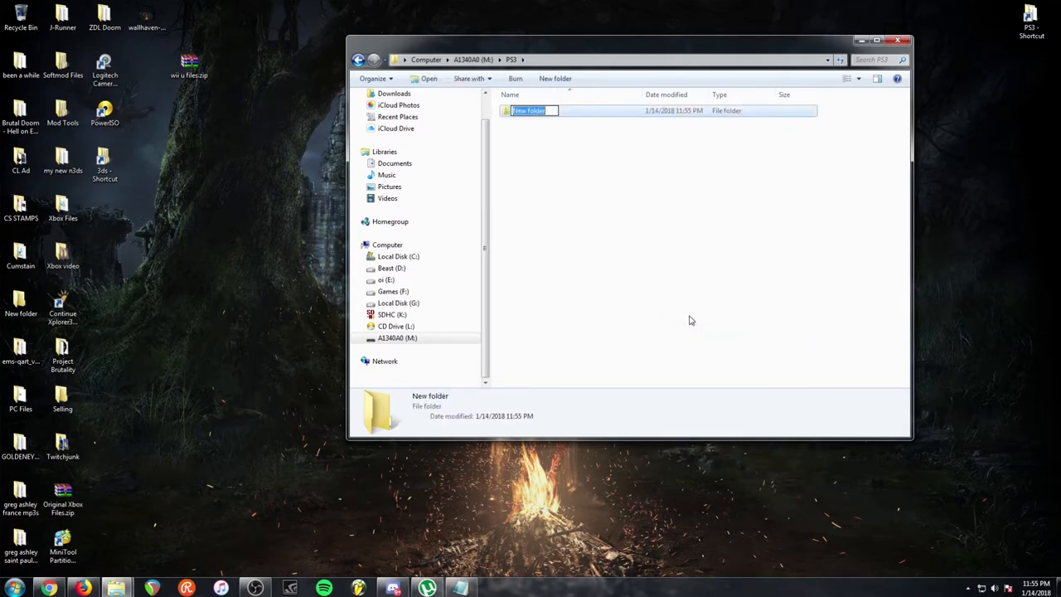
text(UPDATE)
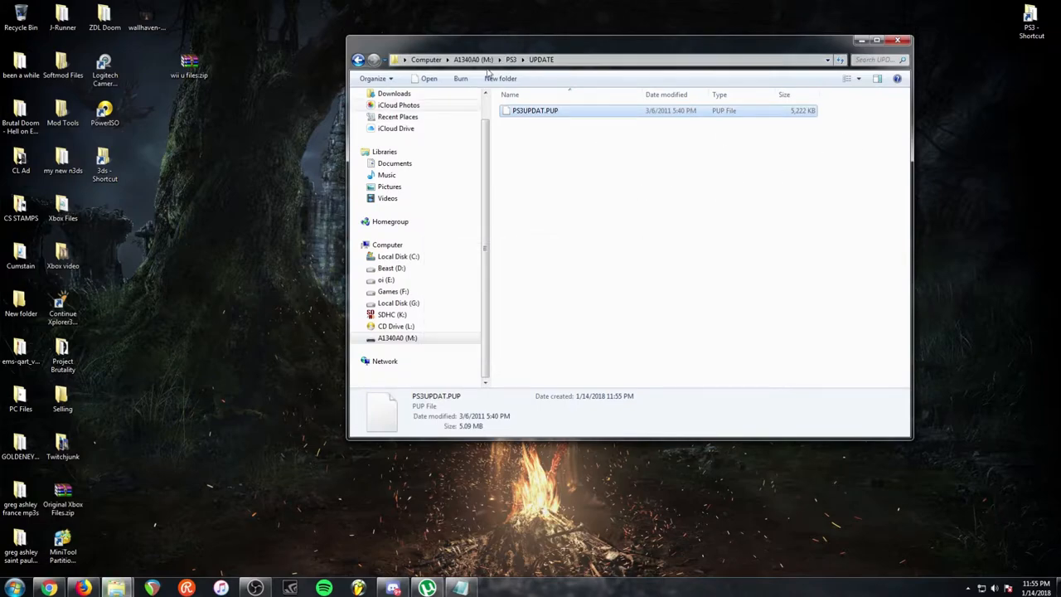
click(625, 249)
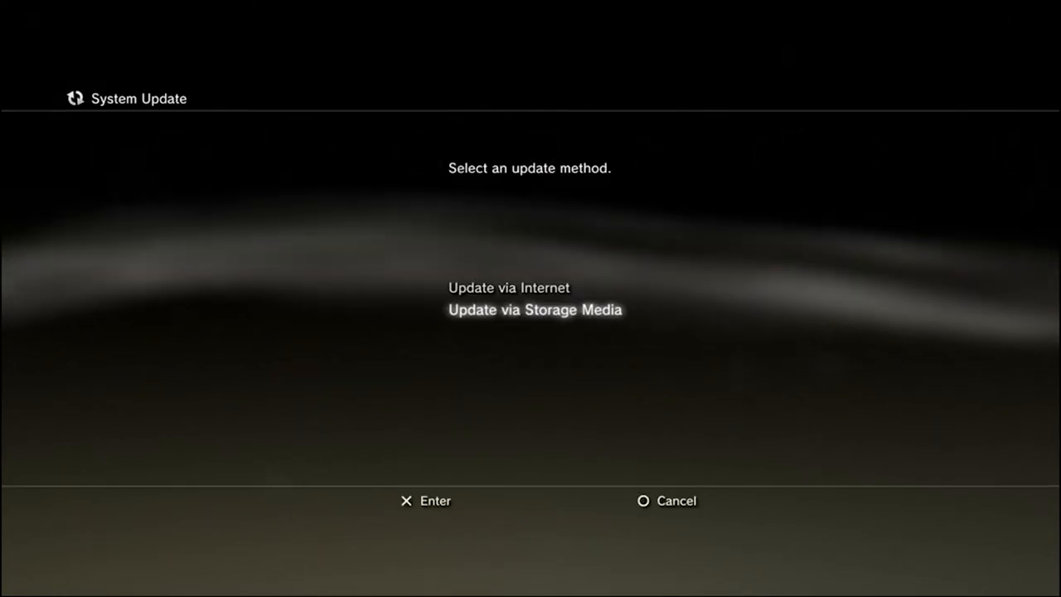
Step: Run Update via Storage Media, accept the VERSION CHECK data and back out of the 3.50-or-later error
click(534, 310)
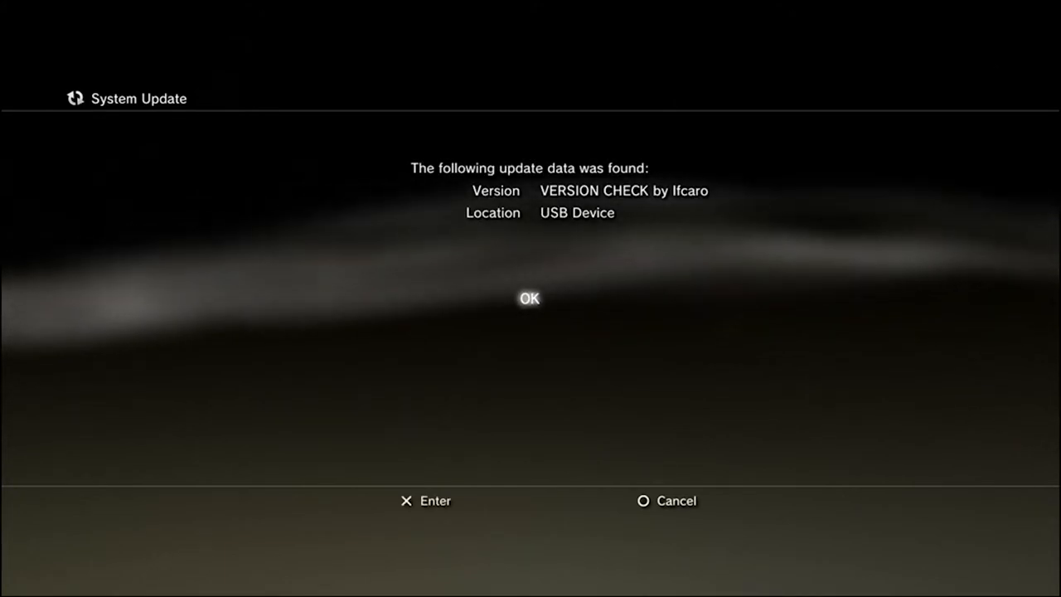
click(529, 299)
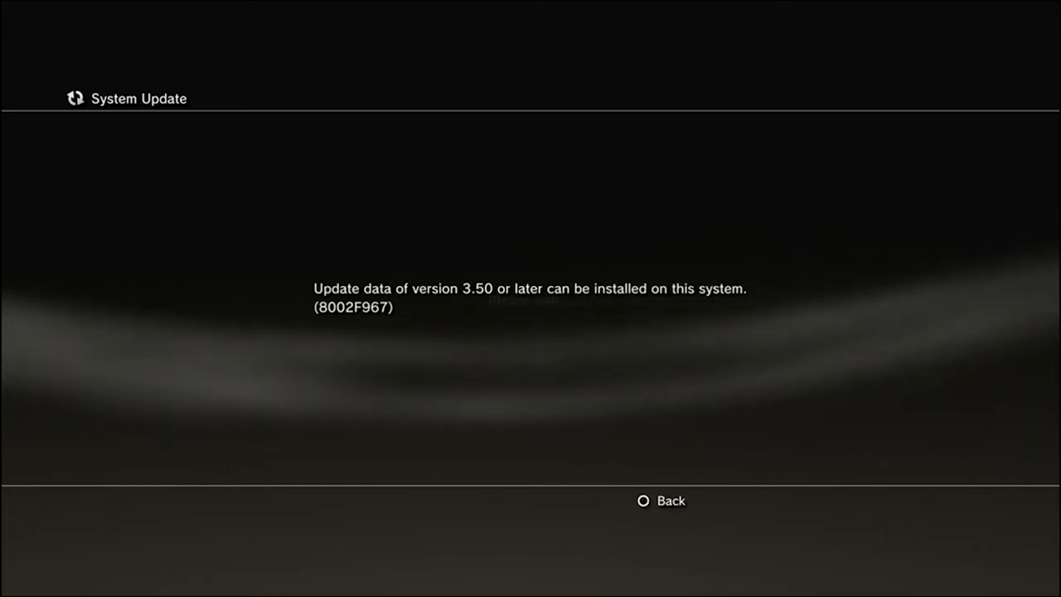
click(662, 500)
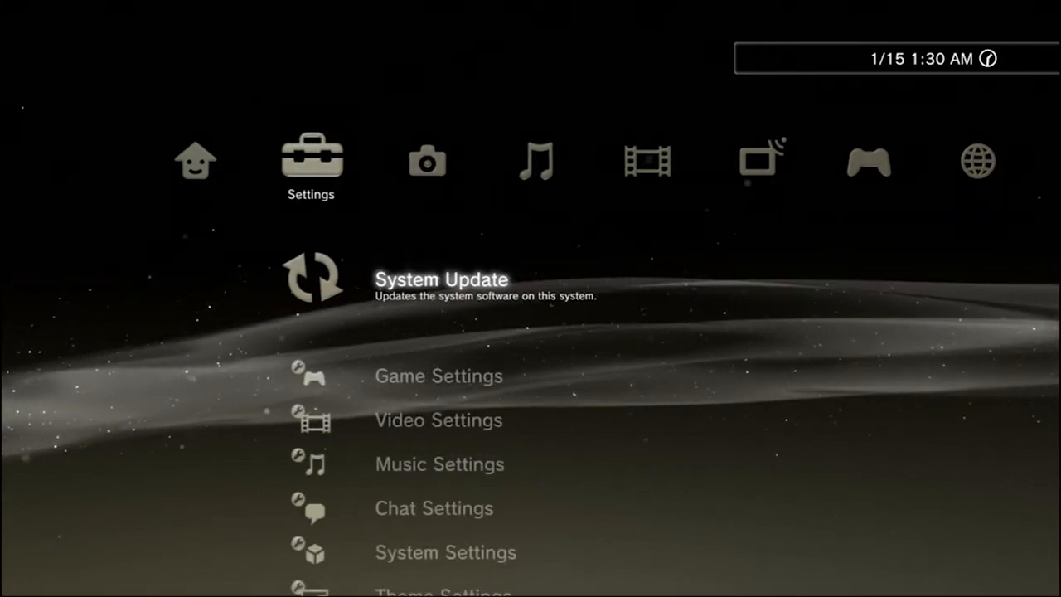
scroll(down, 3)
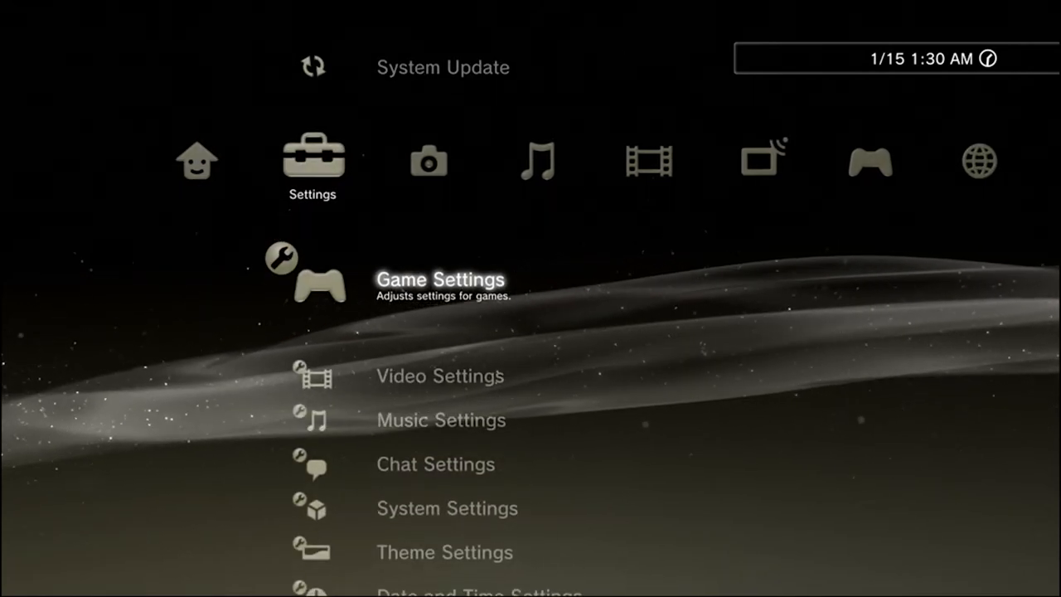
scroll(down, 3)
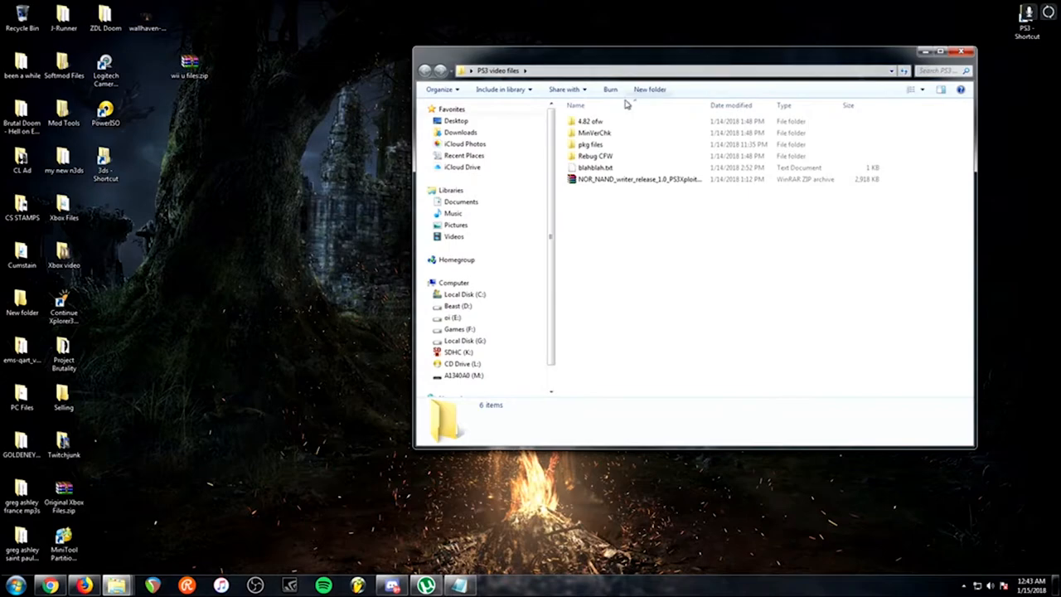
mouse_move(612, 123)
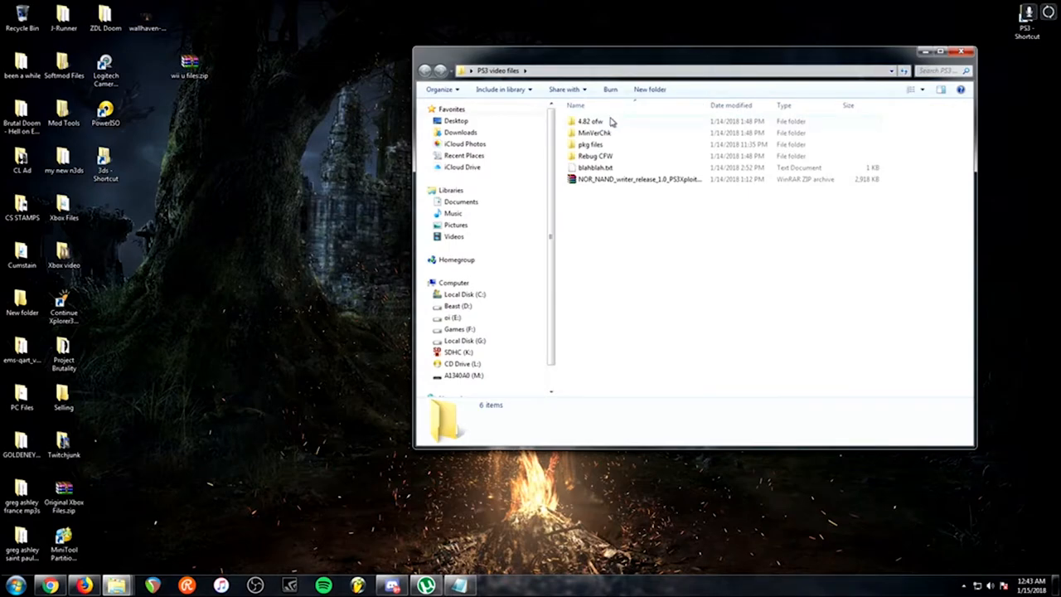
Step: Copy the 4.82 OFW PS3UPDAT.PUP into M:\PS3\UPDATE, replacing the existing file
double_click(588, 121)
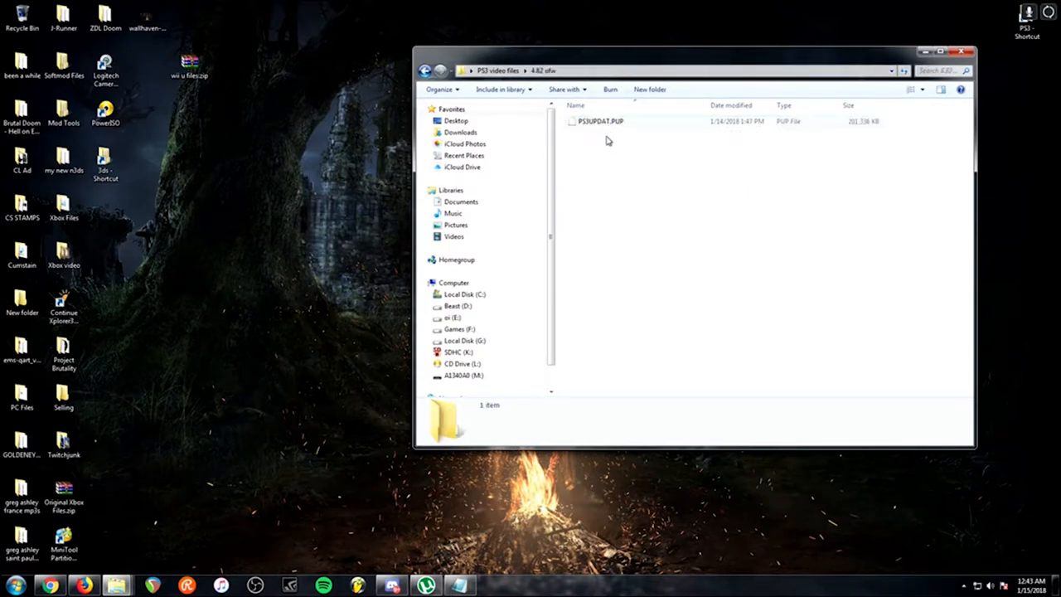
mouse_move(674, 202)
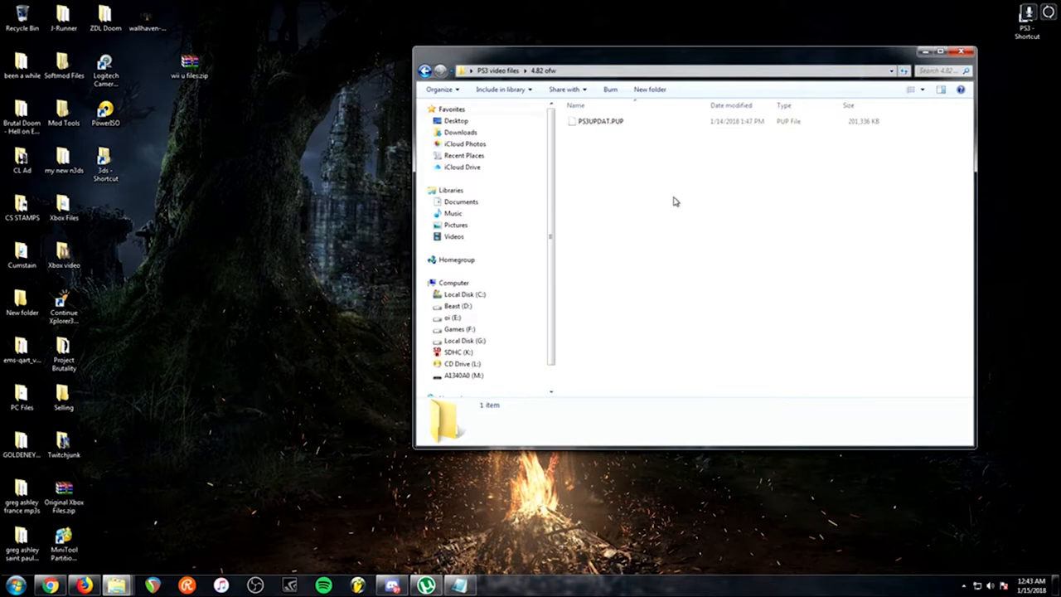
click(600, 121)
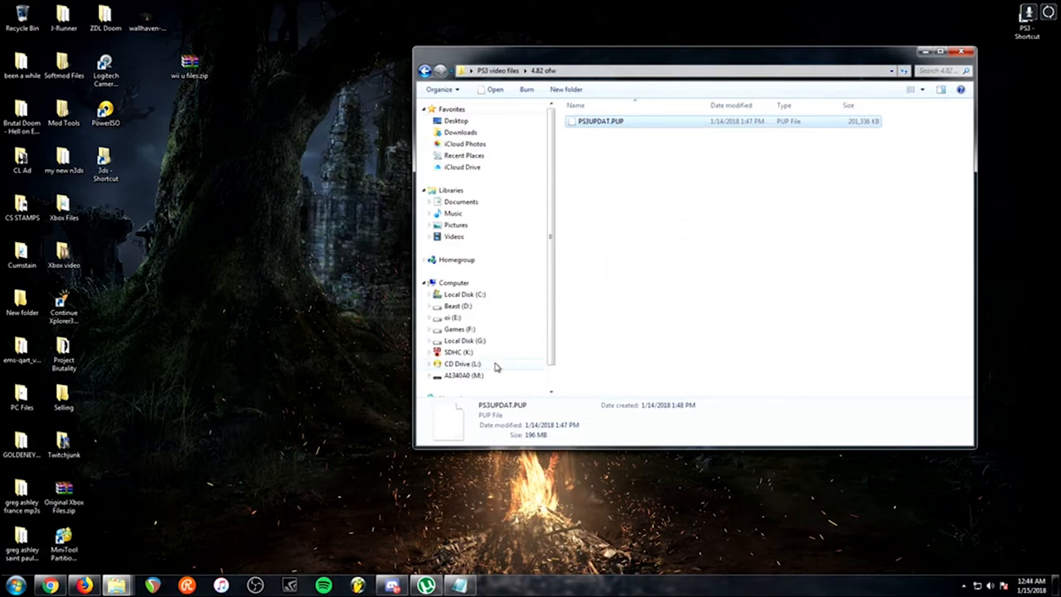
mouse_move(513, 348)
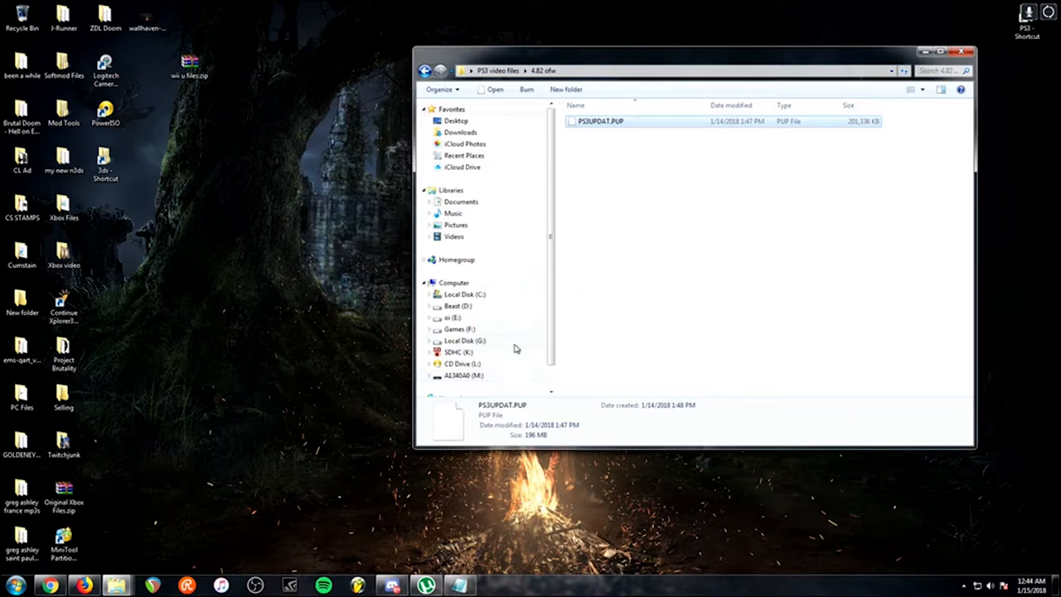
scroll(down, 3)
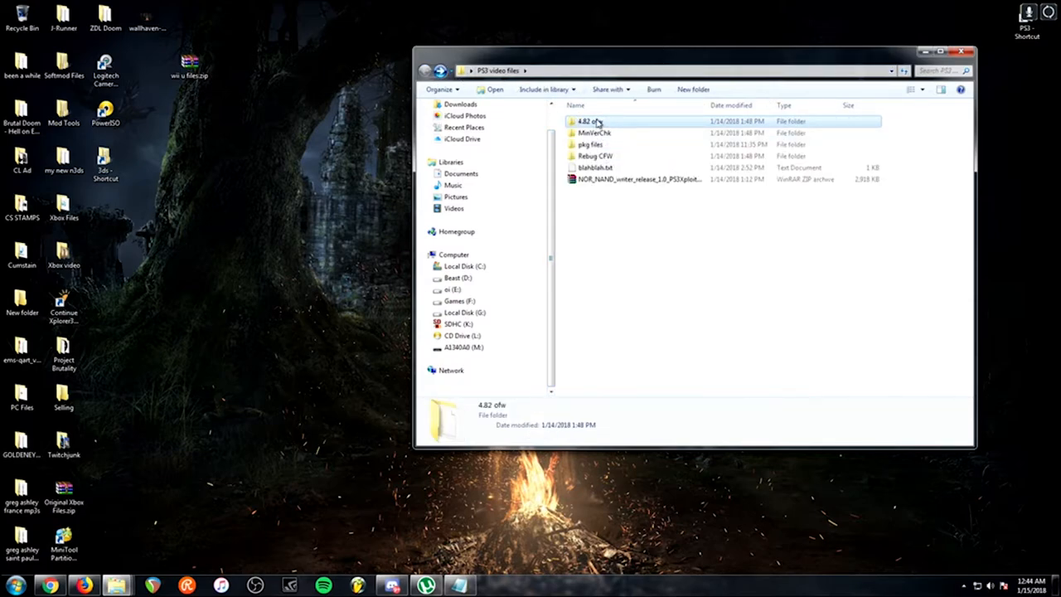
mouse_move(584, 121)
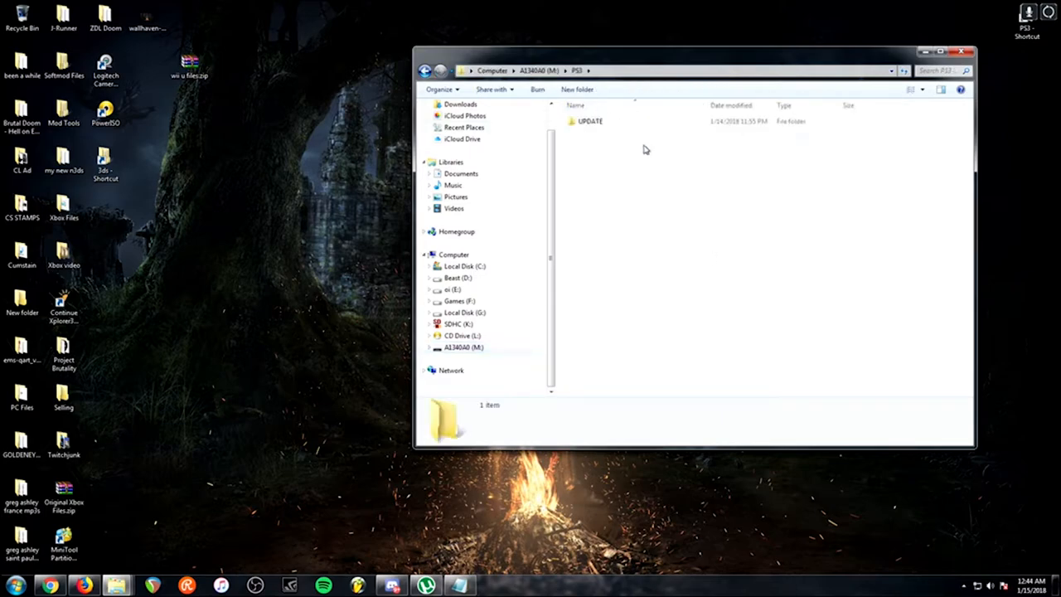
double_click(588, 119)
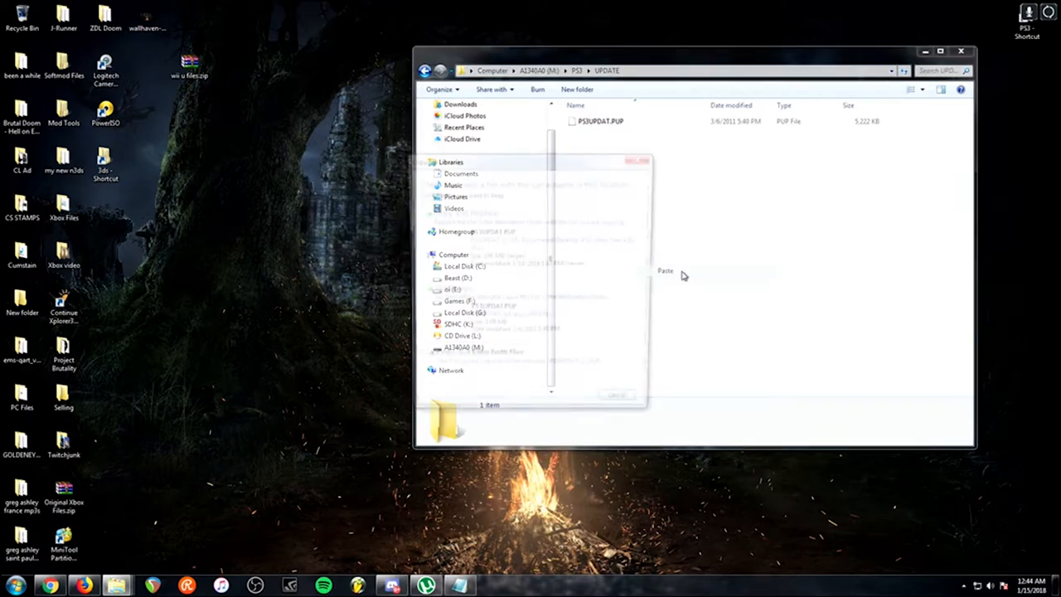
click(664, 270)
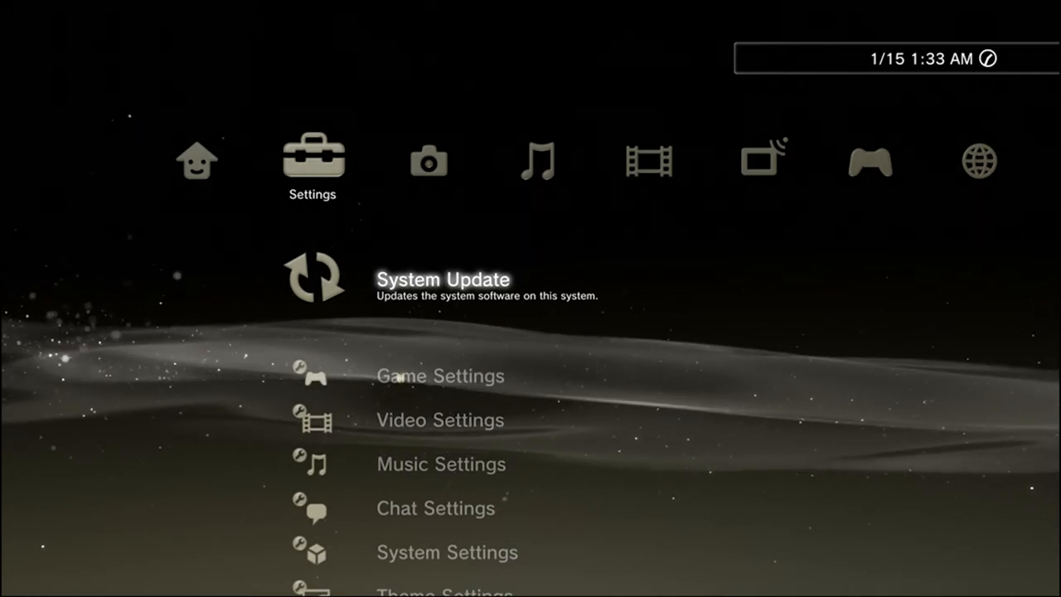
Step: Launch System Update via Storage Media, accept the user agreement and start the update
scroll(down, 3)
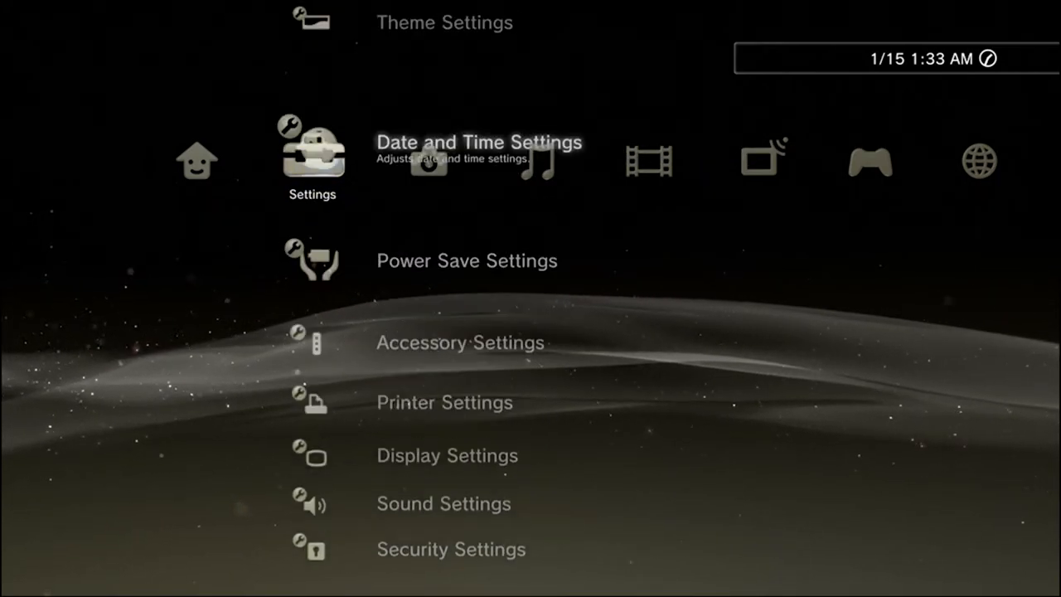
scroll(up, 3)
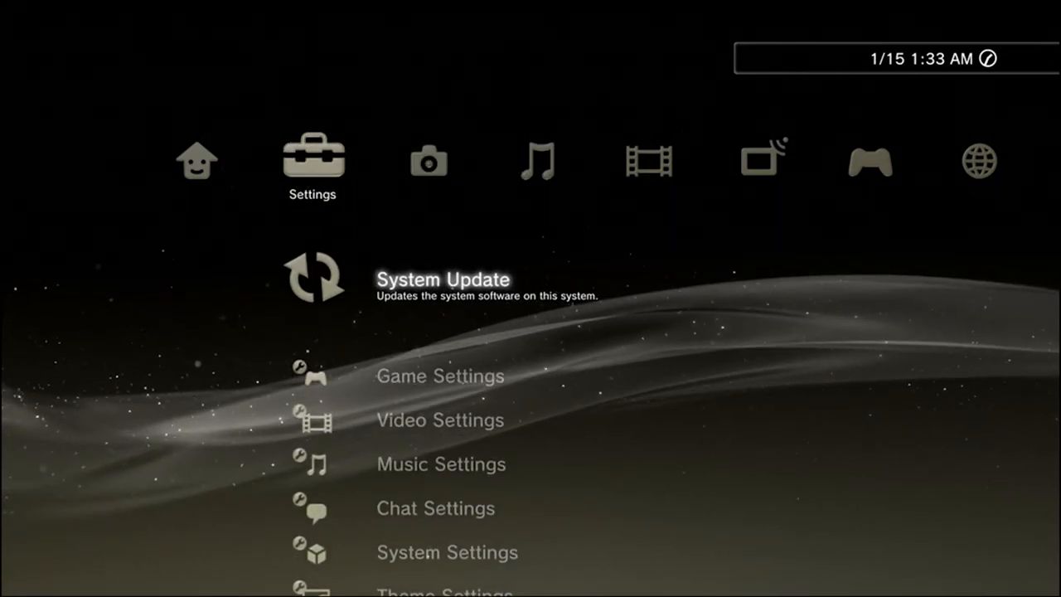
click(441, 278)
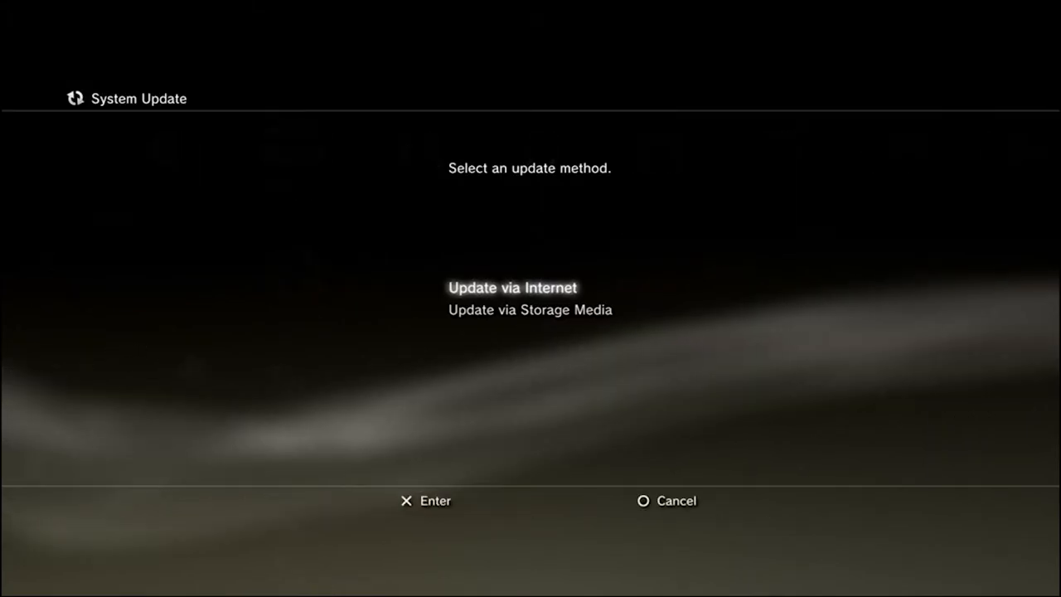
key(Down)
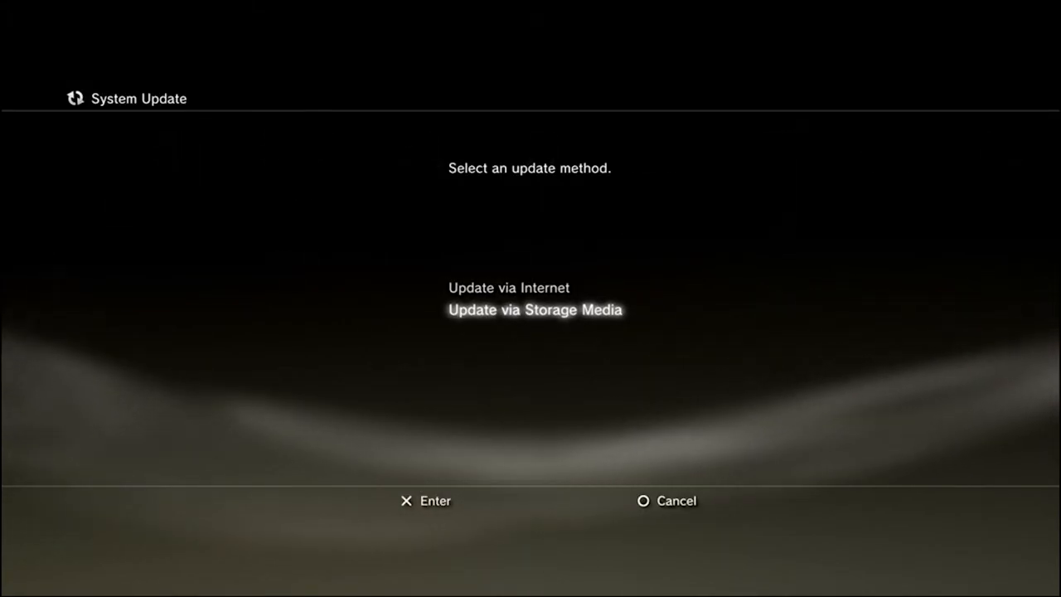
click(534, 310)
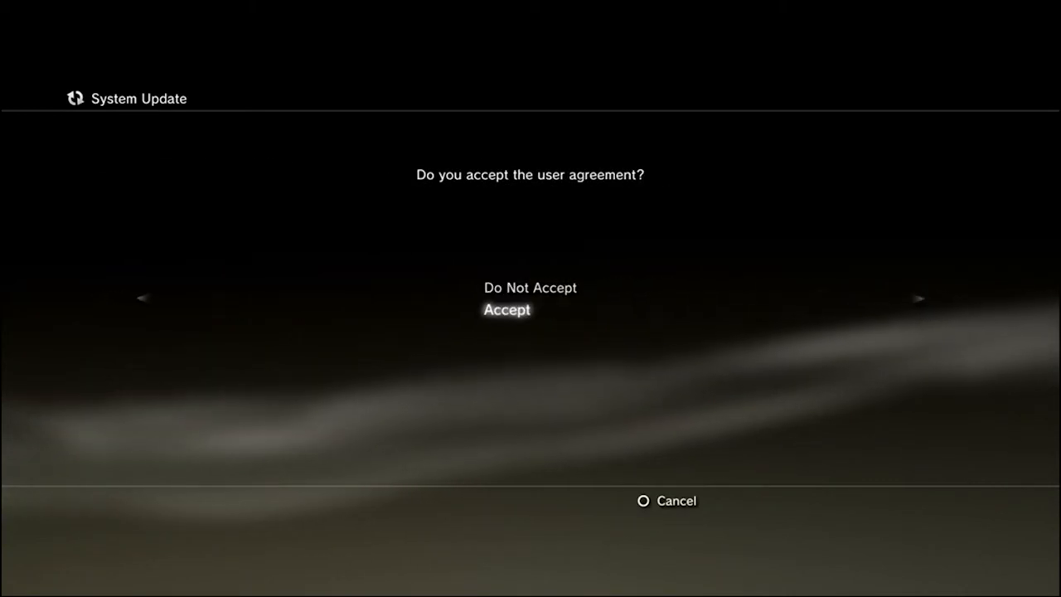
click(507, 310)
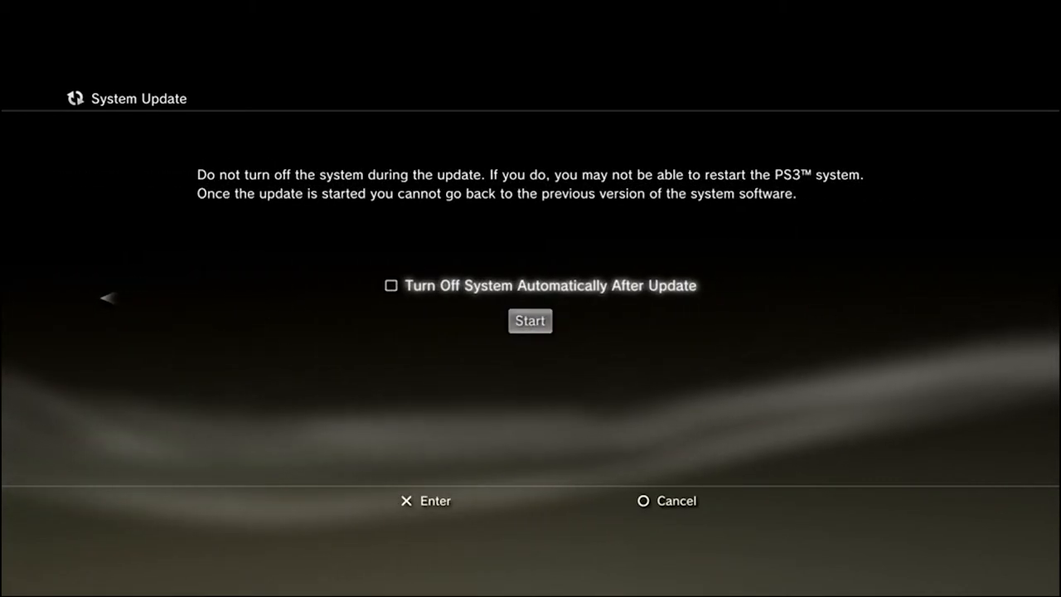
click(530, 321)
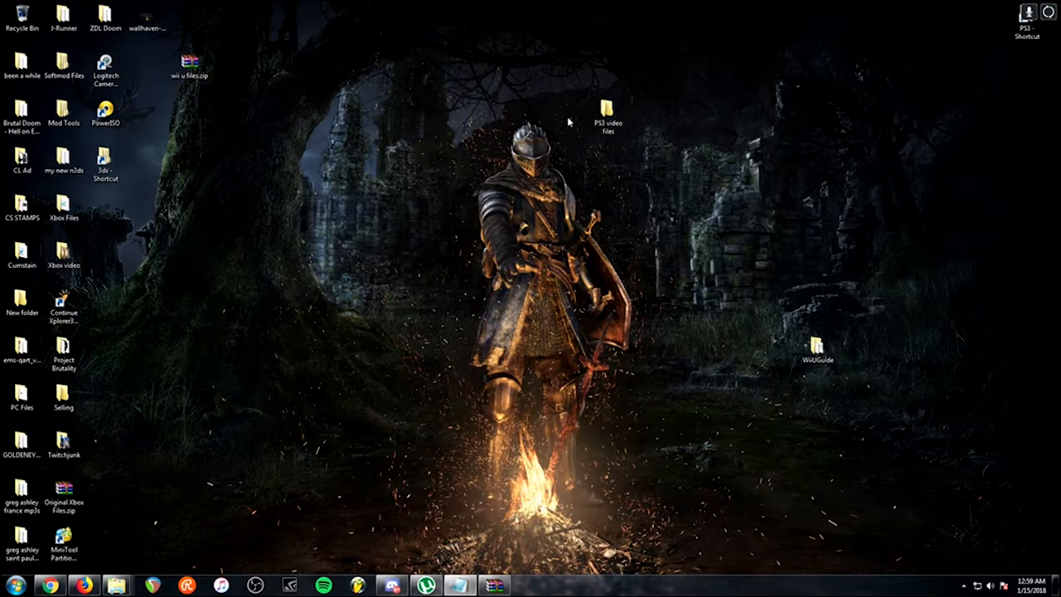
Step: Delete the old items on M: and place the Rebug CFW PS3UPDAT.PUP in M:\PS3\UPDATE
click(607, 115)
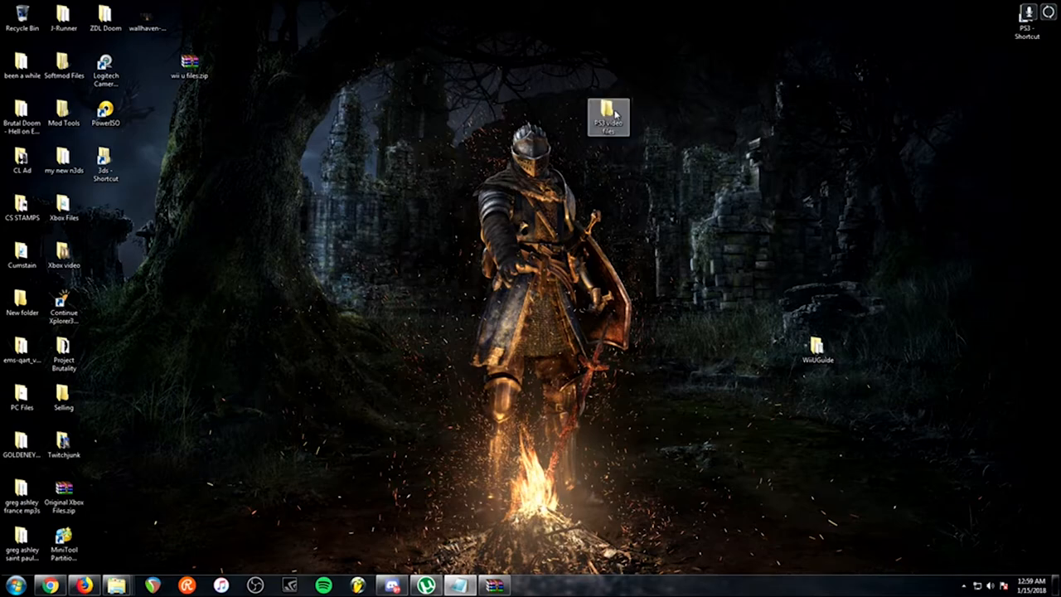
double_click(607, 116)
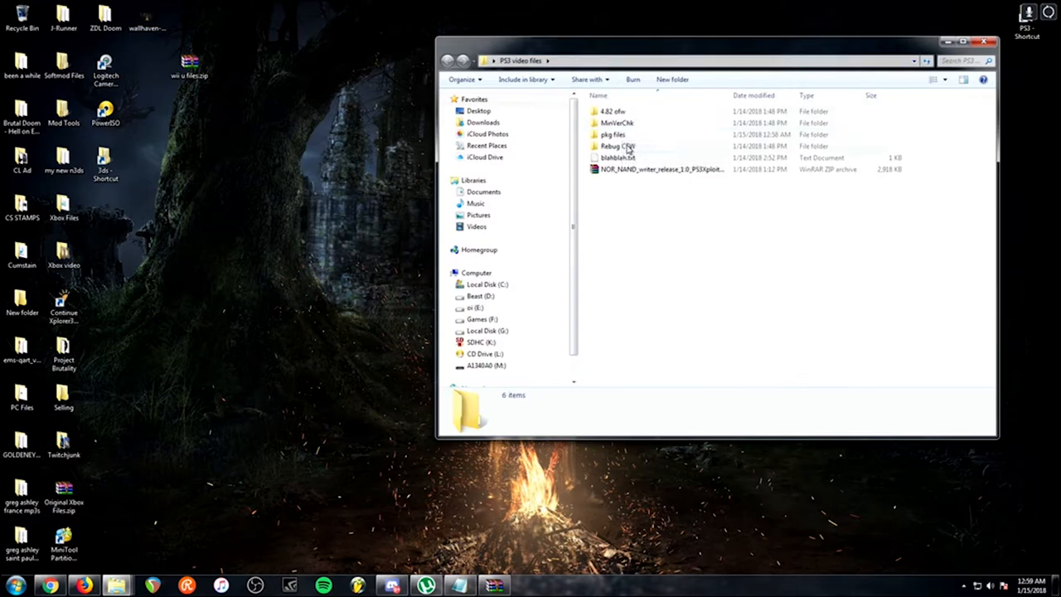
double_click(614, 146)
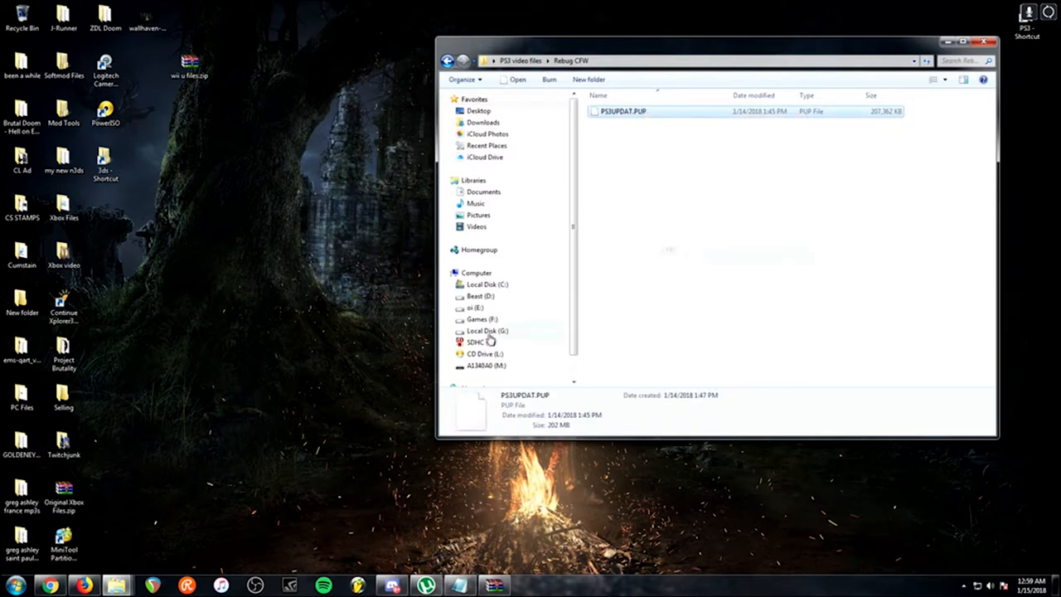
click(487, 367)
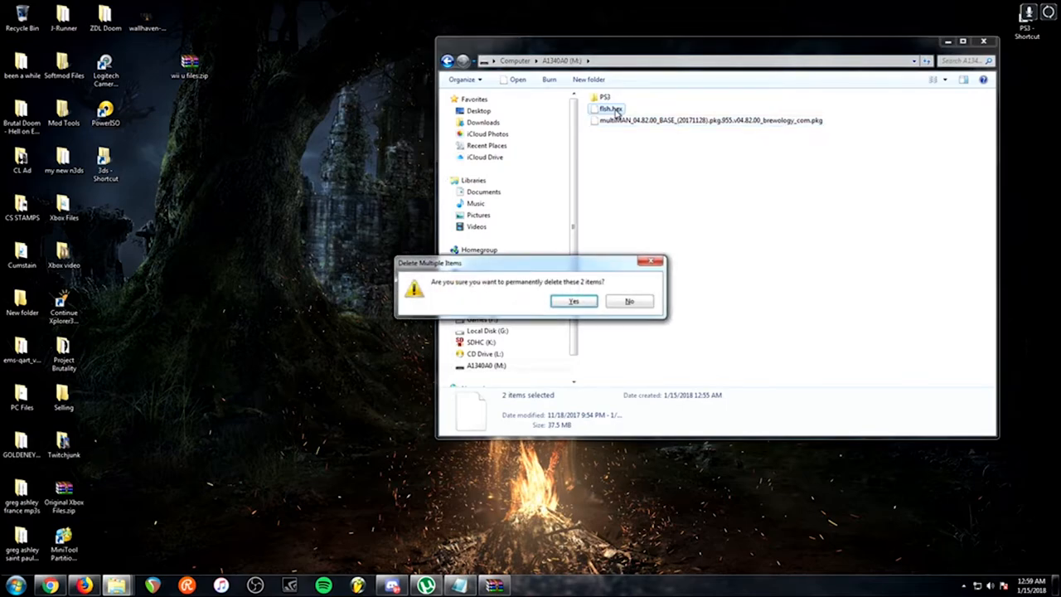
click(573, 301)
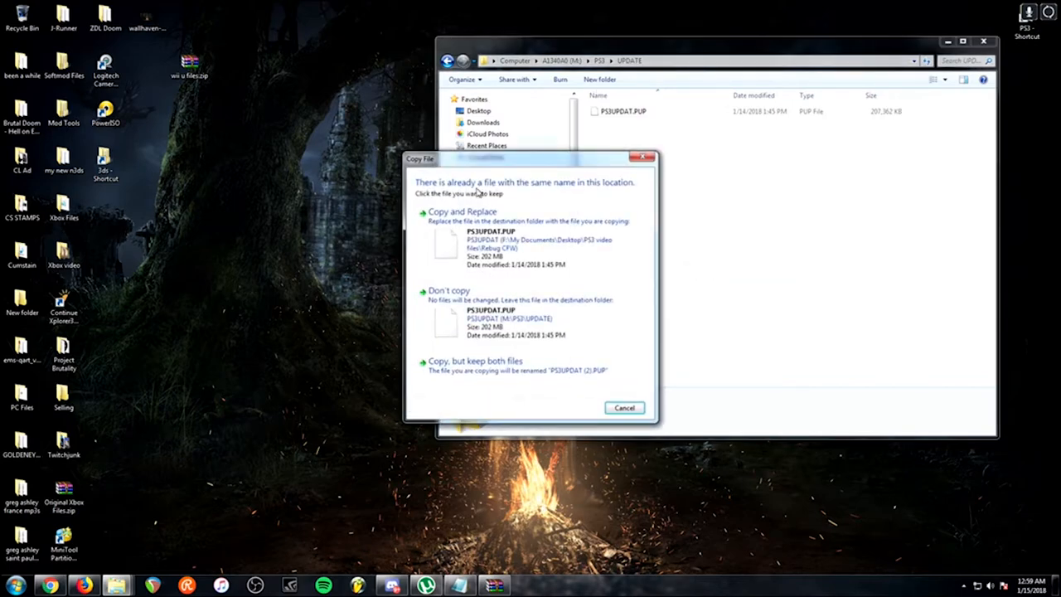
click(461, 210)
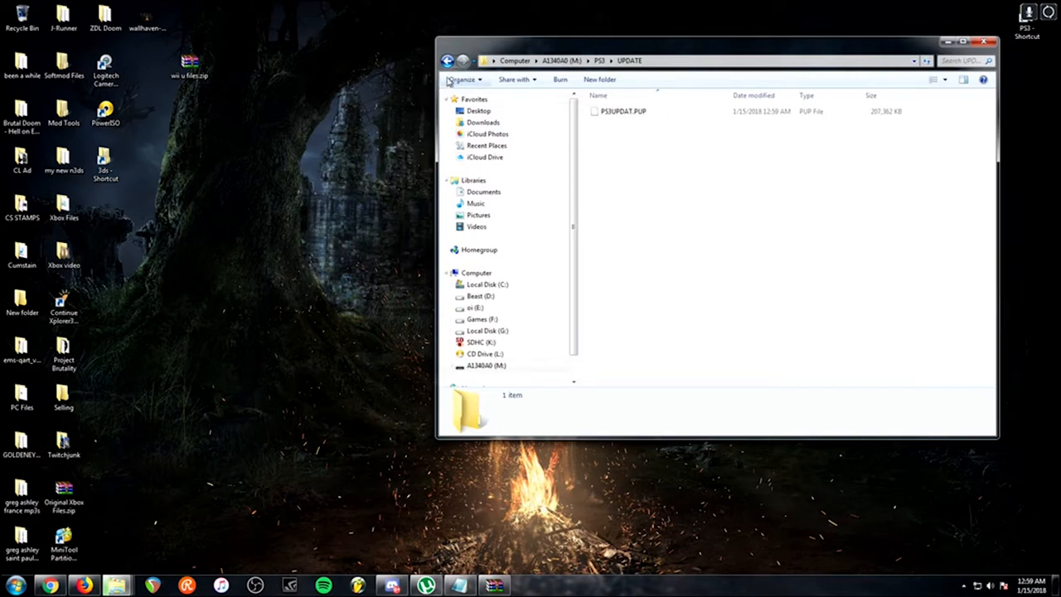
click(447, 60)
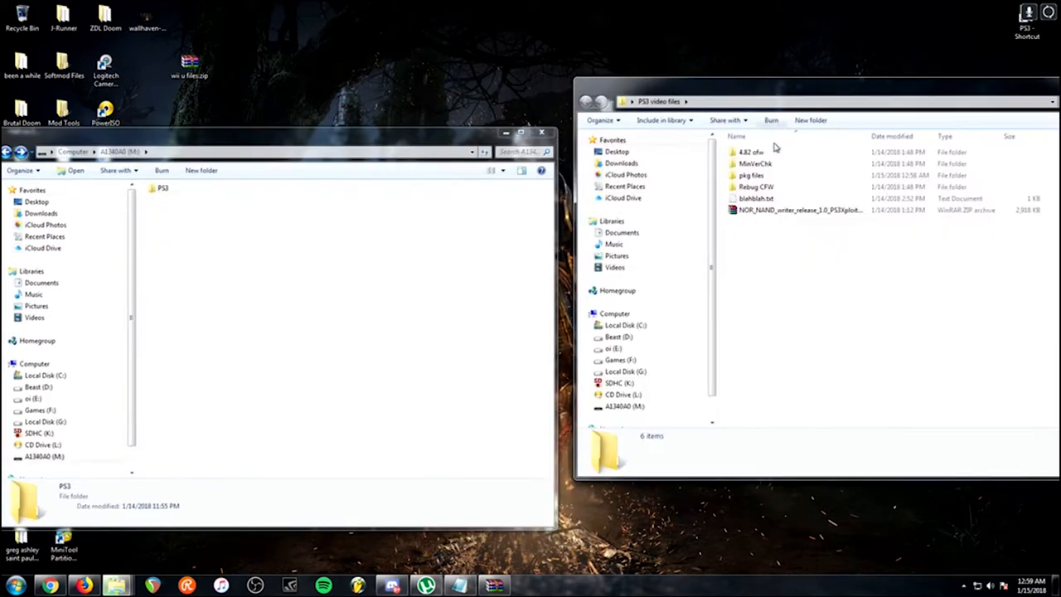
mouse_move(754, 185)
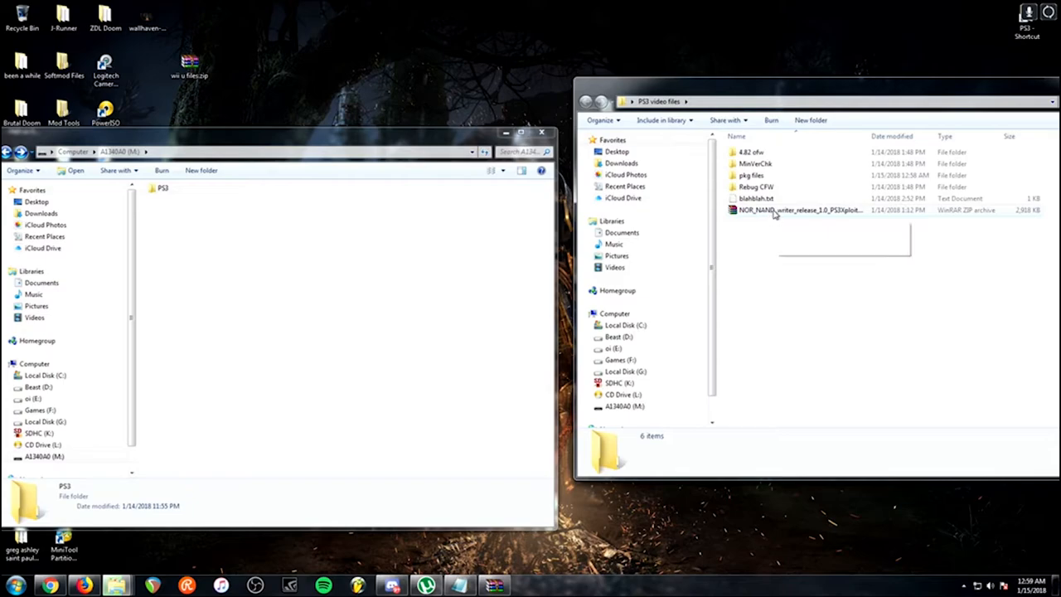
Step: Extract the .hex file from the NOR_NAND writer zip to the root of drive M:
double_click(796, 209)
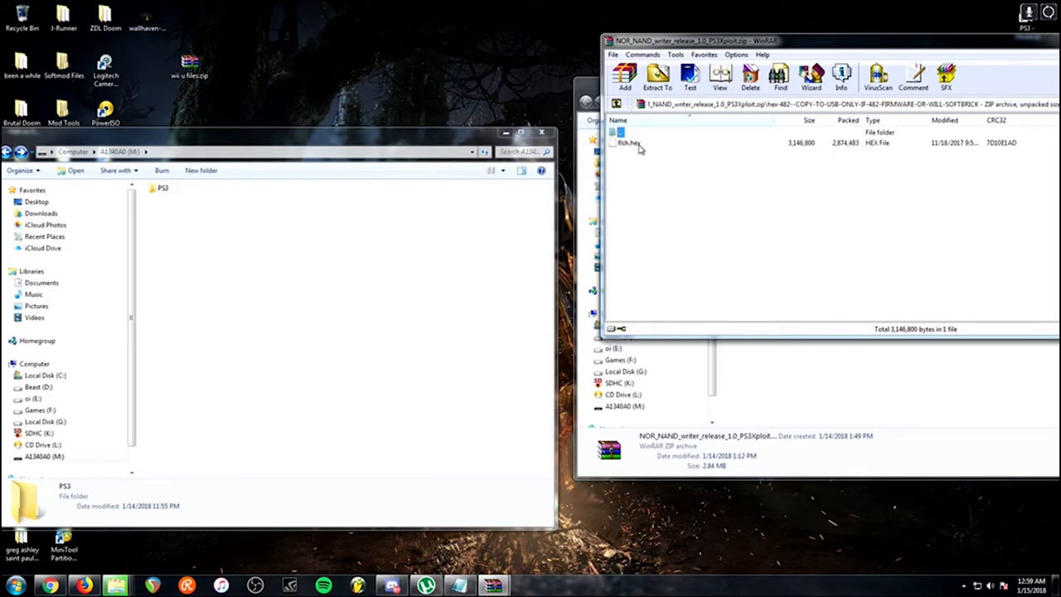
click(628, 143)
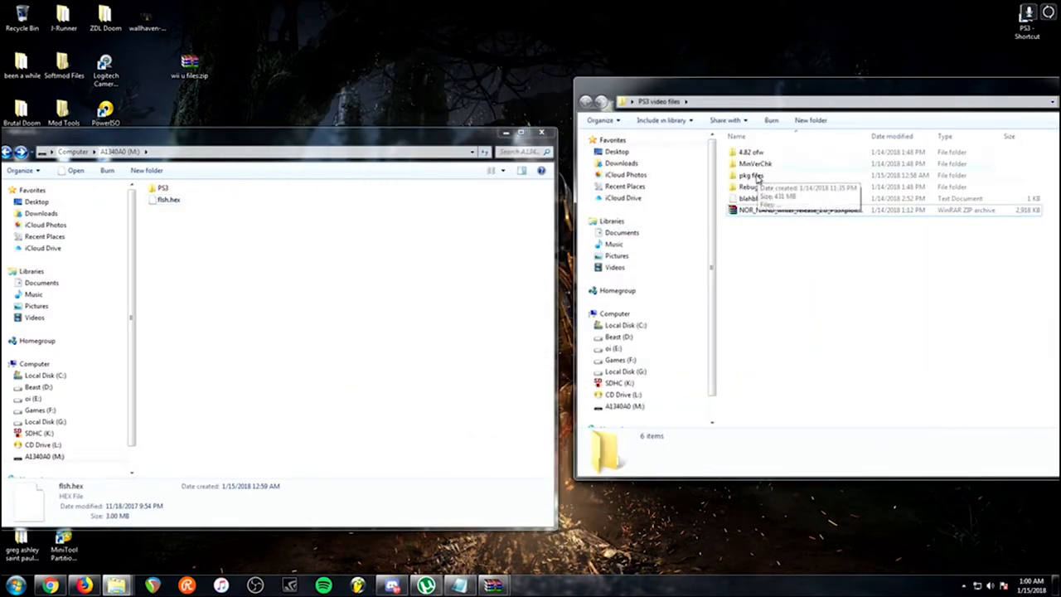
mouse_move(749, 199)
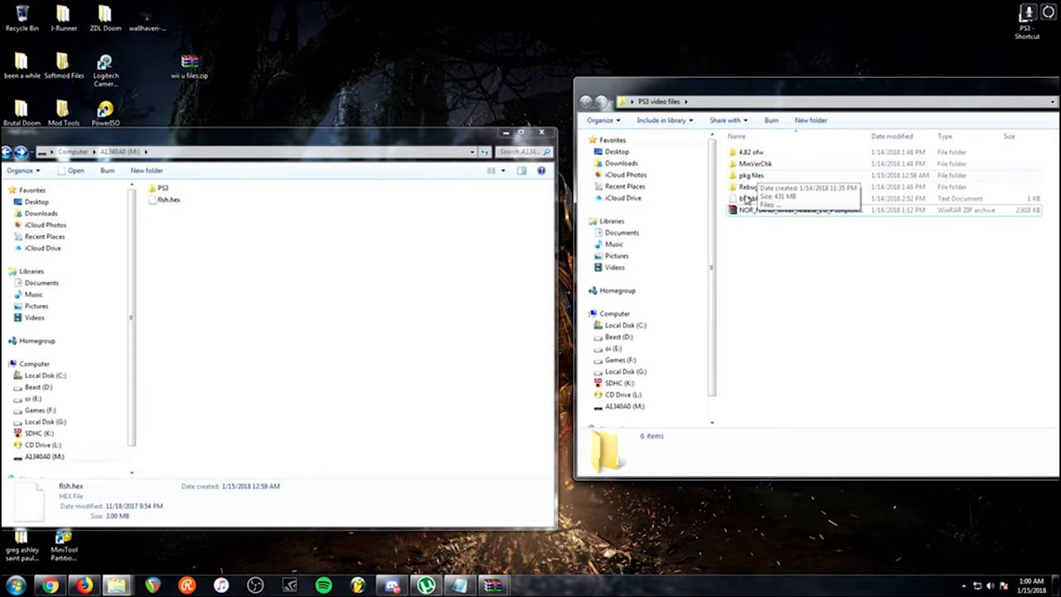
double_click(751, 176)
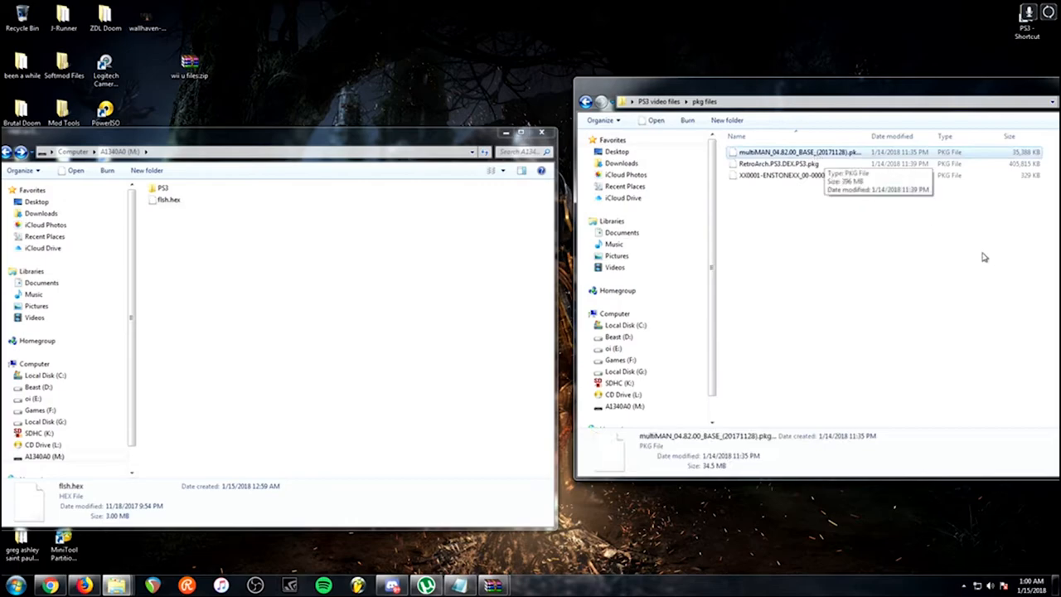
click(777, 164)
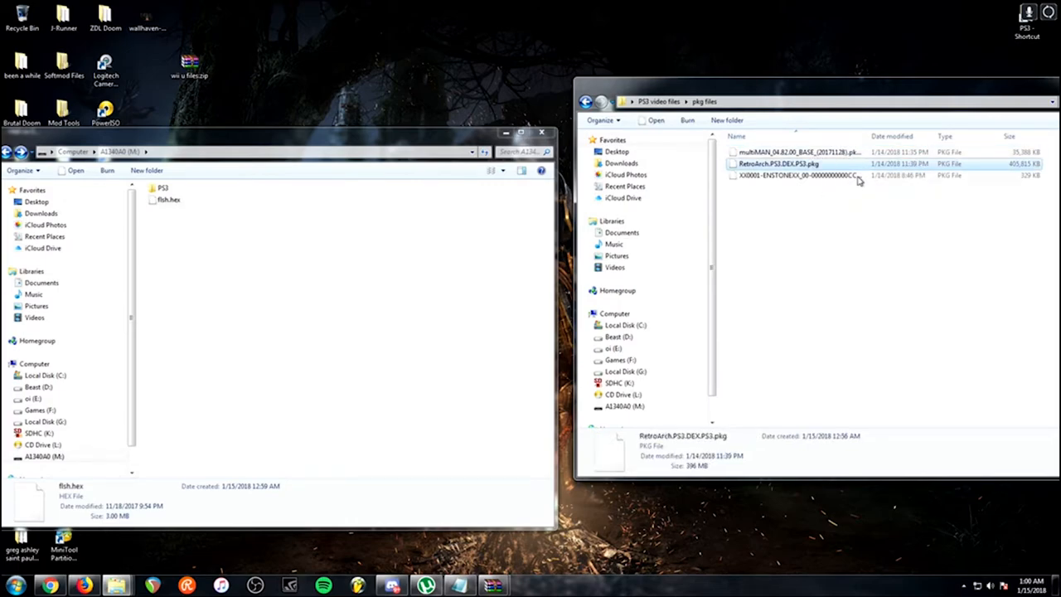
click(798, 176)
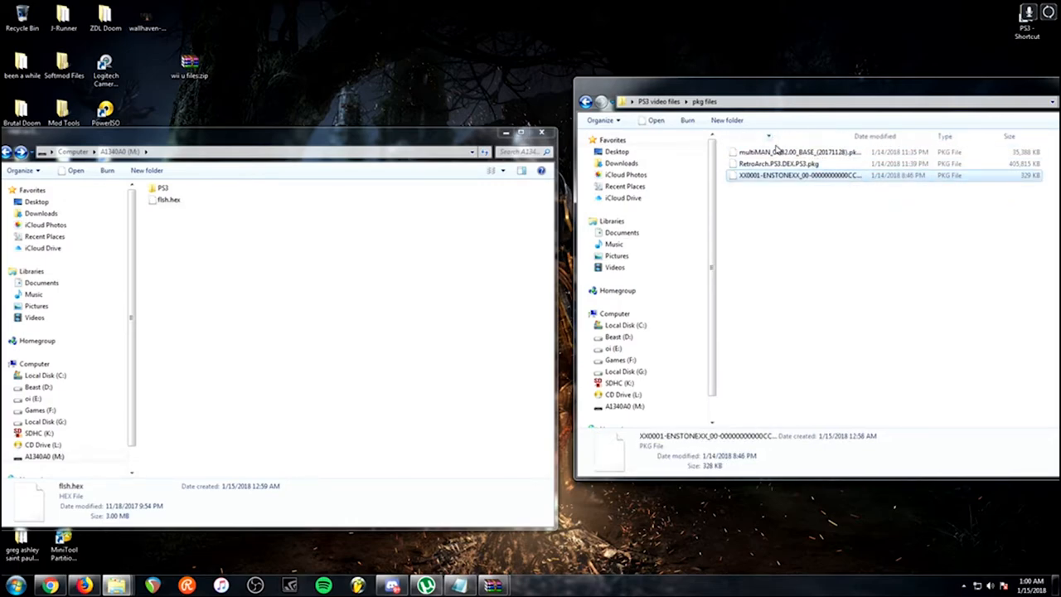
mouse_move(842, 133)
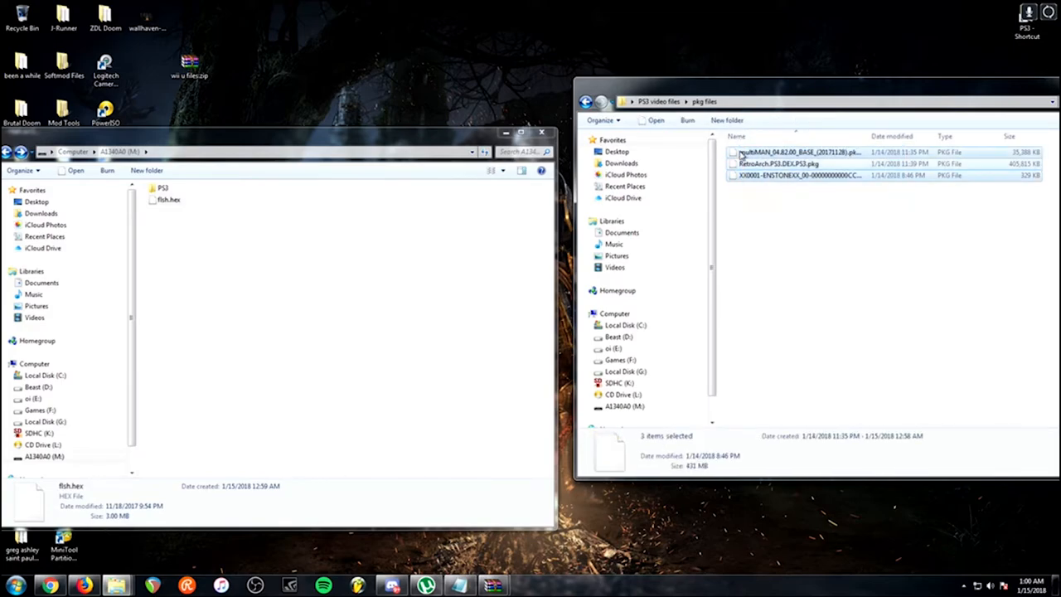
click(795, 176)
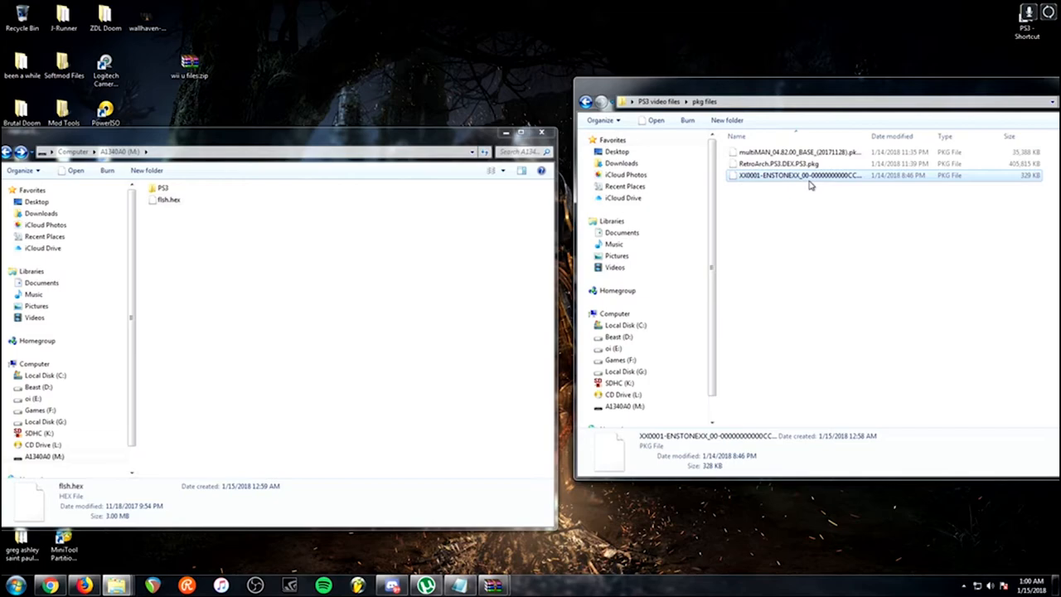
click(795, 153)
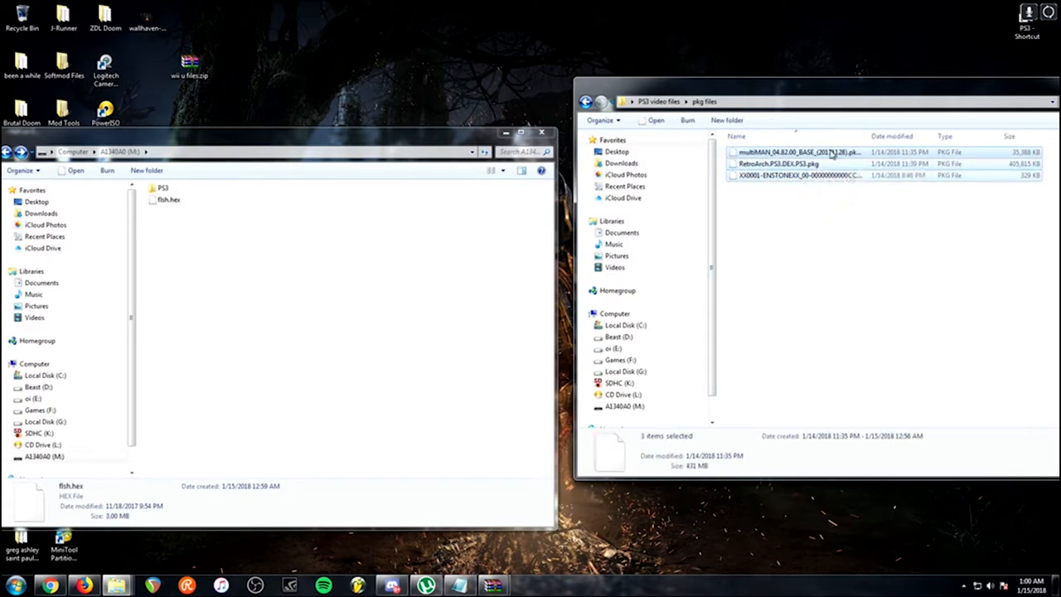
click(777, 165)
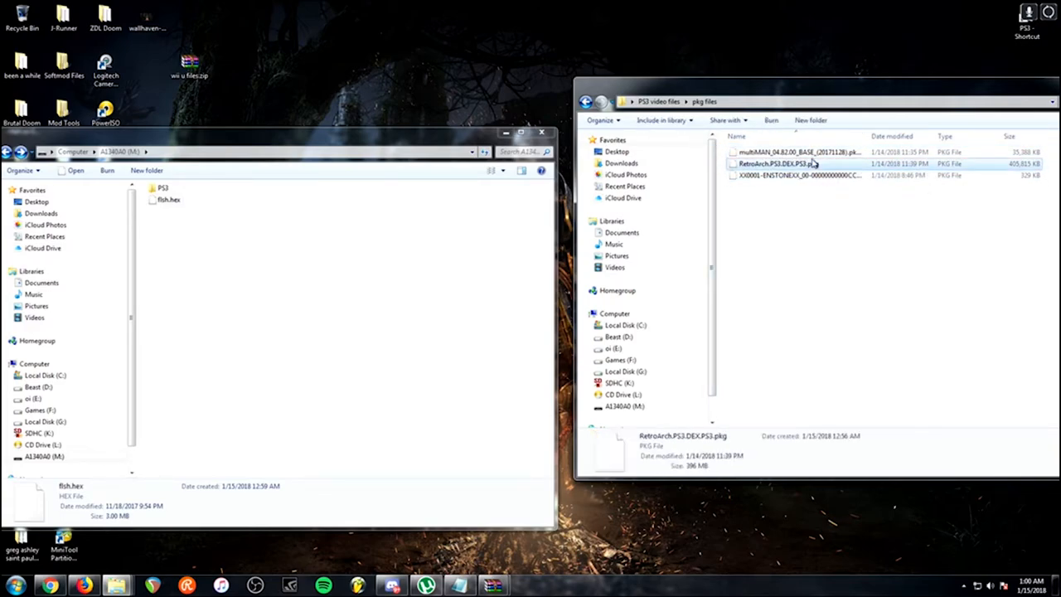
click(777, 164)
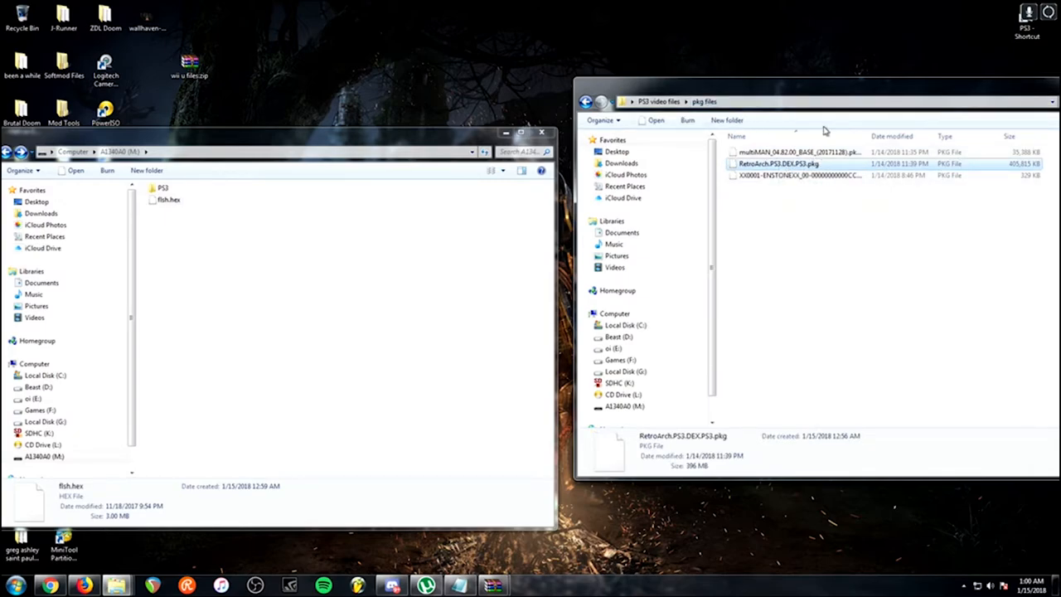
mouse_move(776, 201)
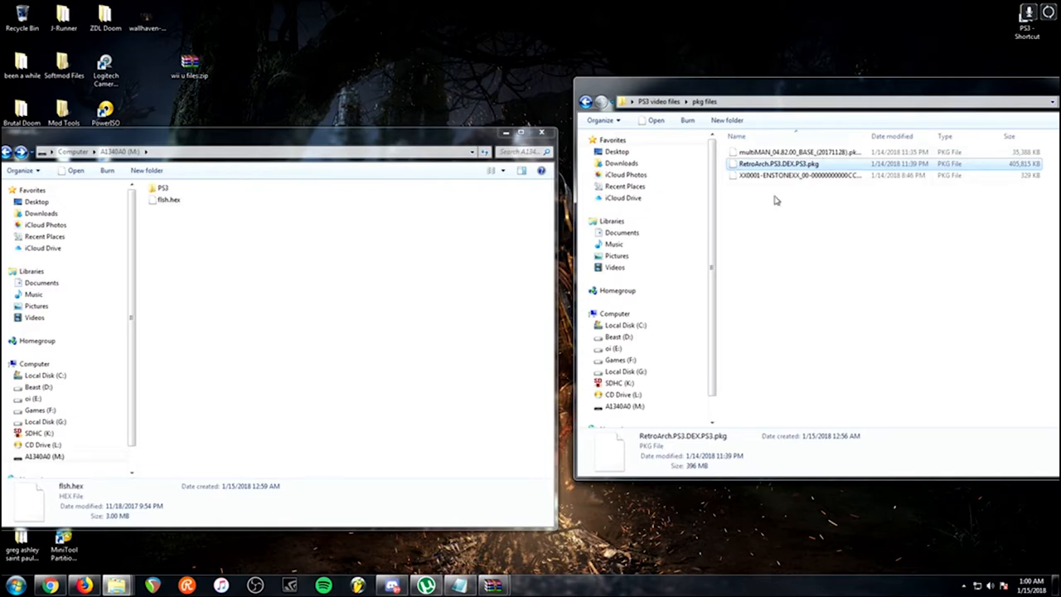
mouse_move(912, 272)
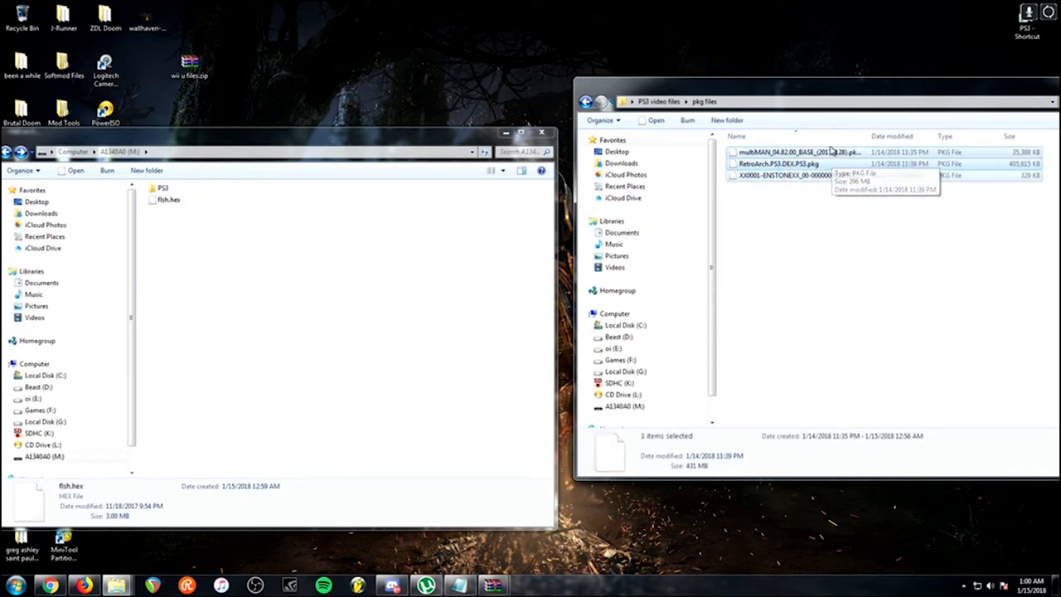
mouse_move(825, 164)
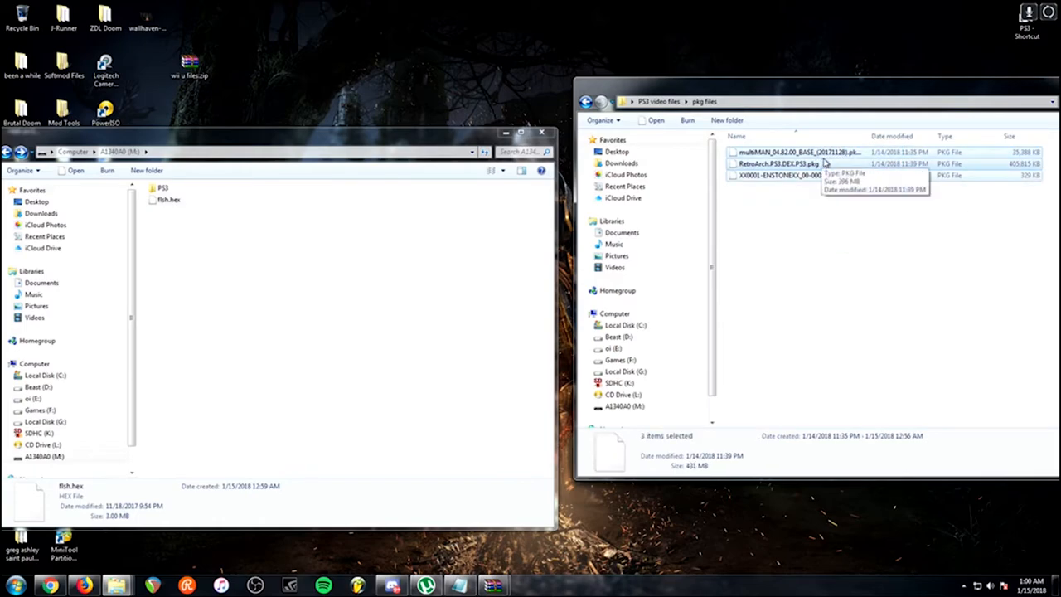
mouse_move(849, 158)
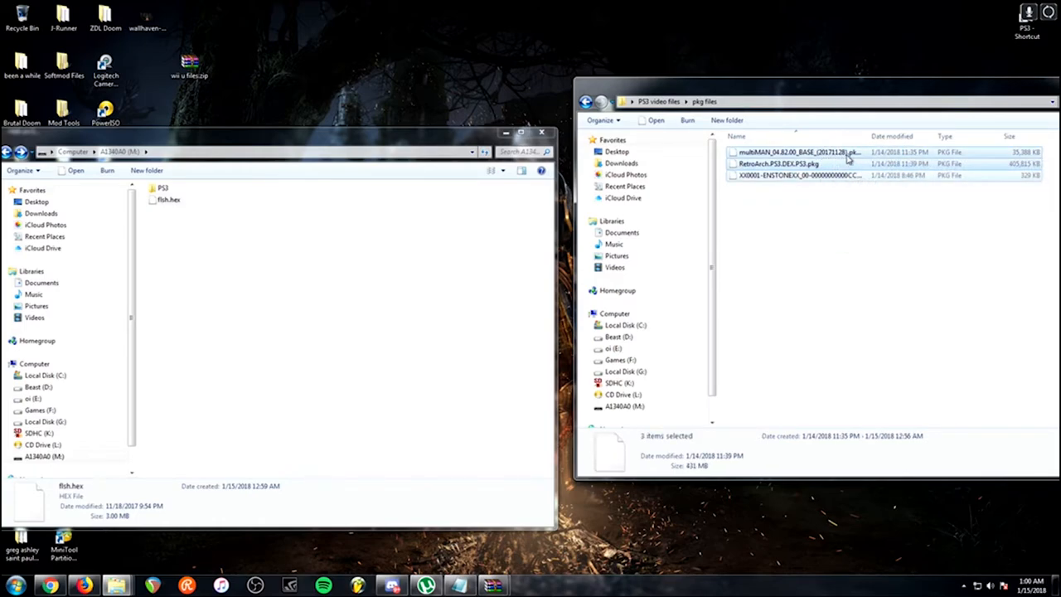
drag(796, 164, 291, 323)
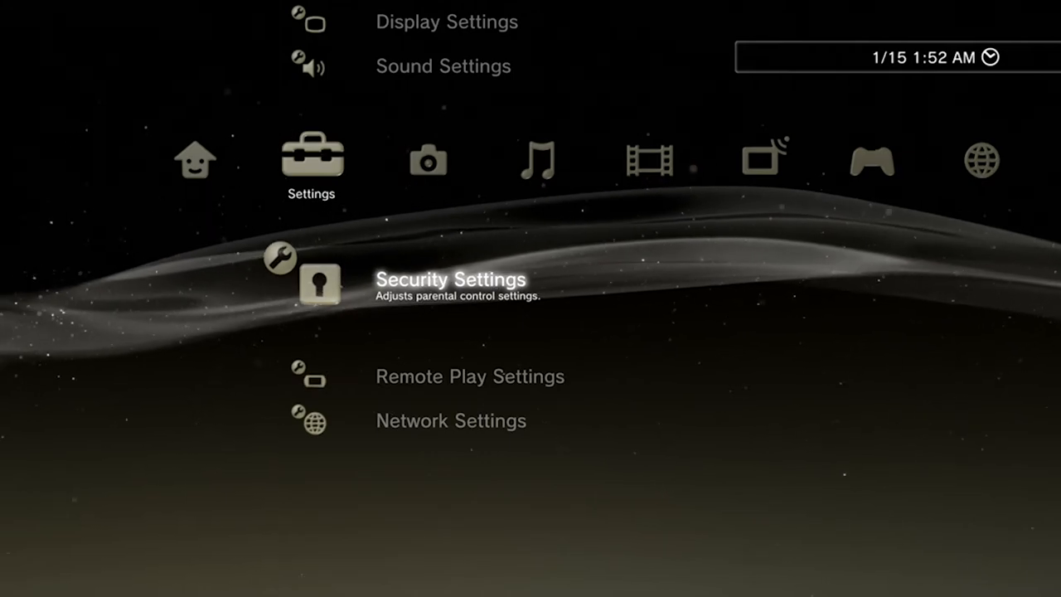
Step: Move across the XMB to the Network column and highlight Internet Browser
scroll(up, 3)
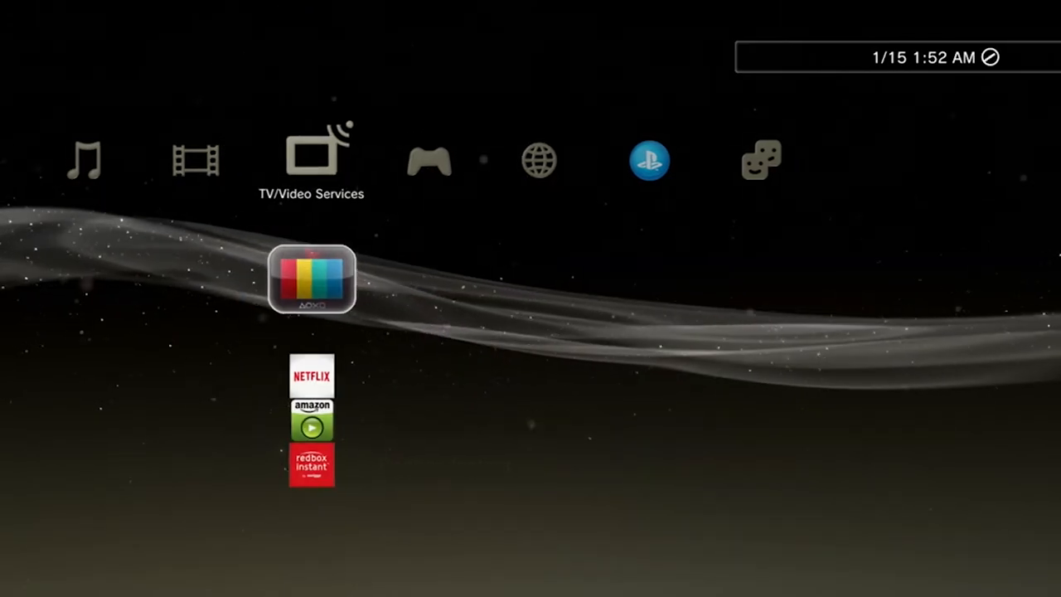
scroll(right, 3)
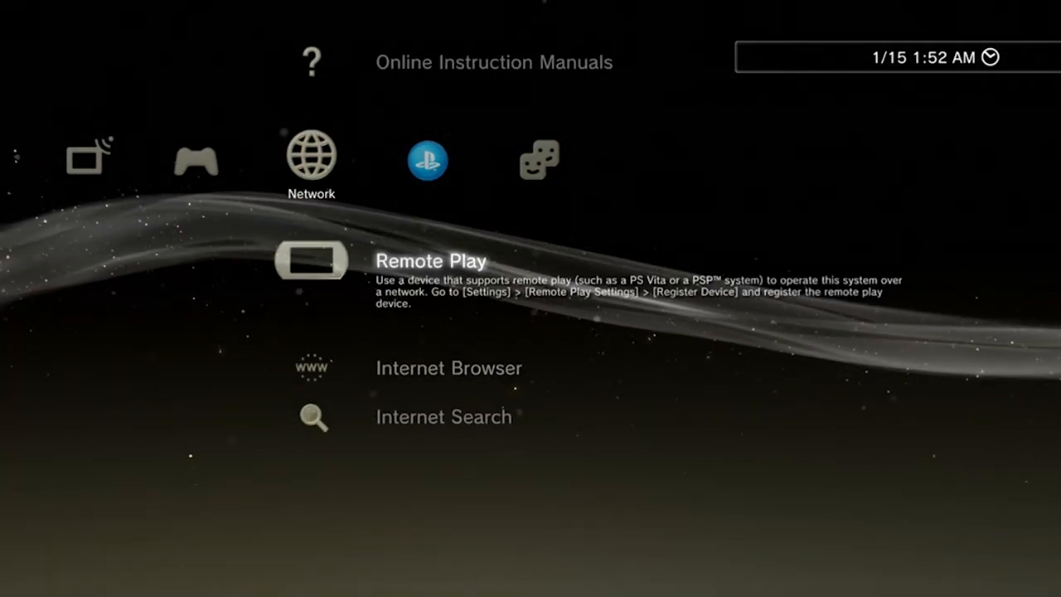
scroll(down, 3)
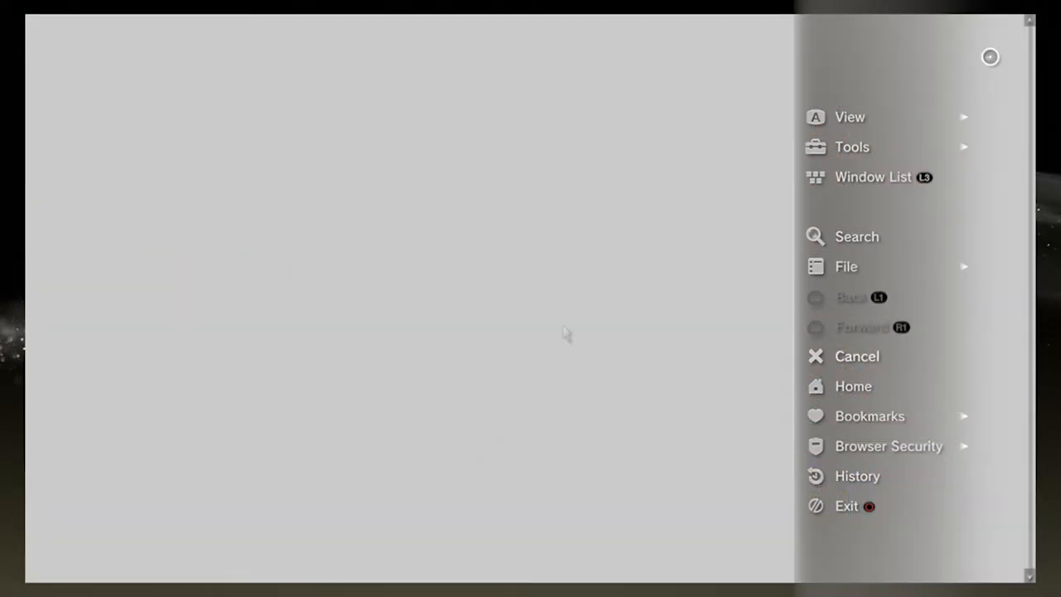
mouse_move(852, 146)
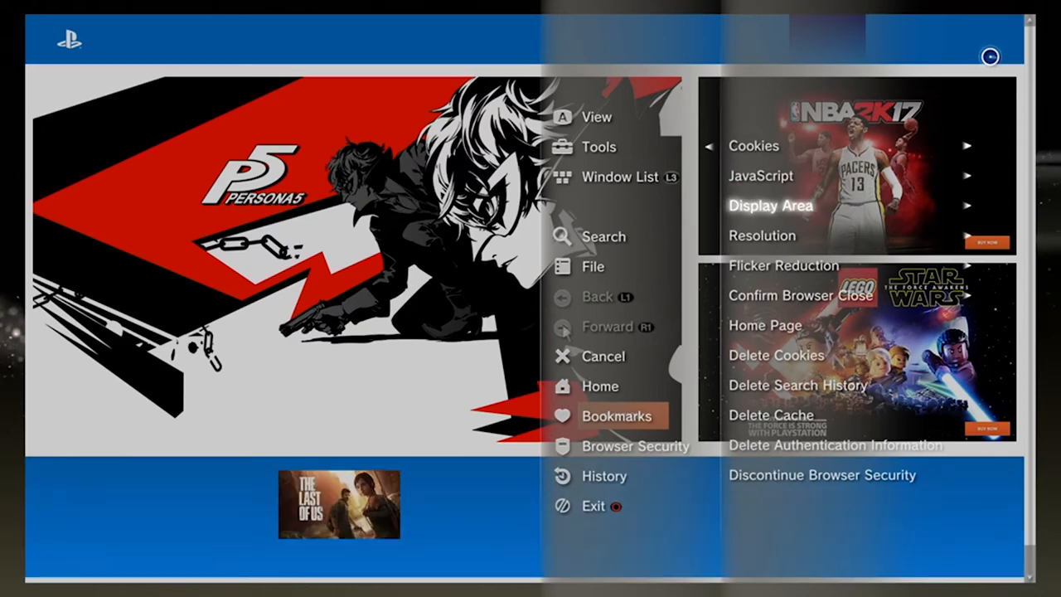
Step: Set the browser home page to Use Blank Page (about:blank) and confirm
click(764, 324)
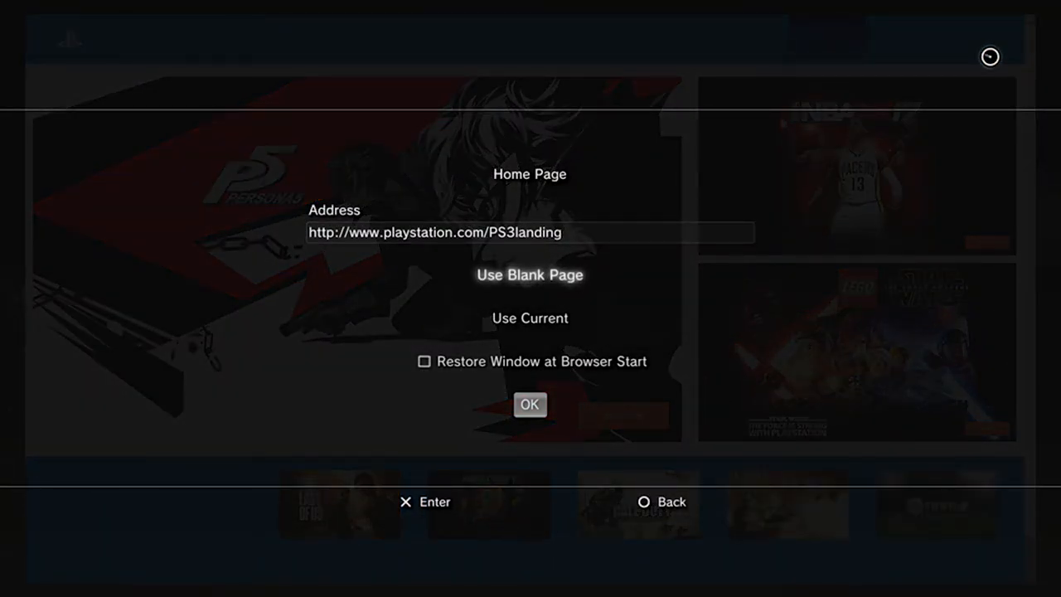
click(529, 275)
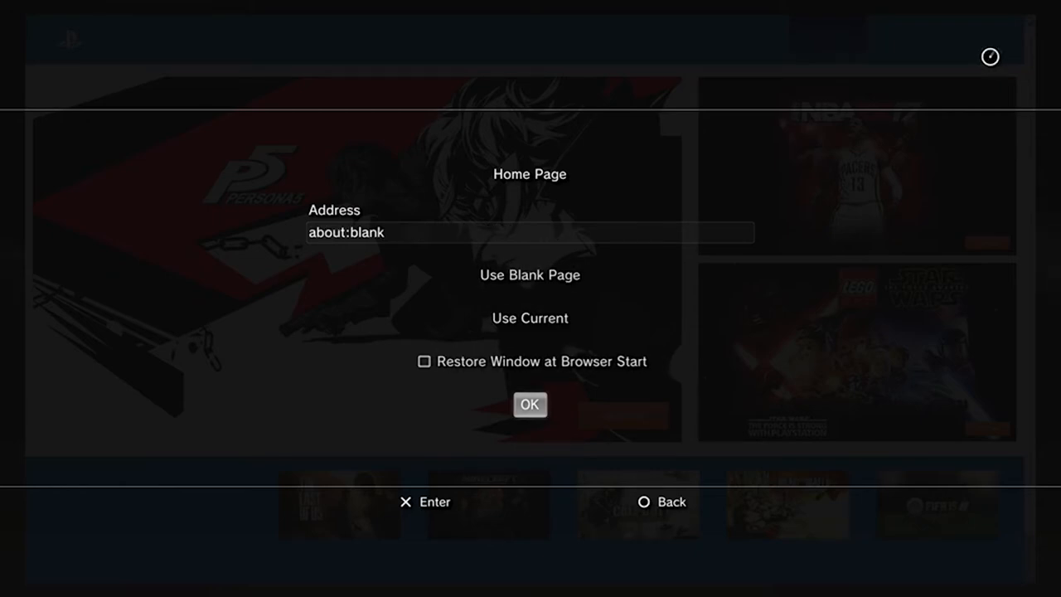
click(529, 405)
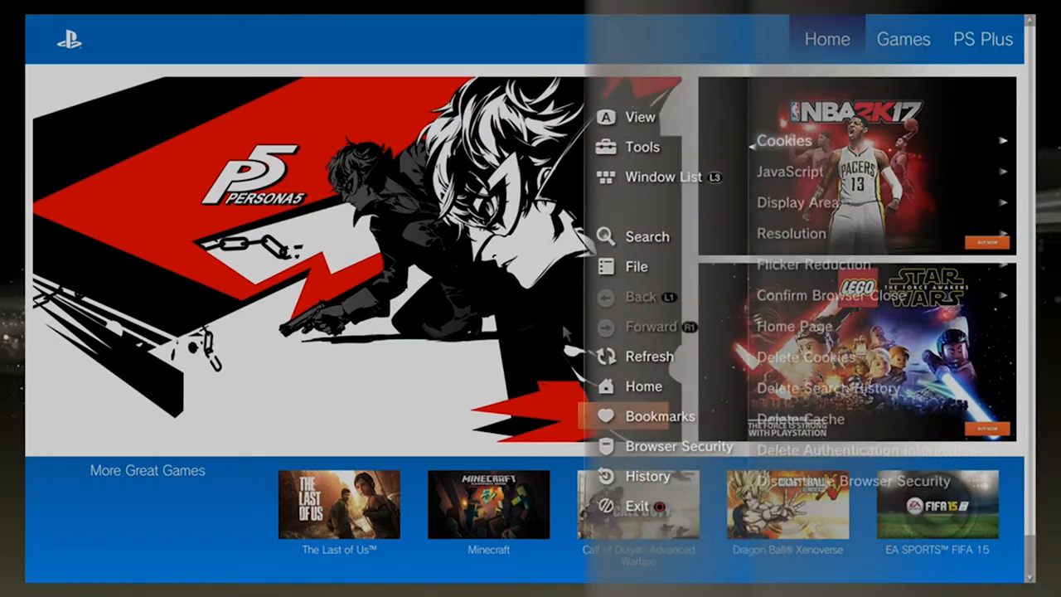
Step: From Tools, delete the browser cache and the search history
click(825, 387)
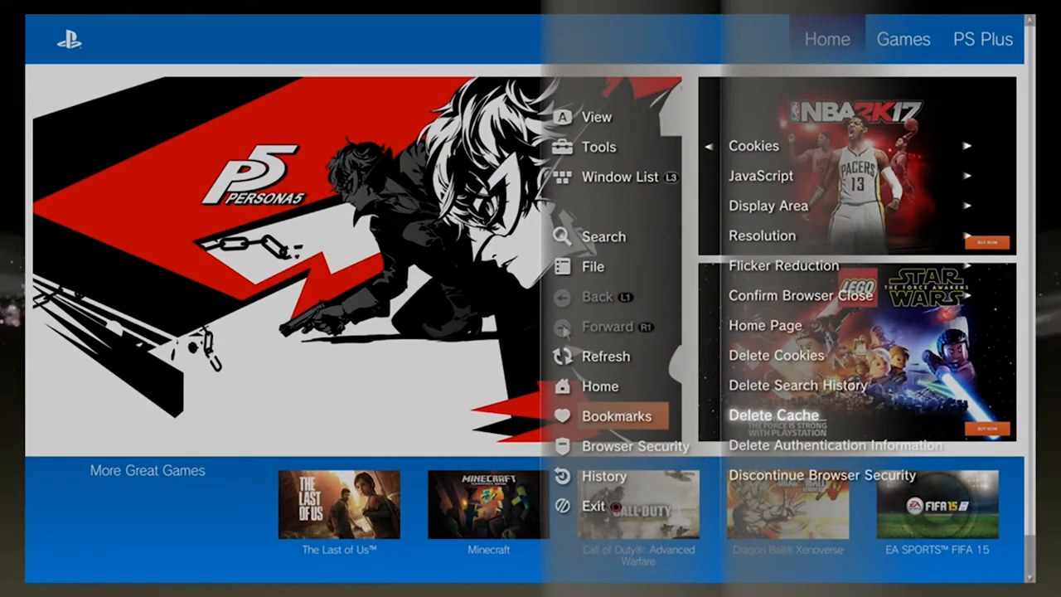
click(773, 414)
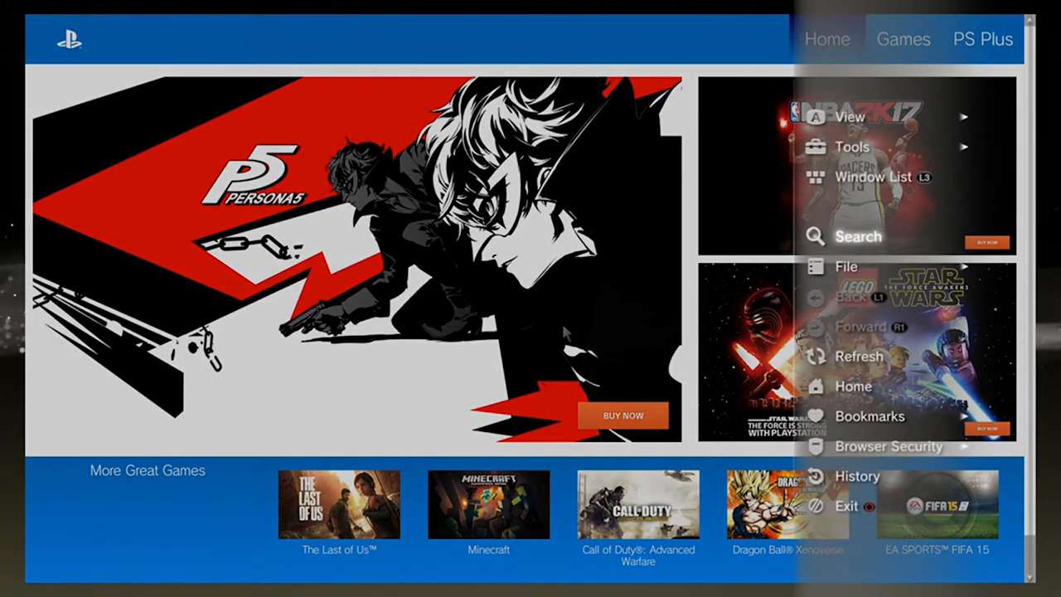
click(889, 446)
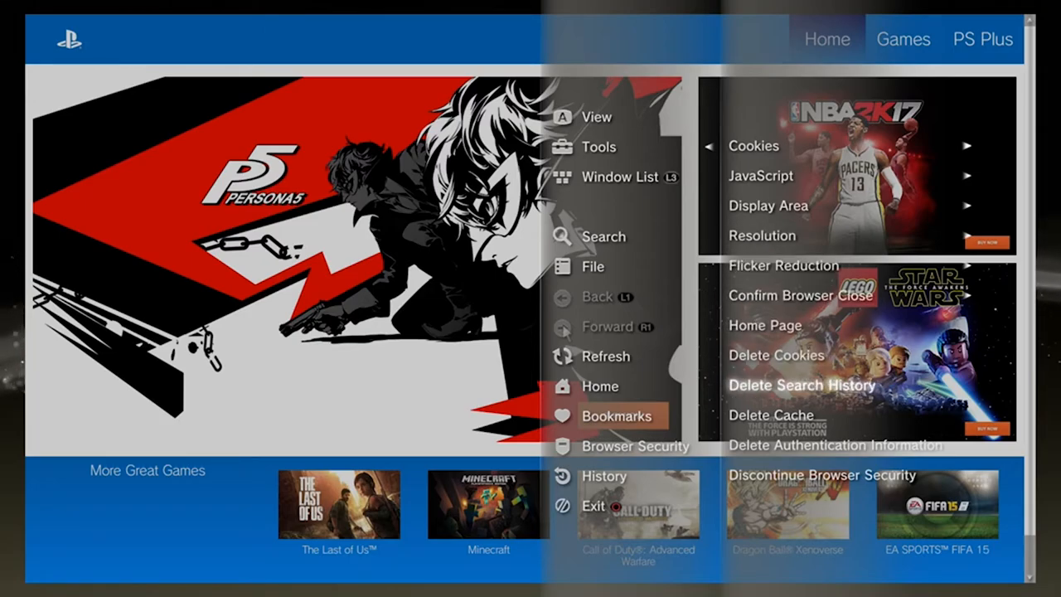
click(835, 444)
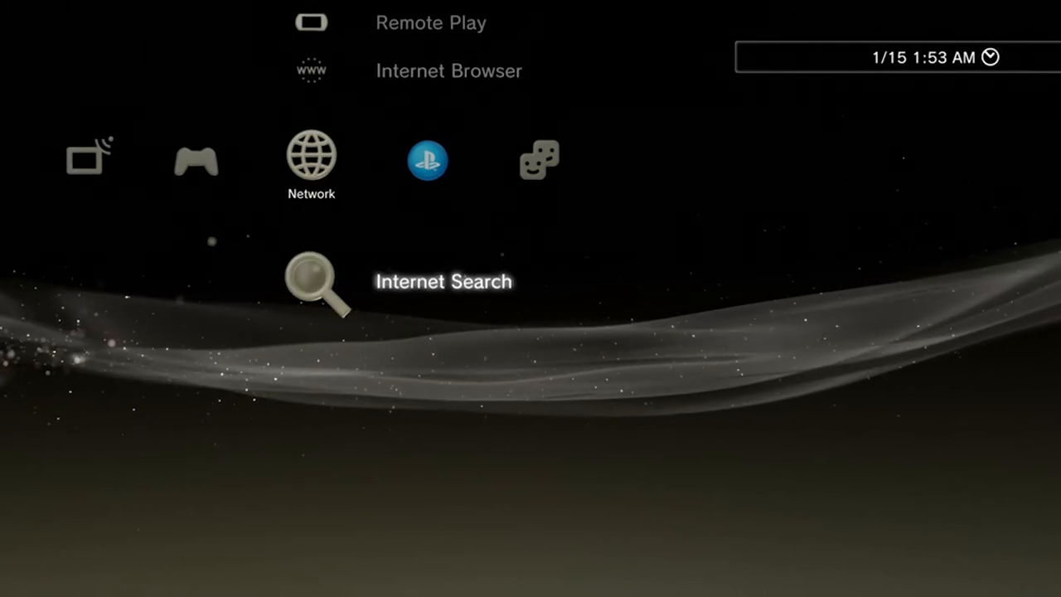
scroll(up, 3)
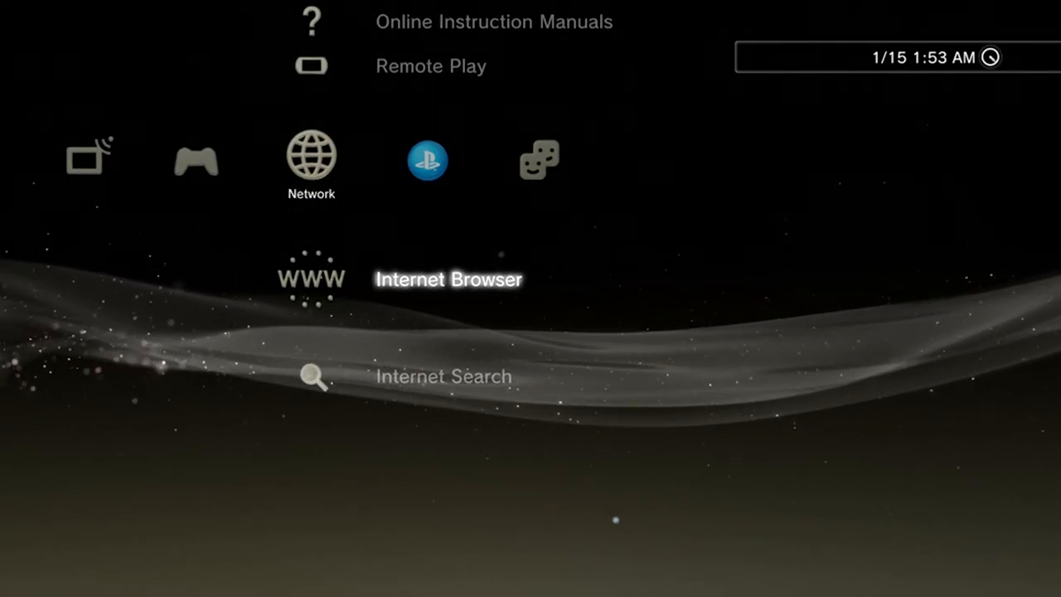
click(311, 279)
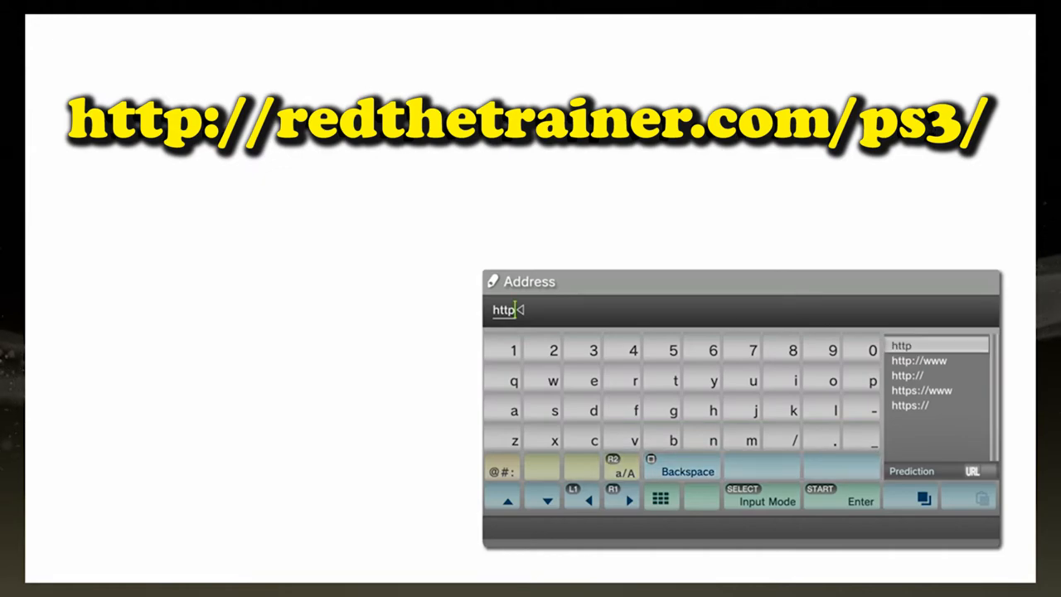
click(906, 375)
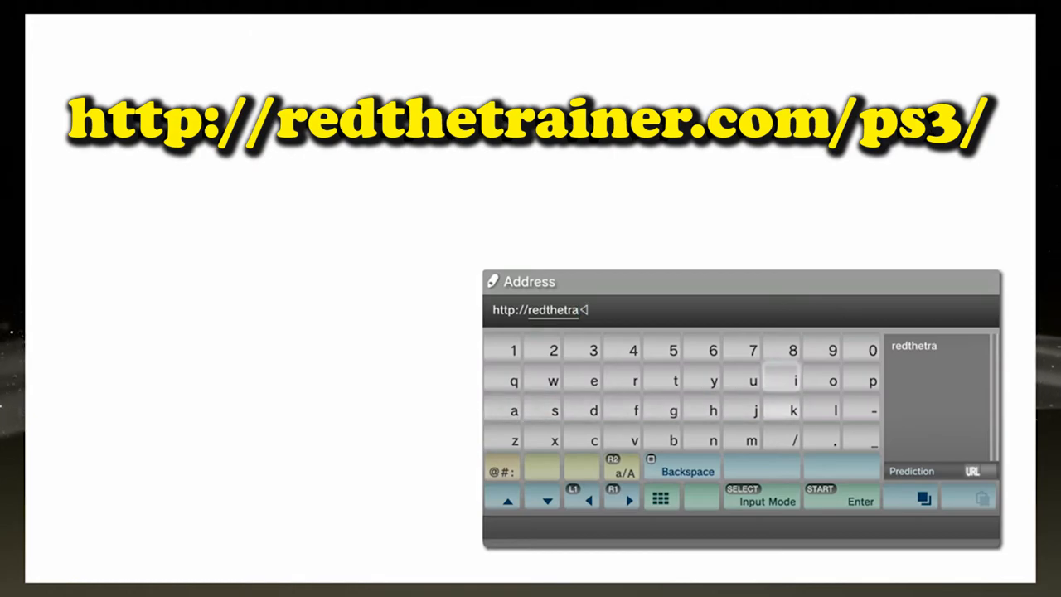
text(n)
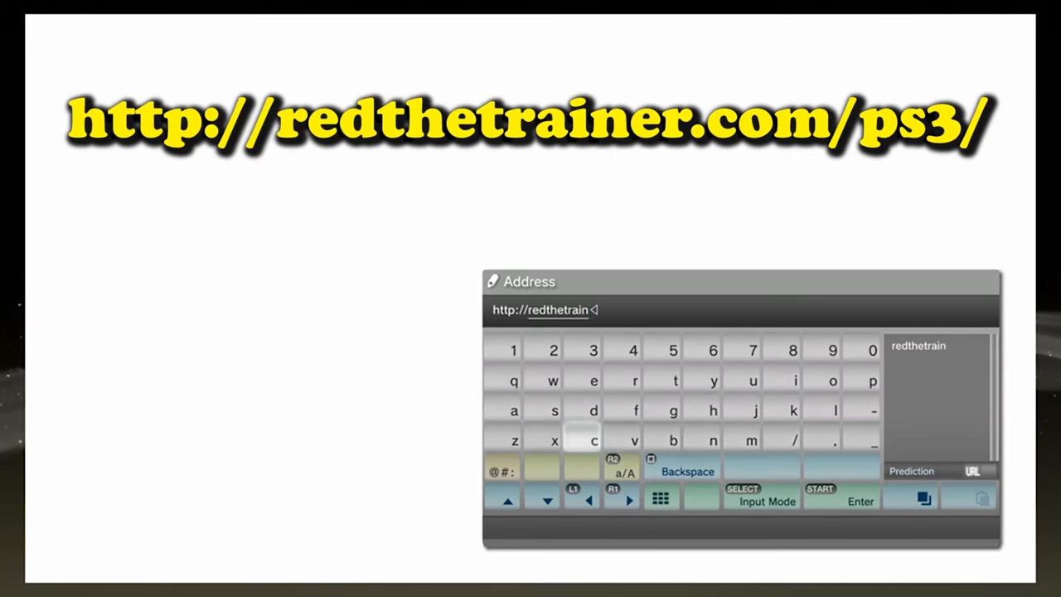
click(635, 380)
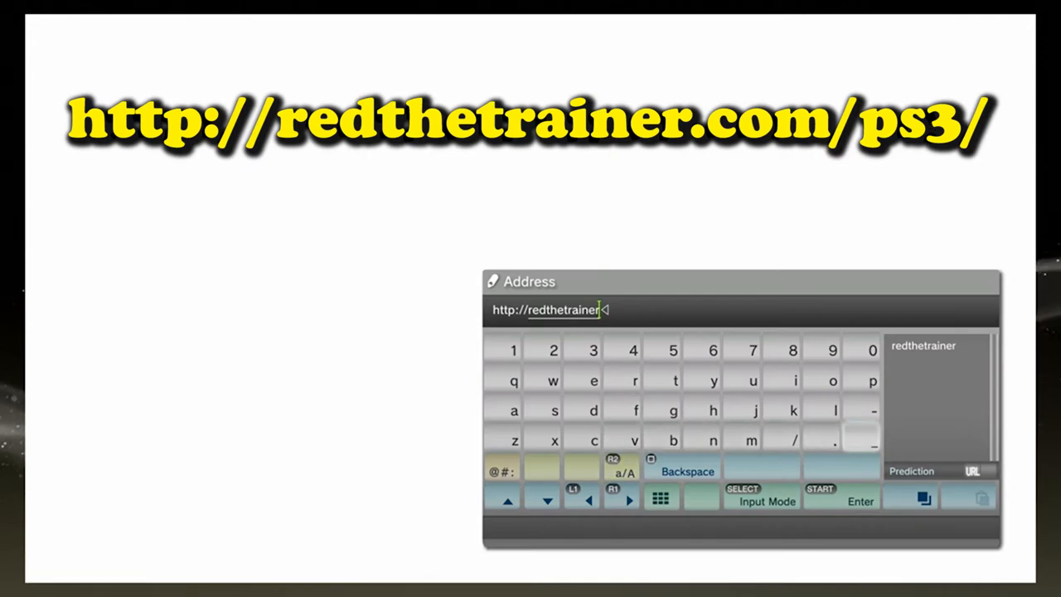
click(832, 441)
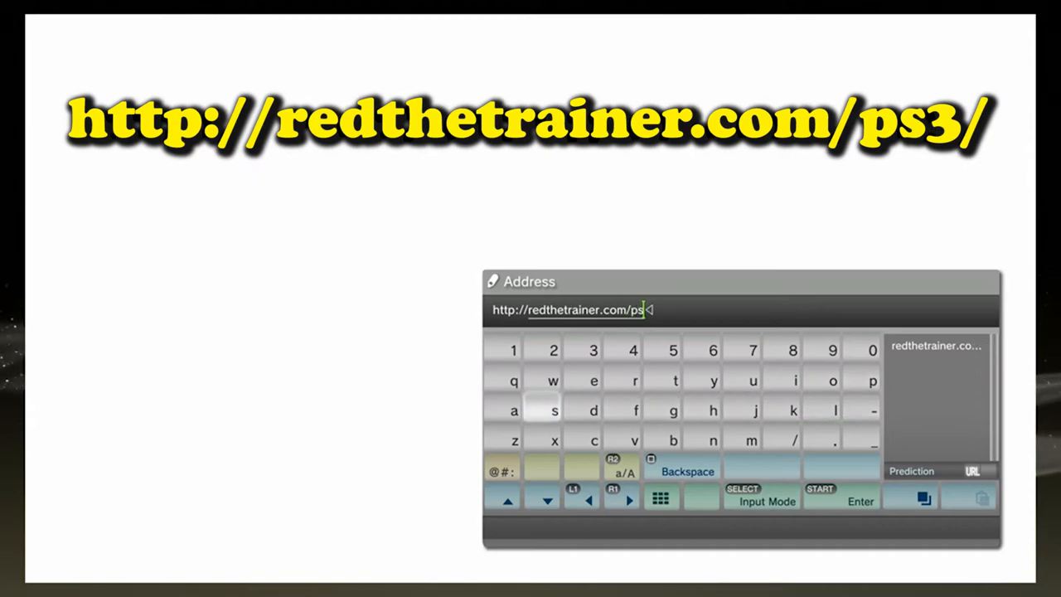
click(594, 348)
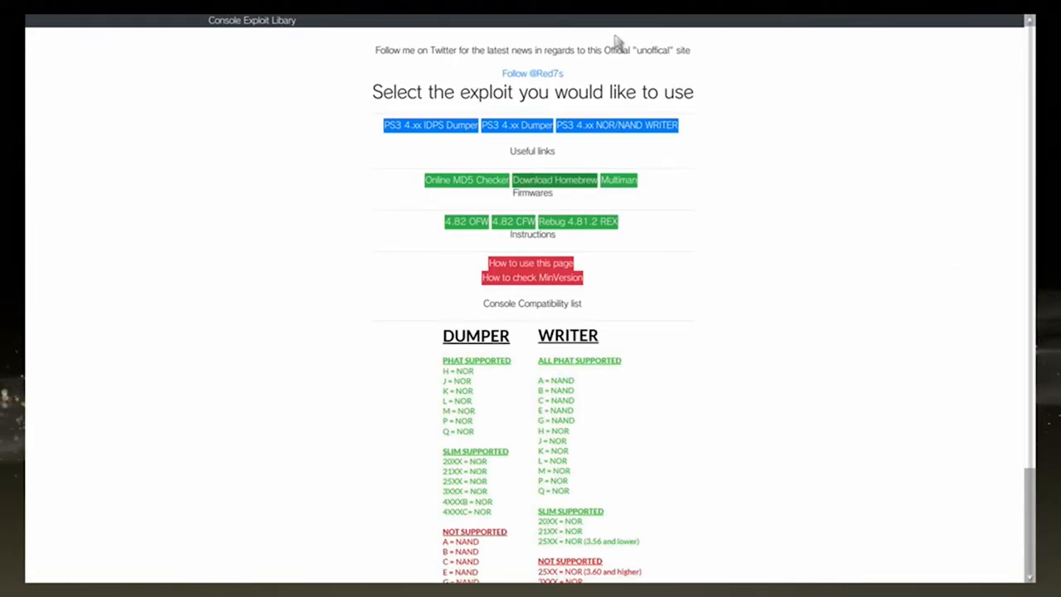
mouse_move(613, 139)
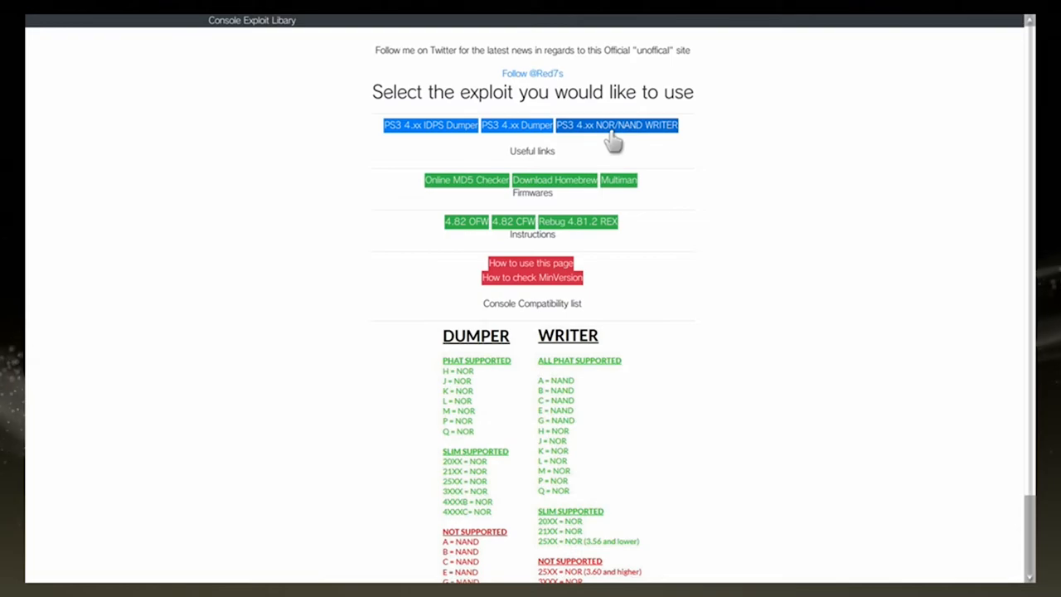
Step: Enter the NOR/NAND WRITER library, dismiss the freeze warning and choose the NOR 4.82 exploit
click(617, 126)
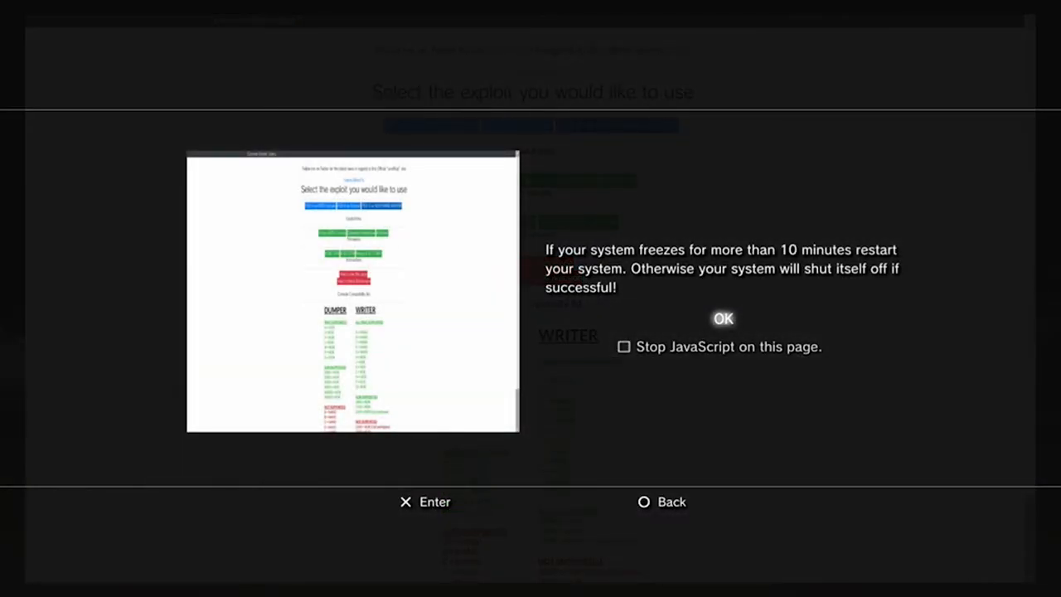
click(723, 318)
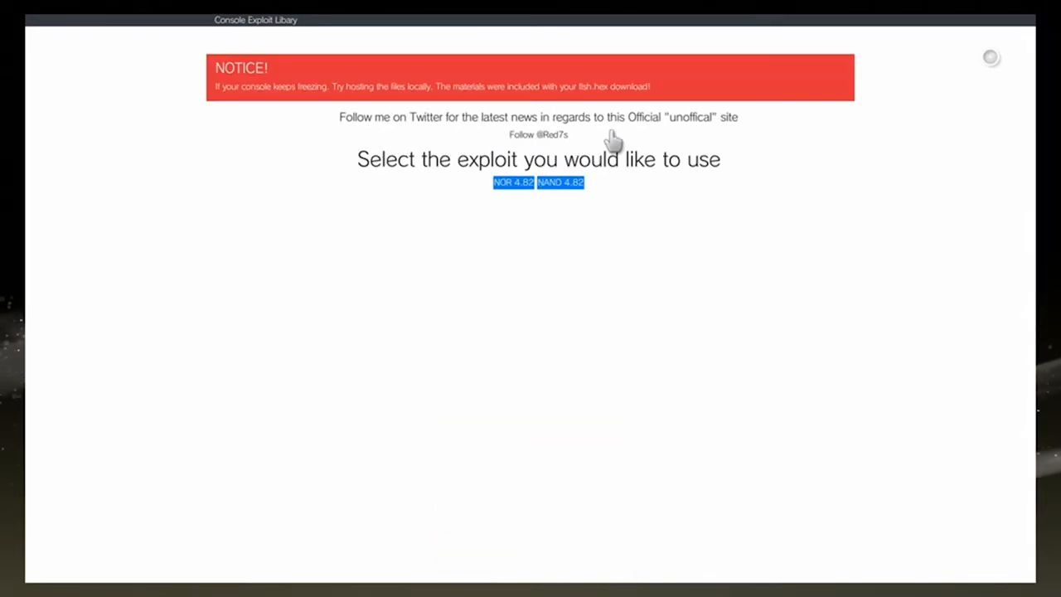
mouse_move(497, 214)
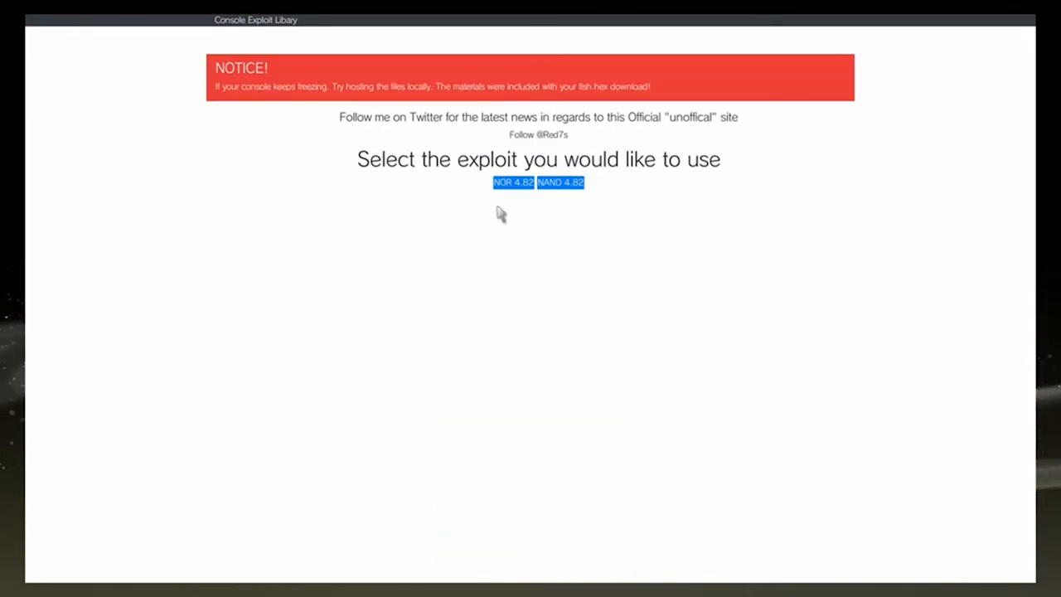
mouse_move(514, 183)
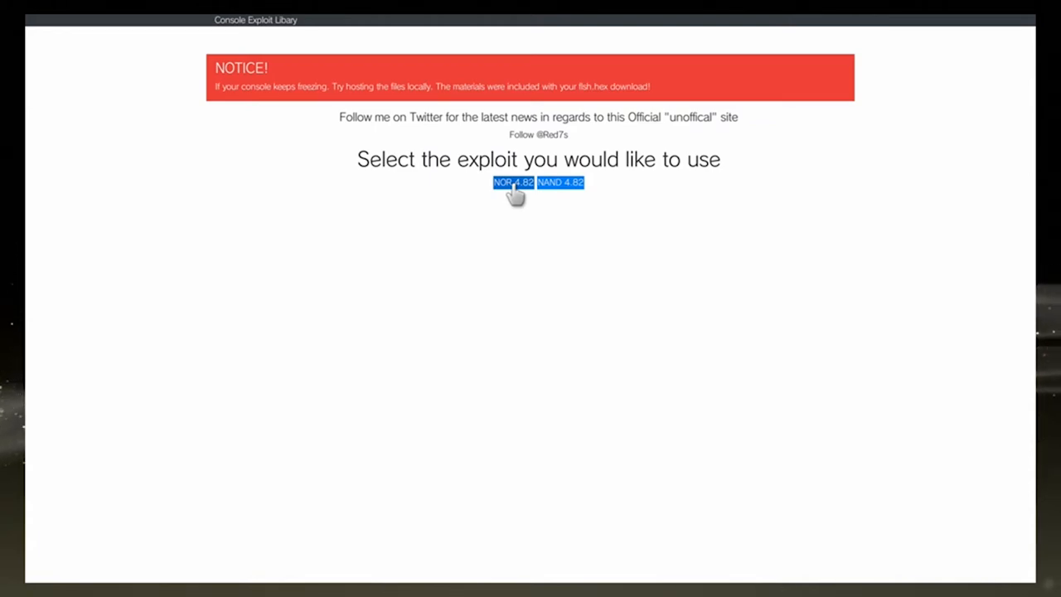
mouse_move(546, 189)
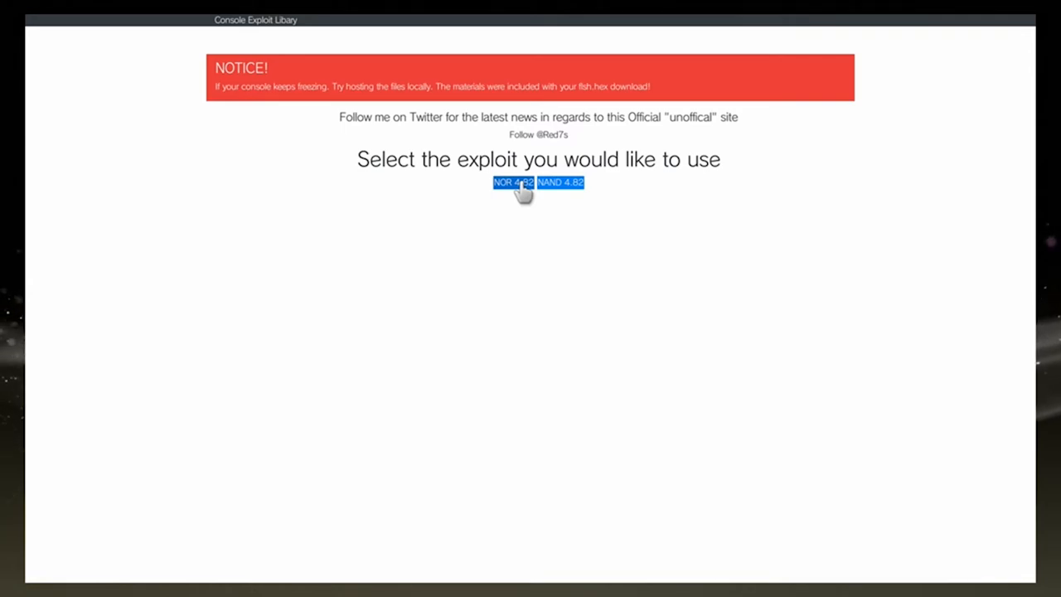
mouse_move(517, 208)
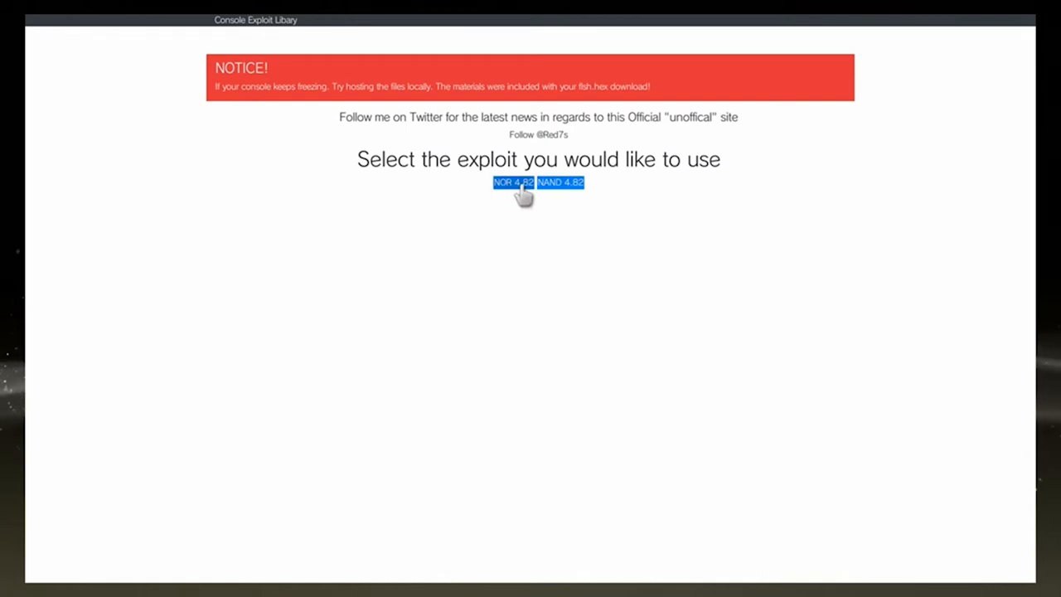
click(512, 183)
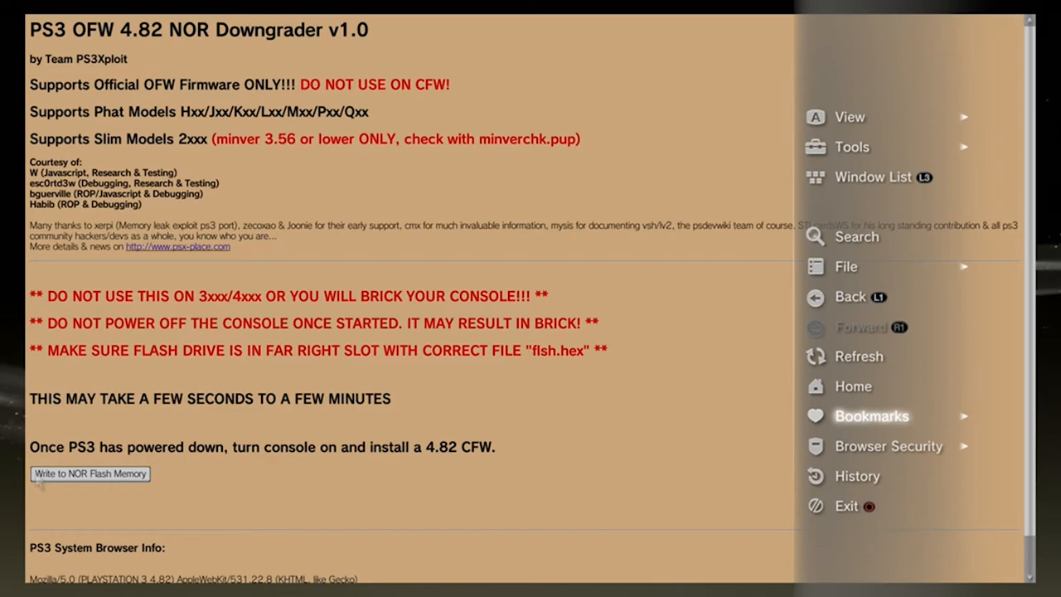
Step: Close the Triangle menu and trigger Write to NOR Flash Memory, which fails 10 times
click(872, 415)
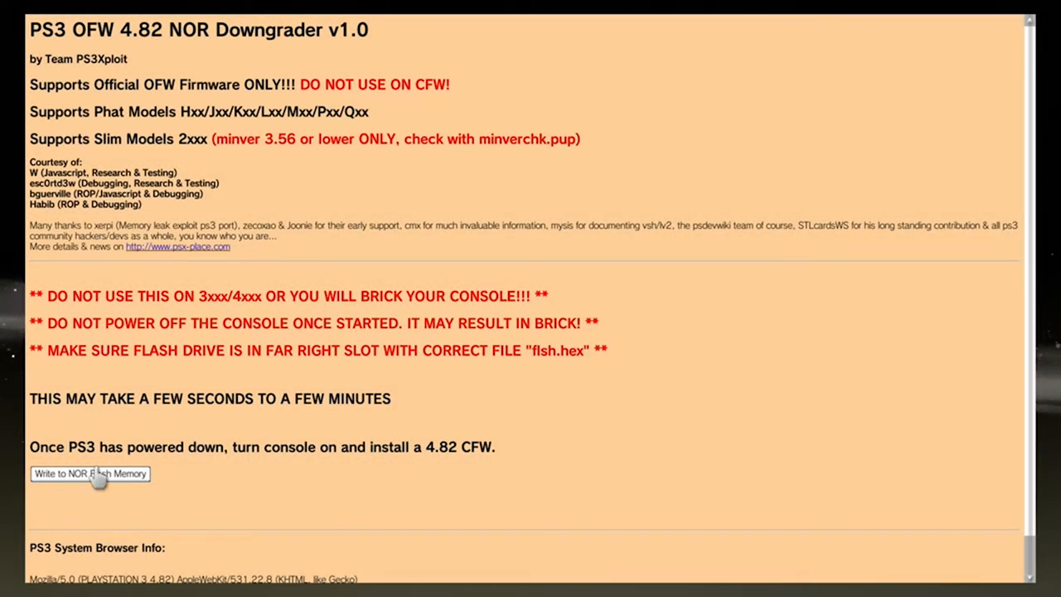
mouse_move(96, 489)
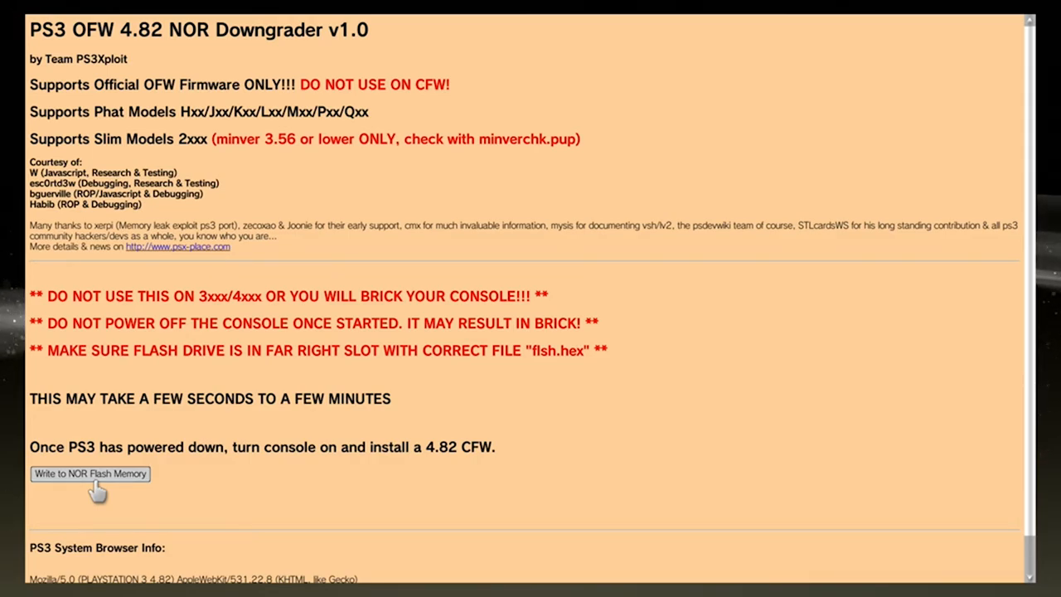
click(89, 474)
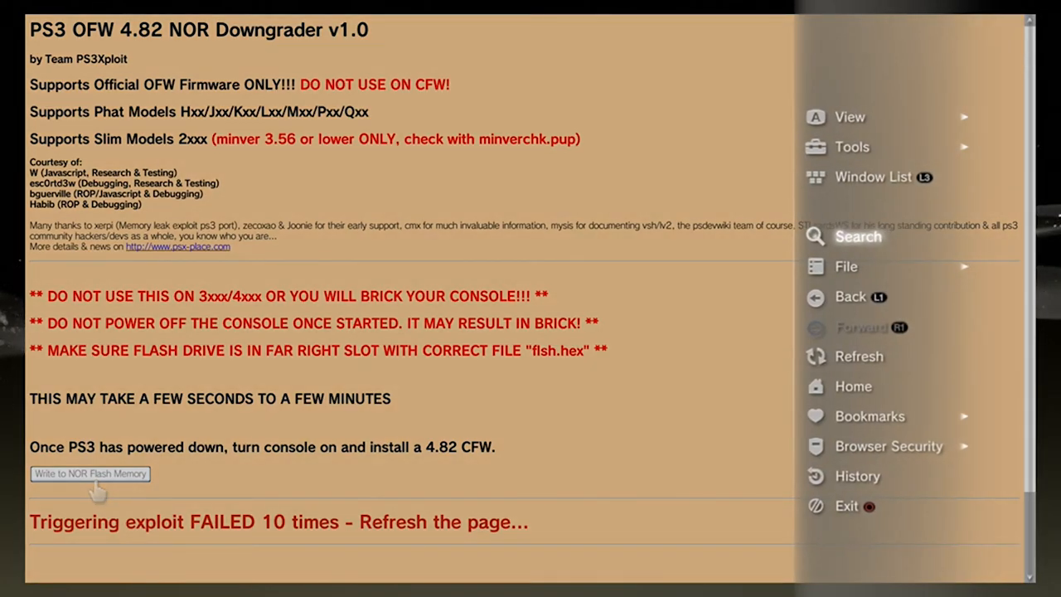
mouse_move(852, 146)
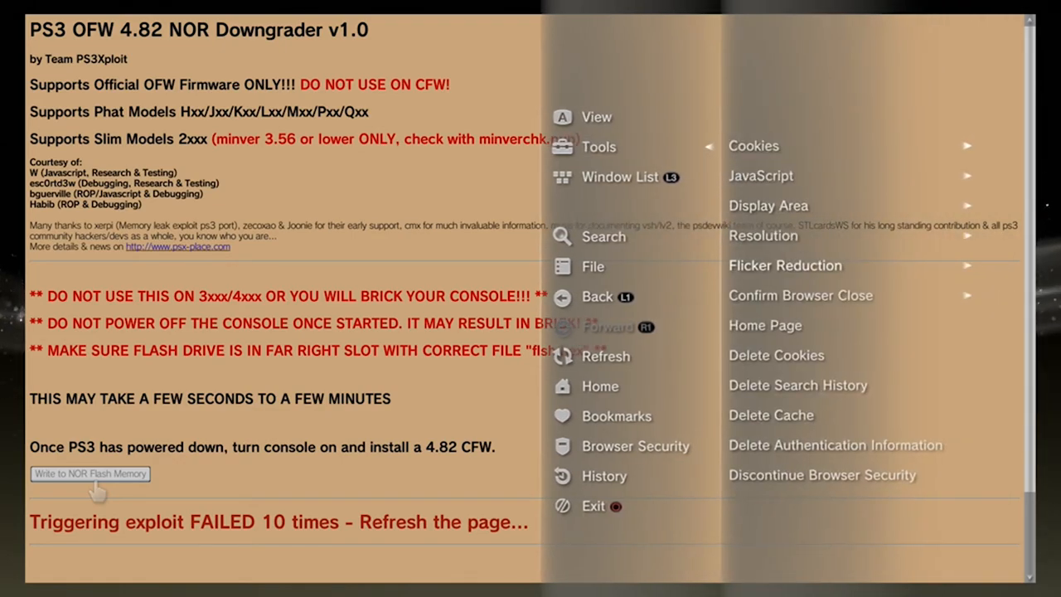
Step: Quit the Internet Browser through the Triangle menu's Tools > Exit, returning to the XMB Network column
click(776, 354)
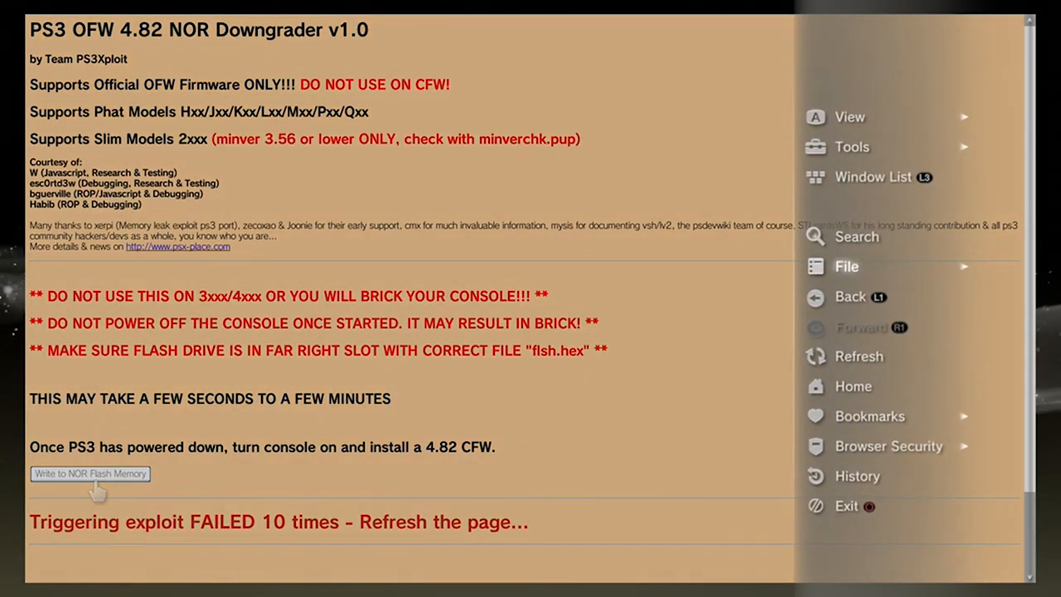
click(852, 146)
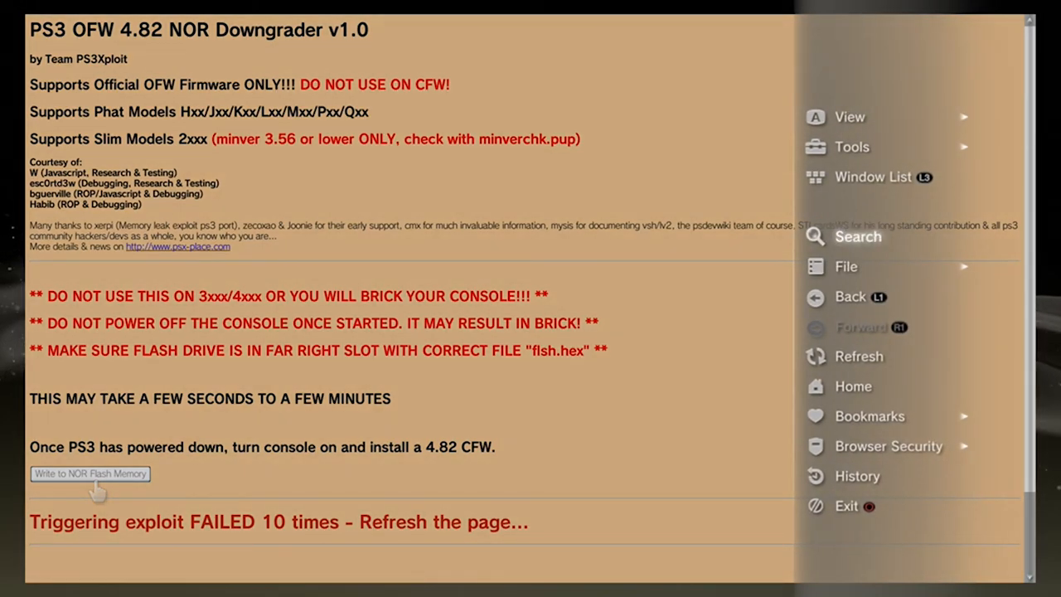
click(852, 145)
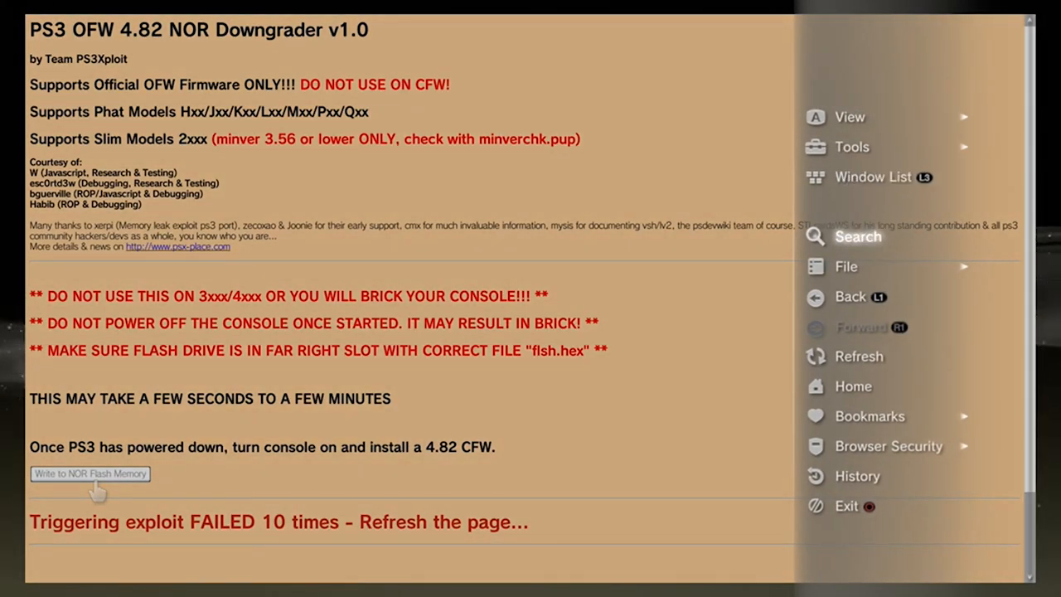
click(852, 146)
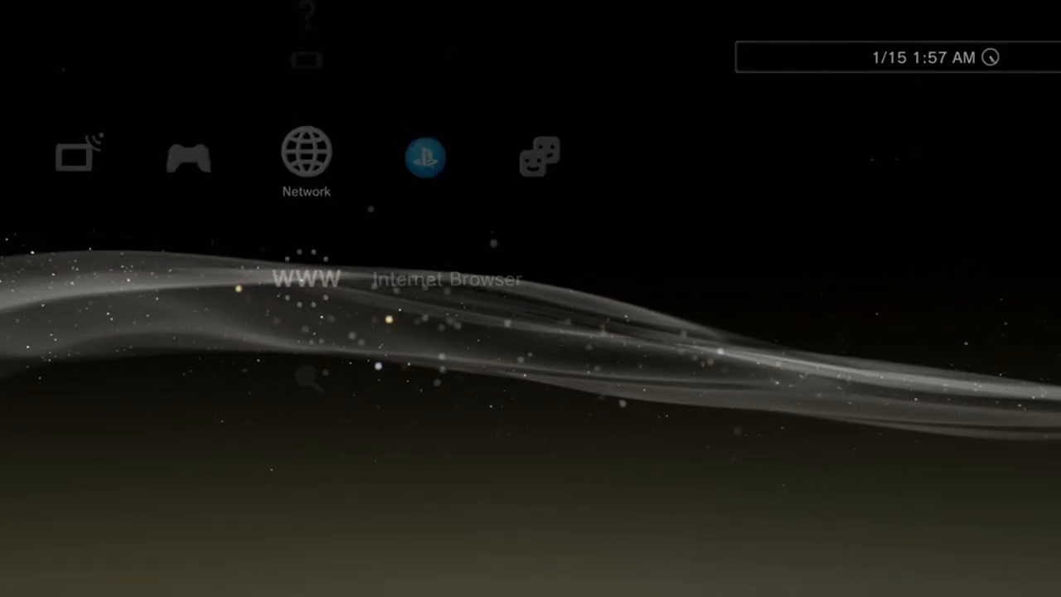
Step: Relaunch Internet Browser and acknowledge the 'Congratulations' FW 4.82 PS3Xploit compatibility alert
click(305, 279)
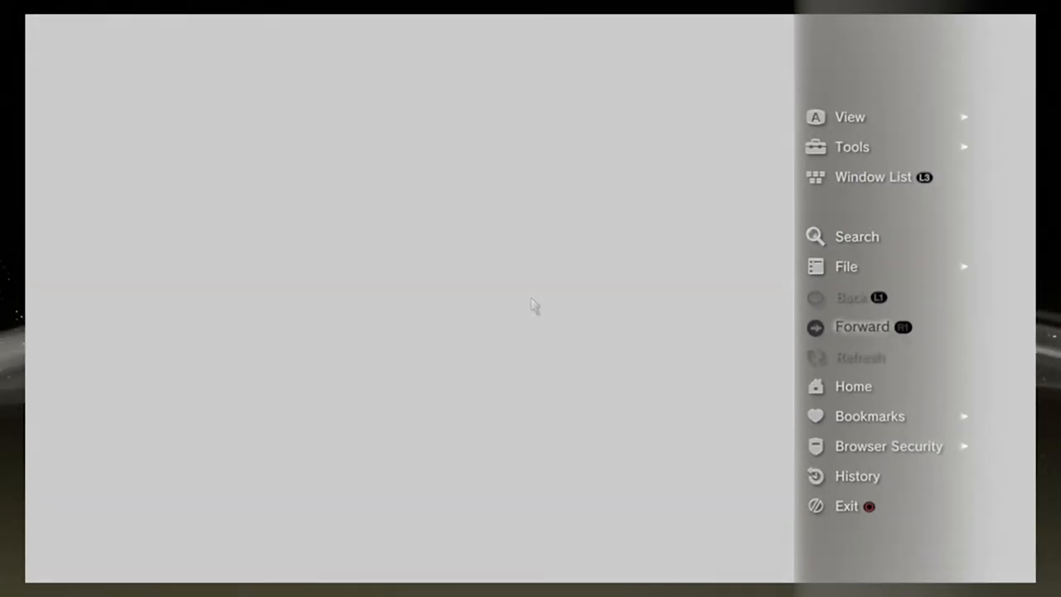
click(869, 414)
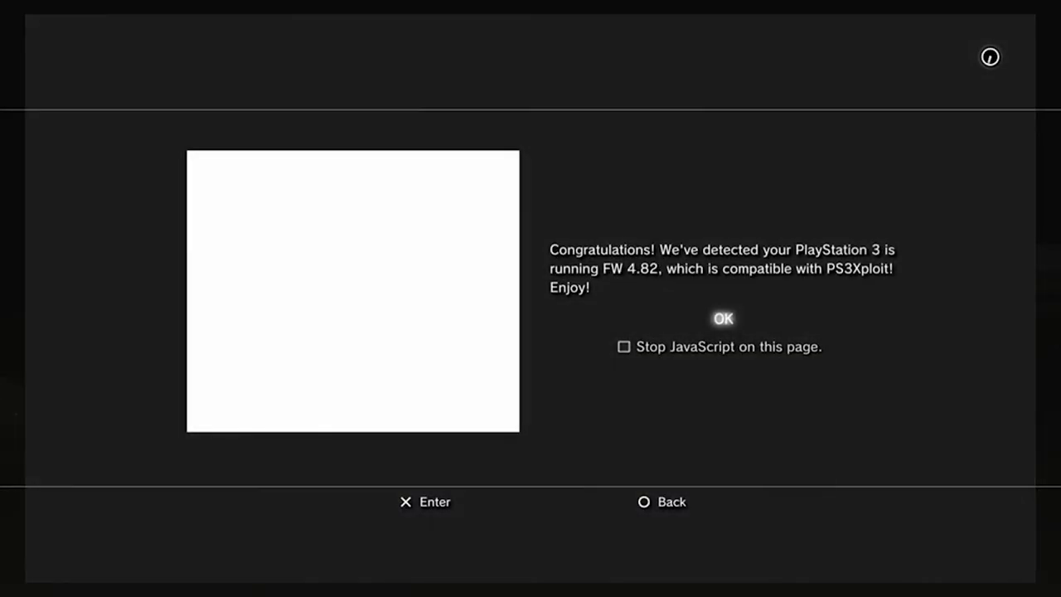
click(722, 318)
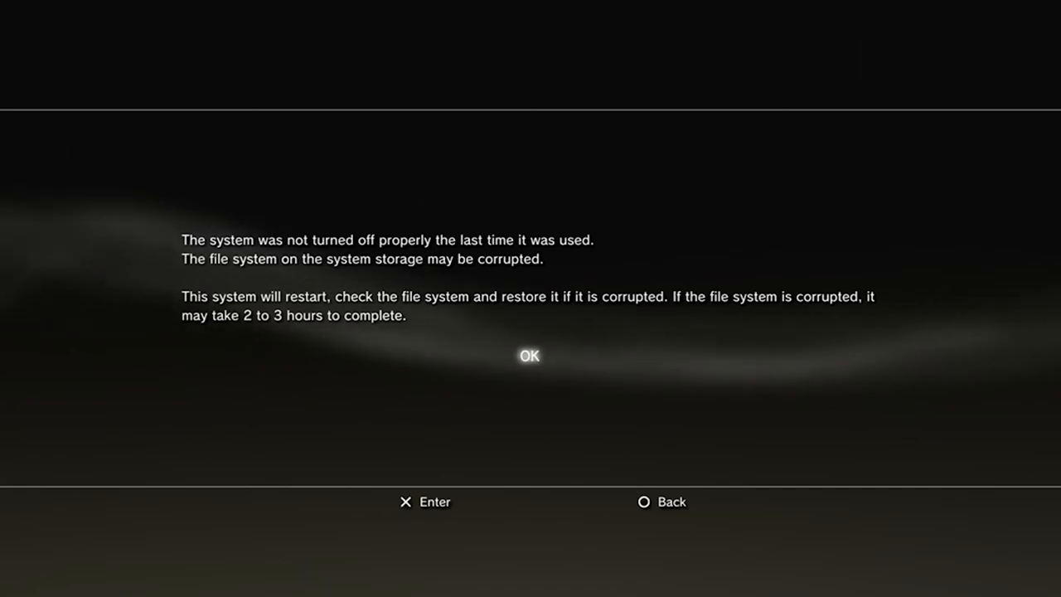
Step: Acknowledge the improper-shutdown warning so the console restarts to the Settings column
click(528, 355)
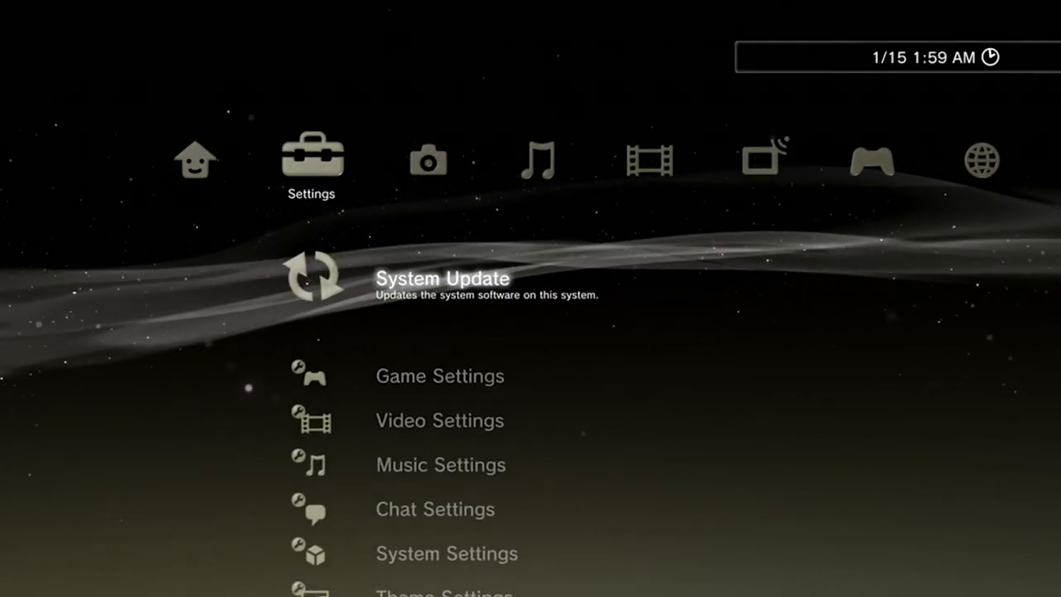
Step: Run System Update via Storage Media and accept the 4.81.2 REBUG update data found on USB
click(441, 279)
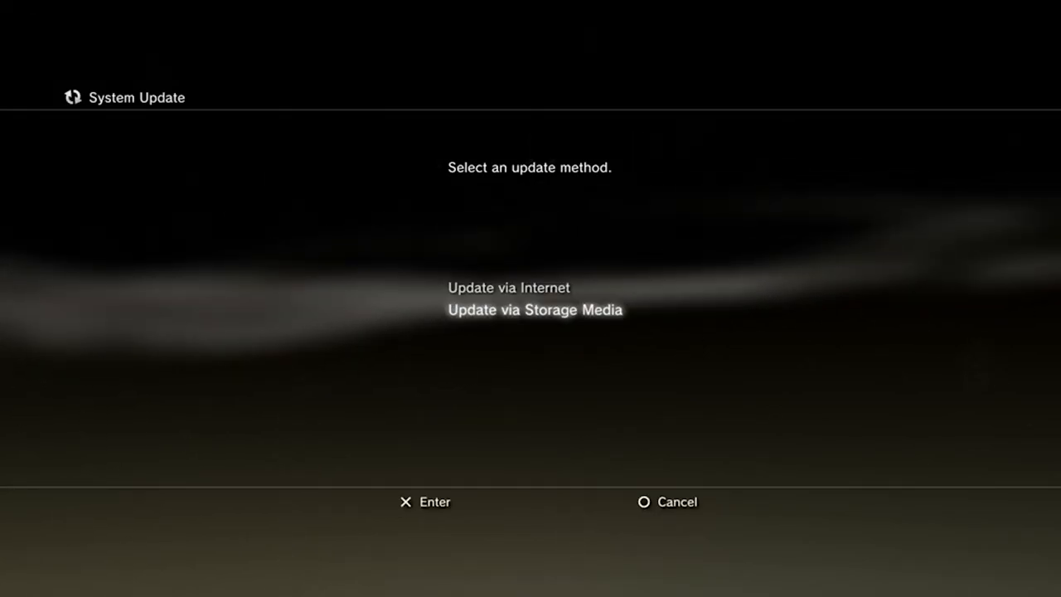
click(534, 310)
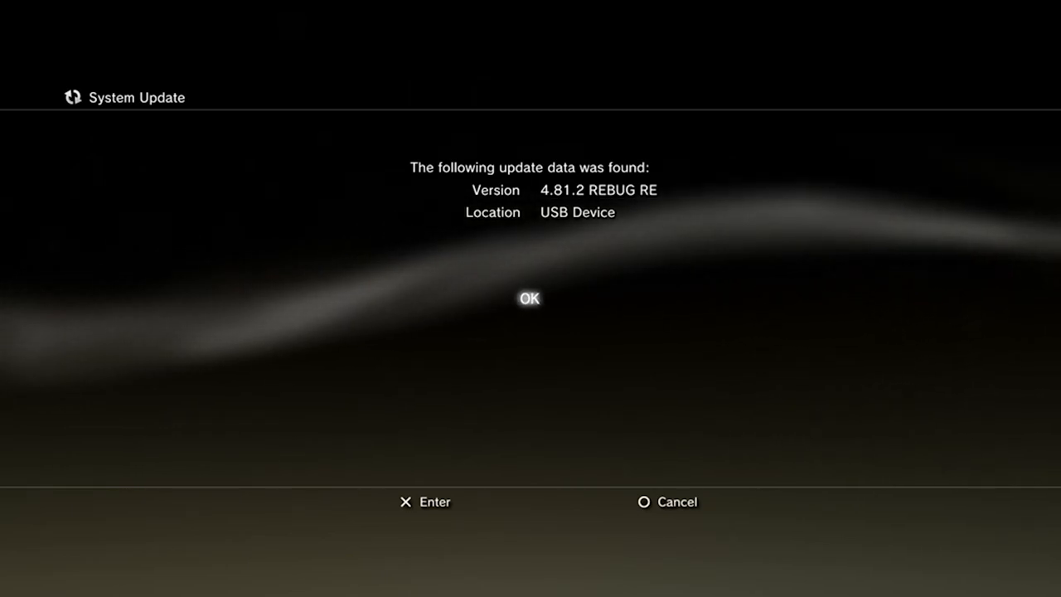
click(531, 299)
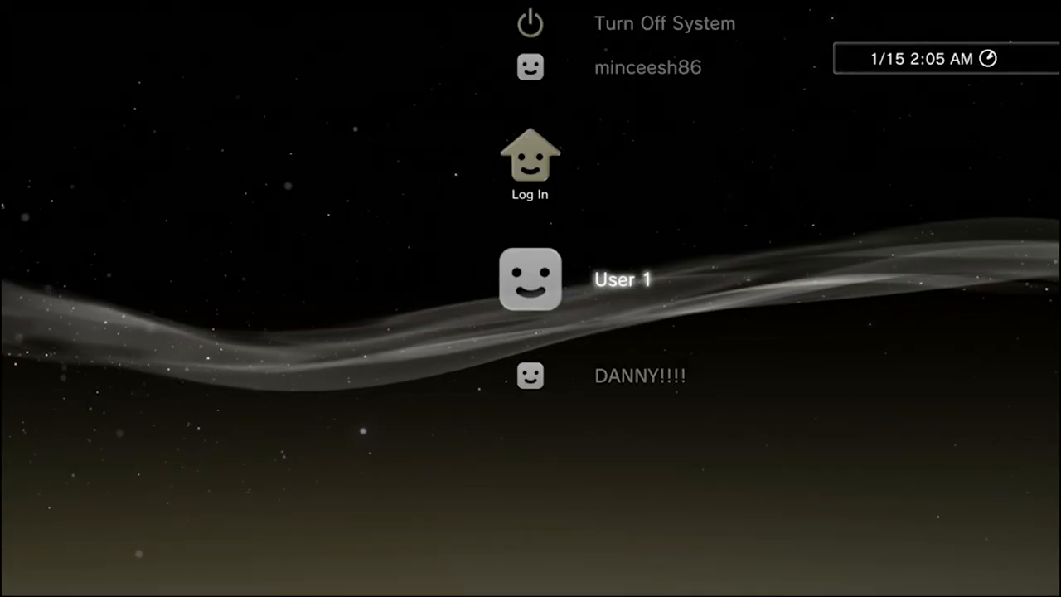
Step: Cut away from the XMB login screen to the Rust gameplay outro
scroll(down, 3)
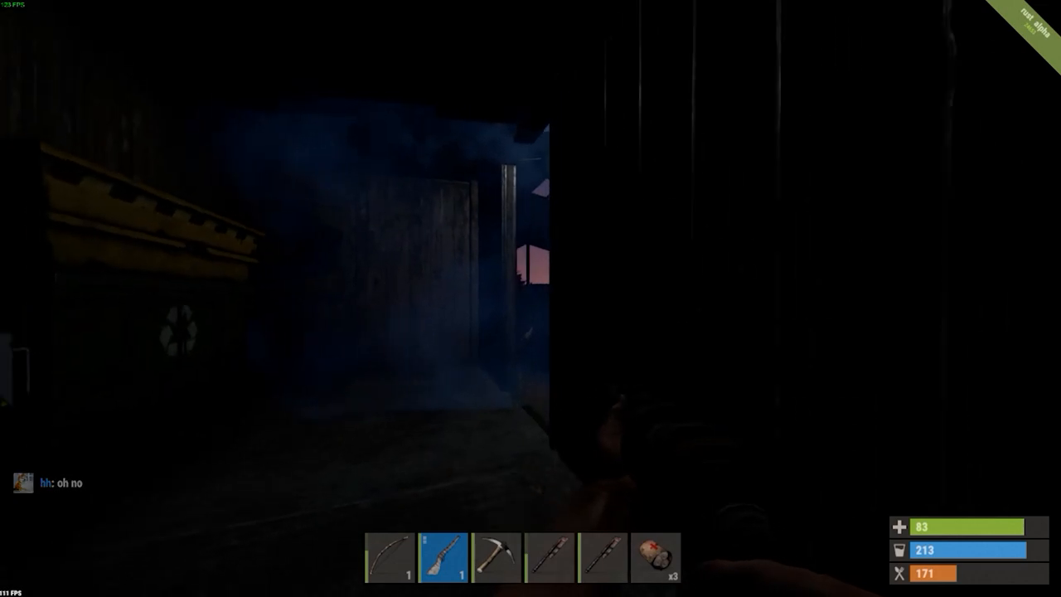
key(tab)
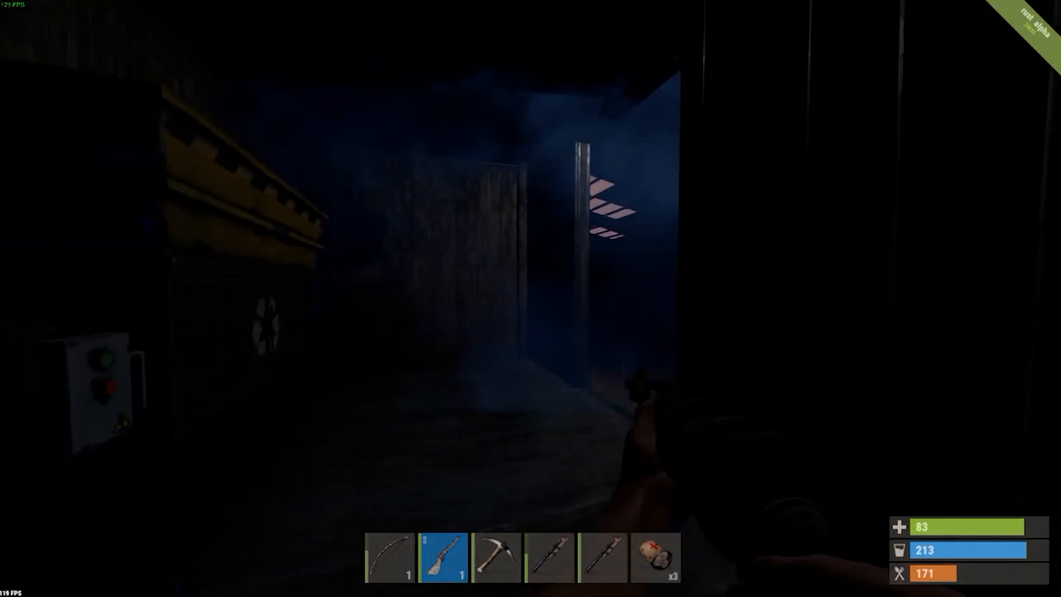
mouse_move(531, 298)
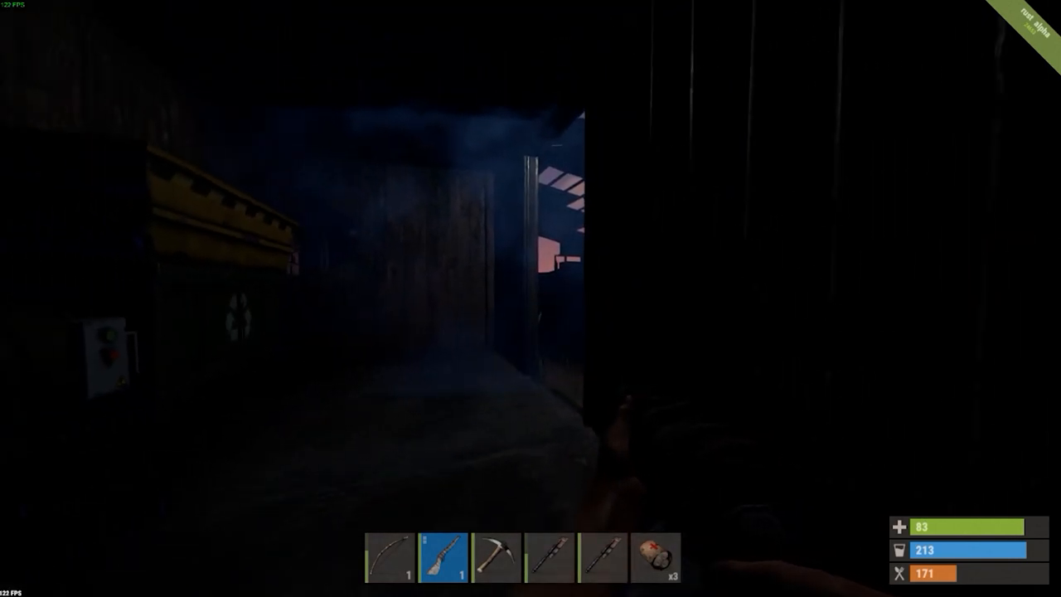
mouse_move(531, 299)
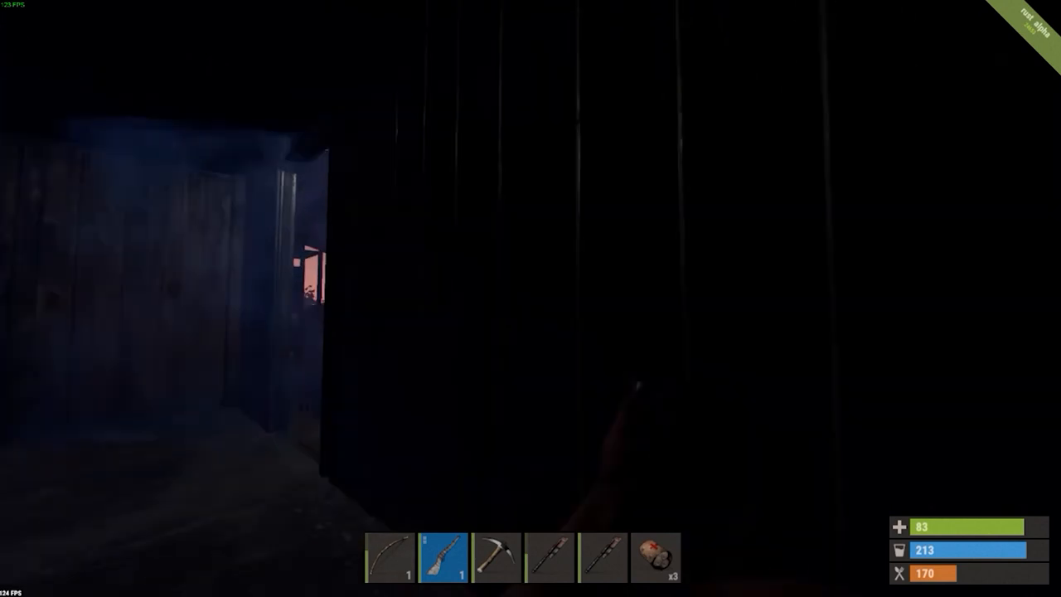
mouse_move(531, 298)
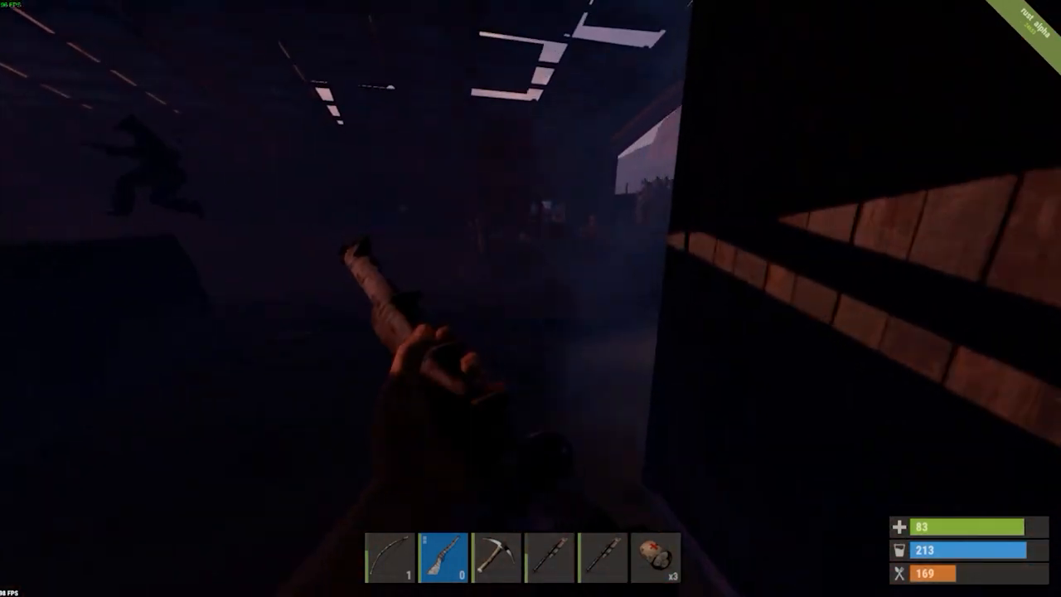
Step: Fire the weapon into the sunlit warehouse after leaving the dark corridor
click(530, 298)
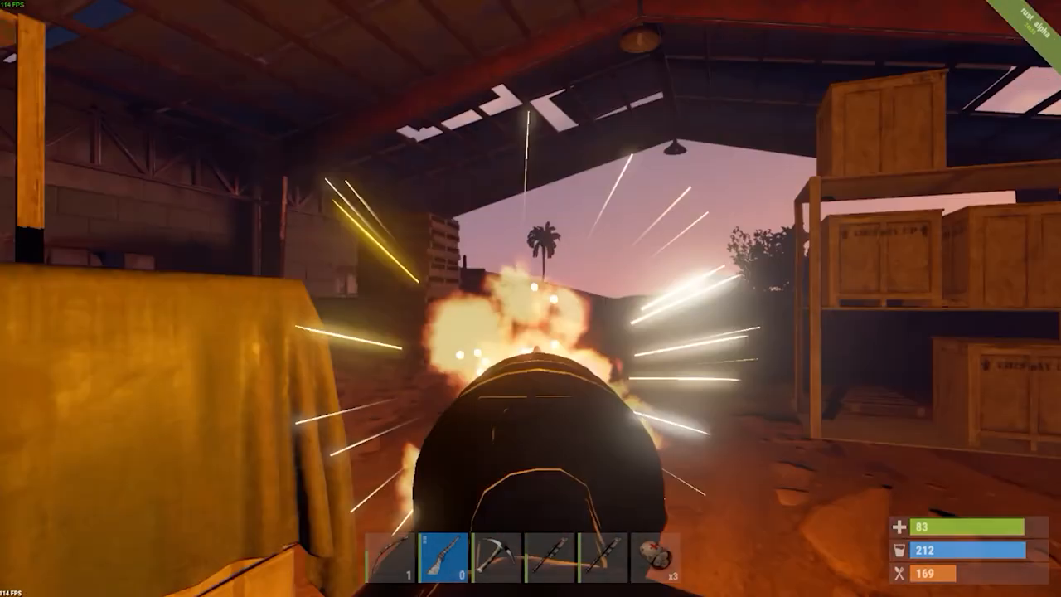